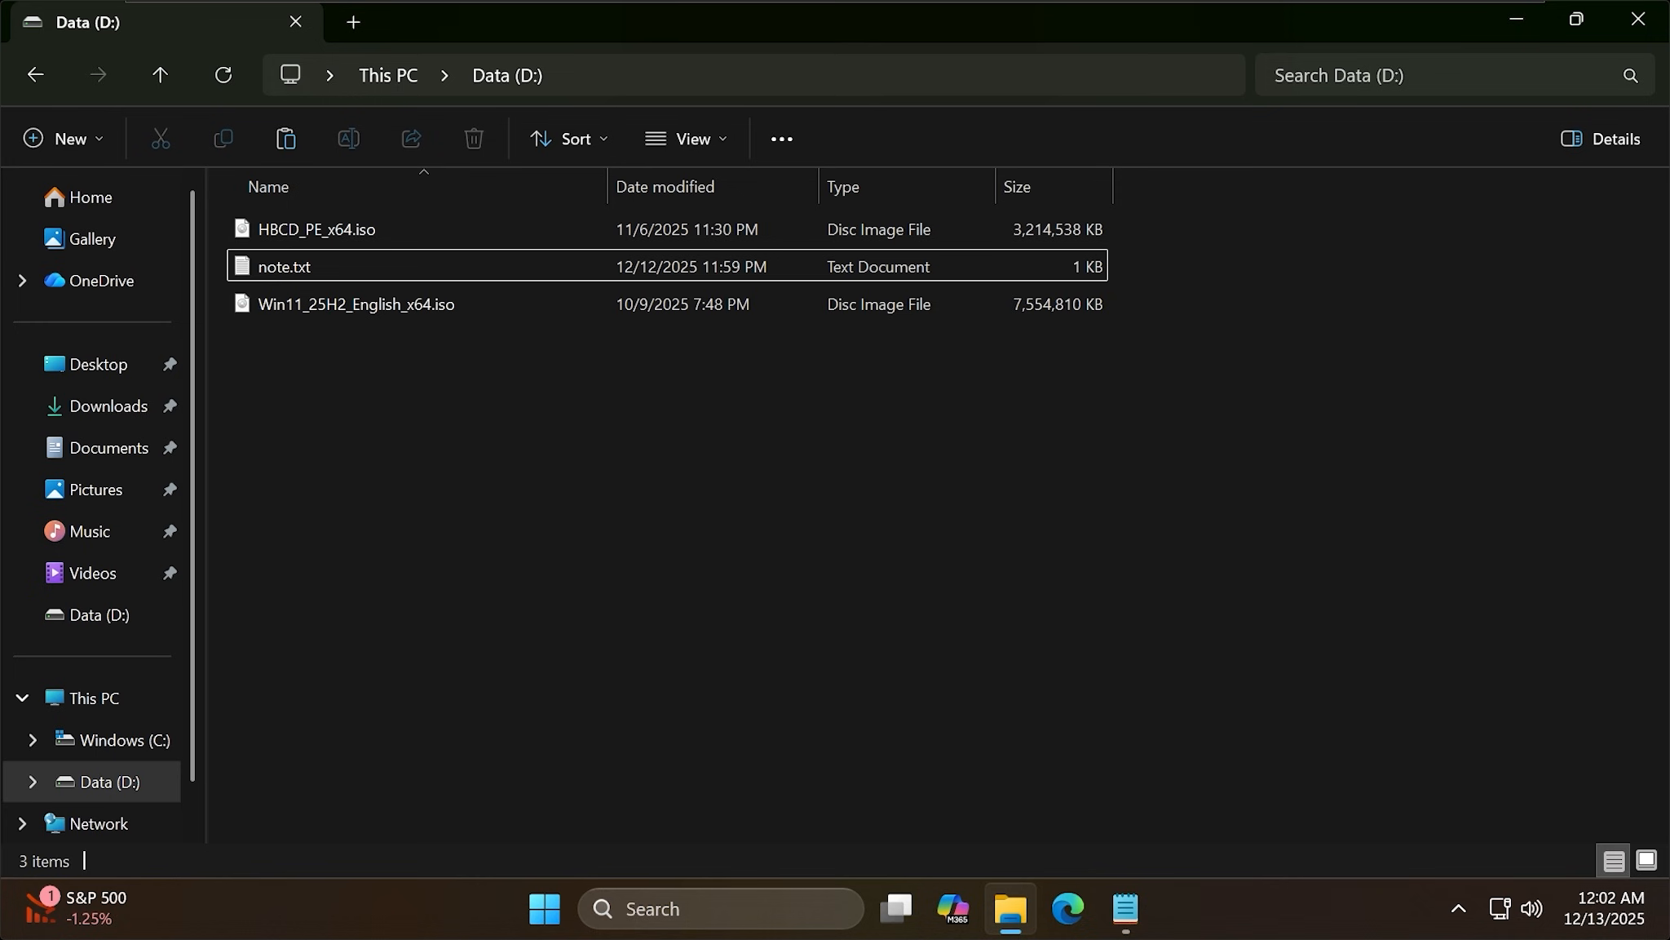
Open note.txt on Data (D:) to view the saved grub2-filemanager releases link
{"action": "double_click", "coordinate": [283, 266]}
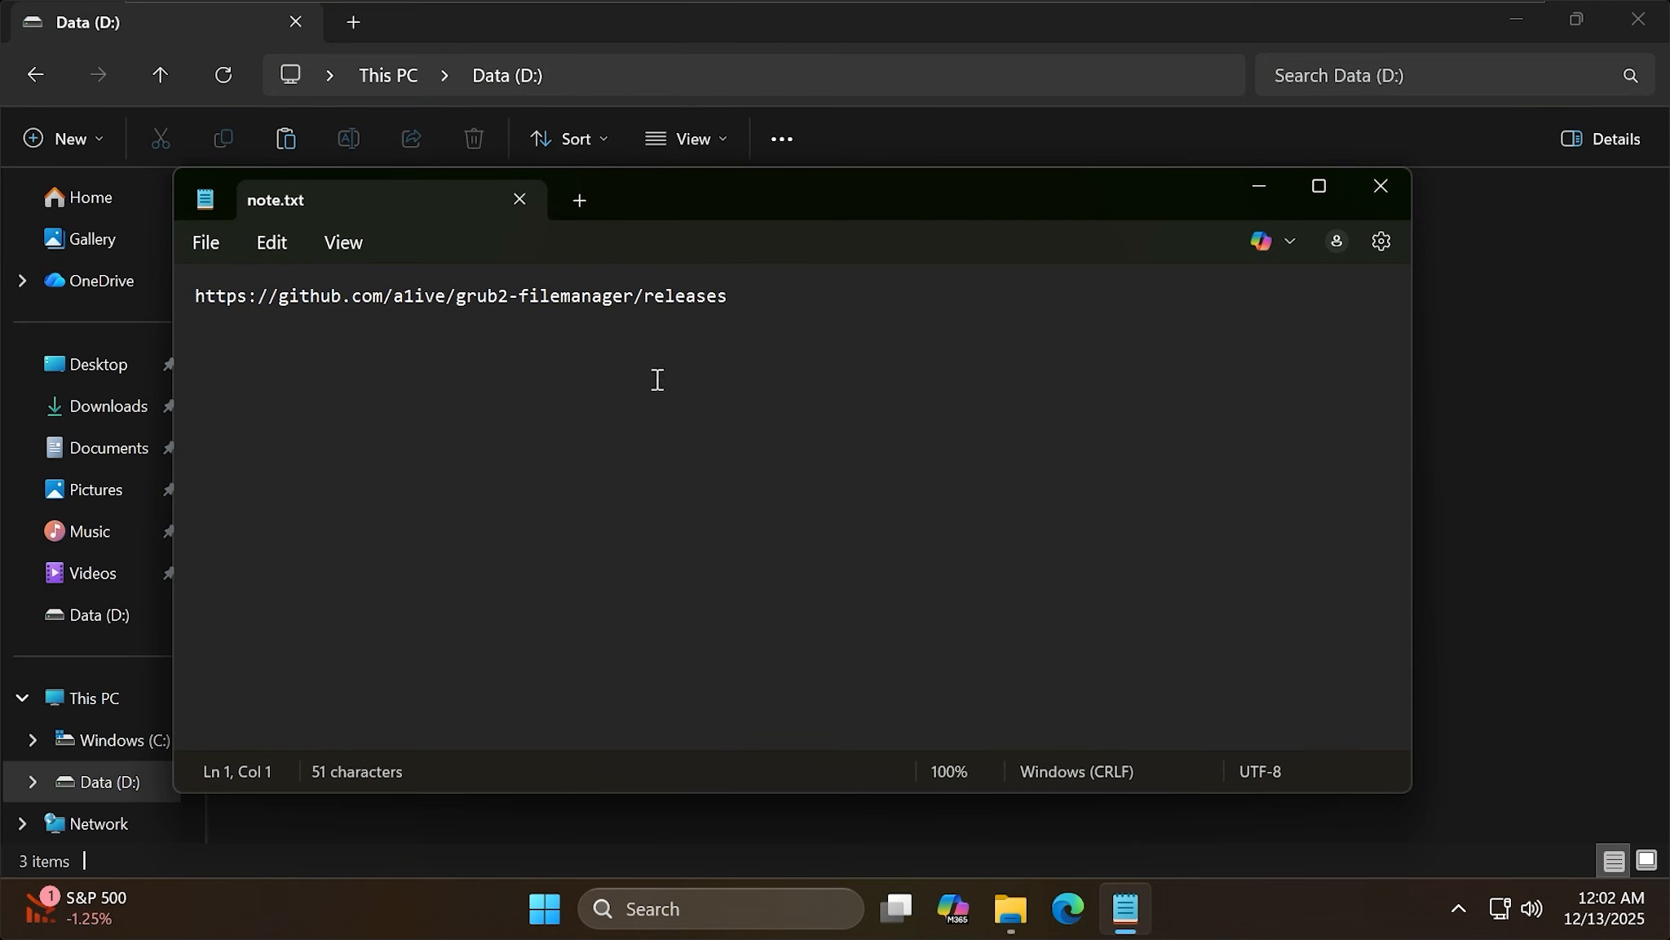
Download grubfm-en_US.7z from the grub2-filemanager GitHub releases and save it to Data (D:)
{"action": "key", "text": "ctrl+a"}
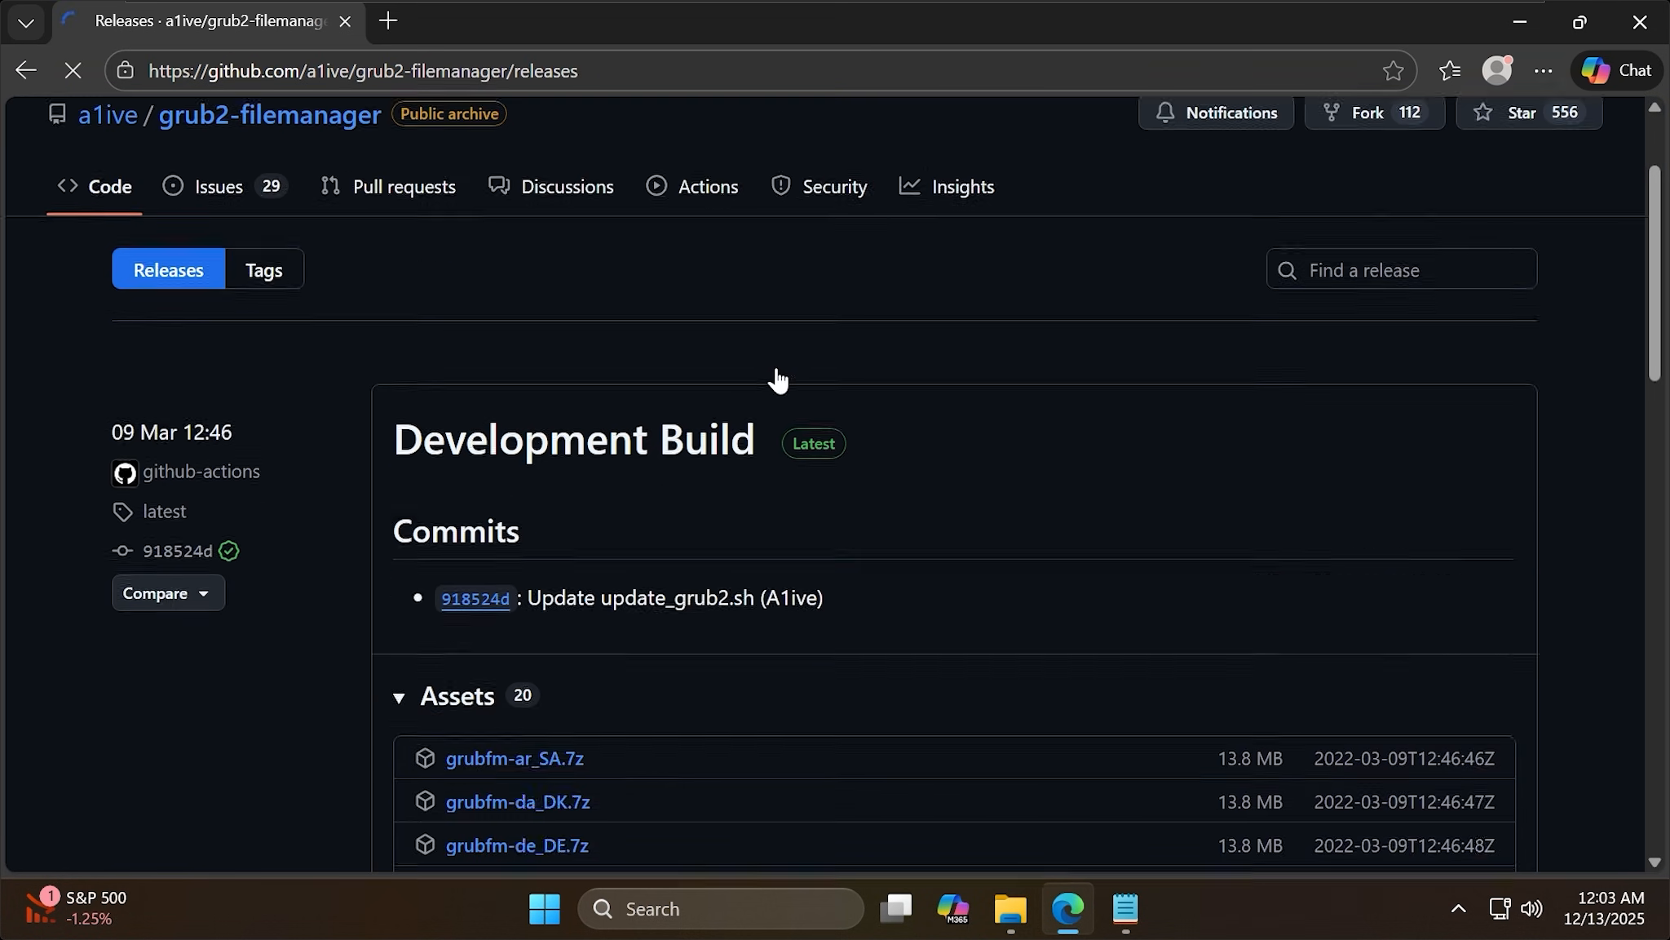
{"action": "scroll", "scroll_direction": "down", "scroll_amount": 3}
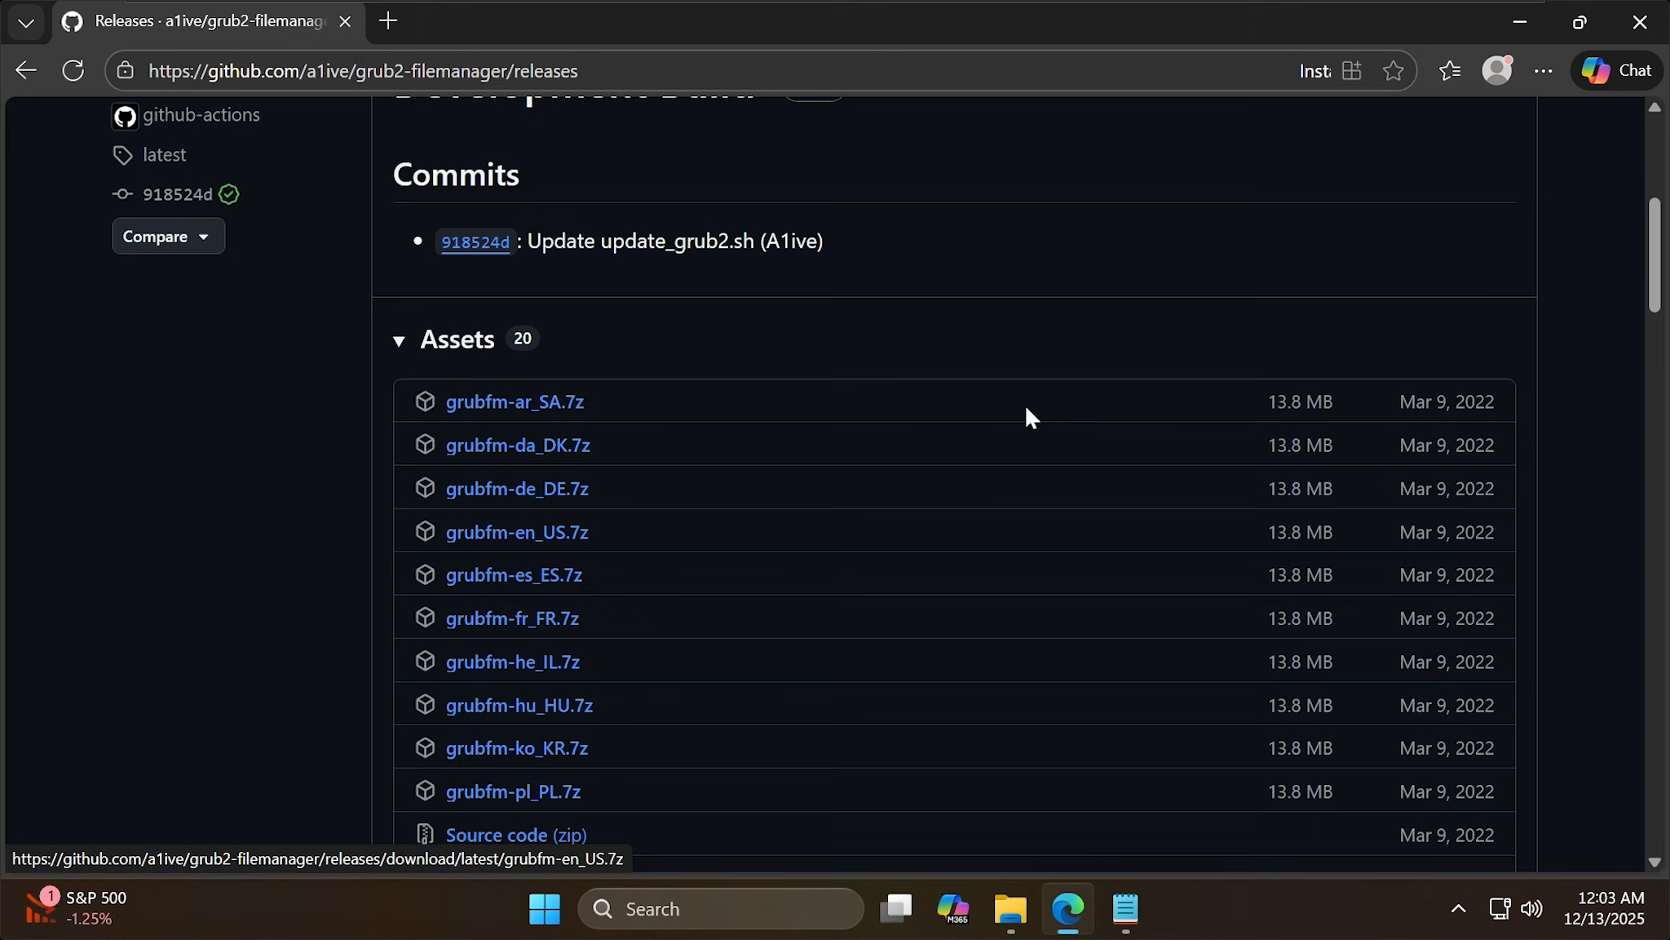
{"action": "left_click", "coordinate": [517, 532]}
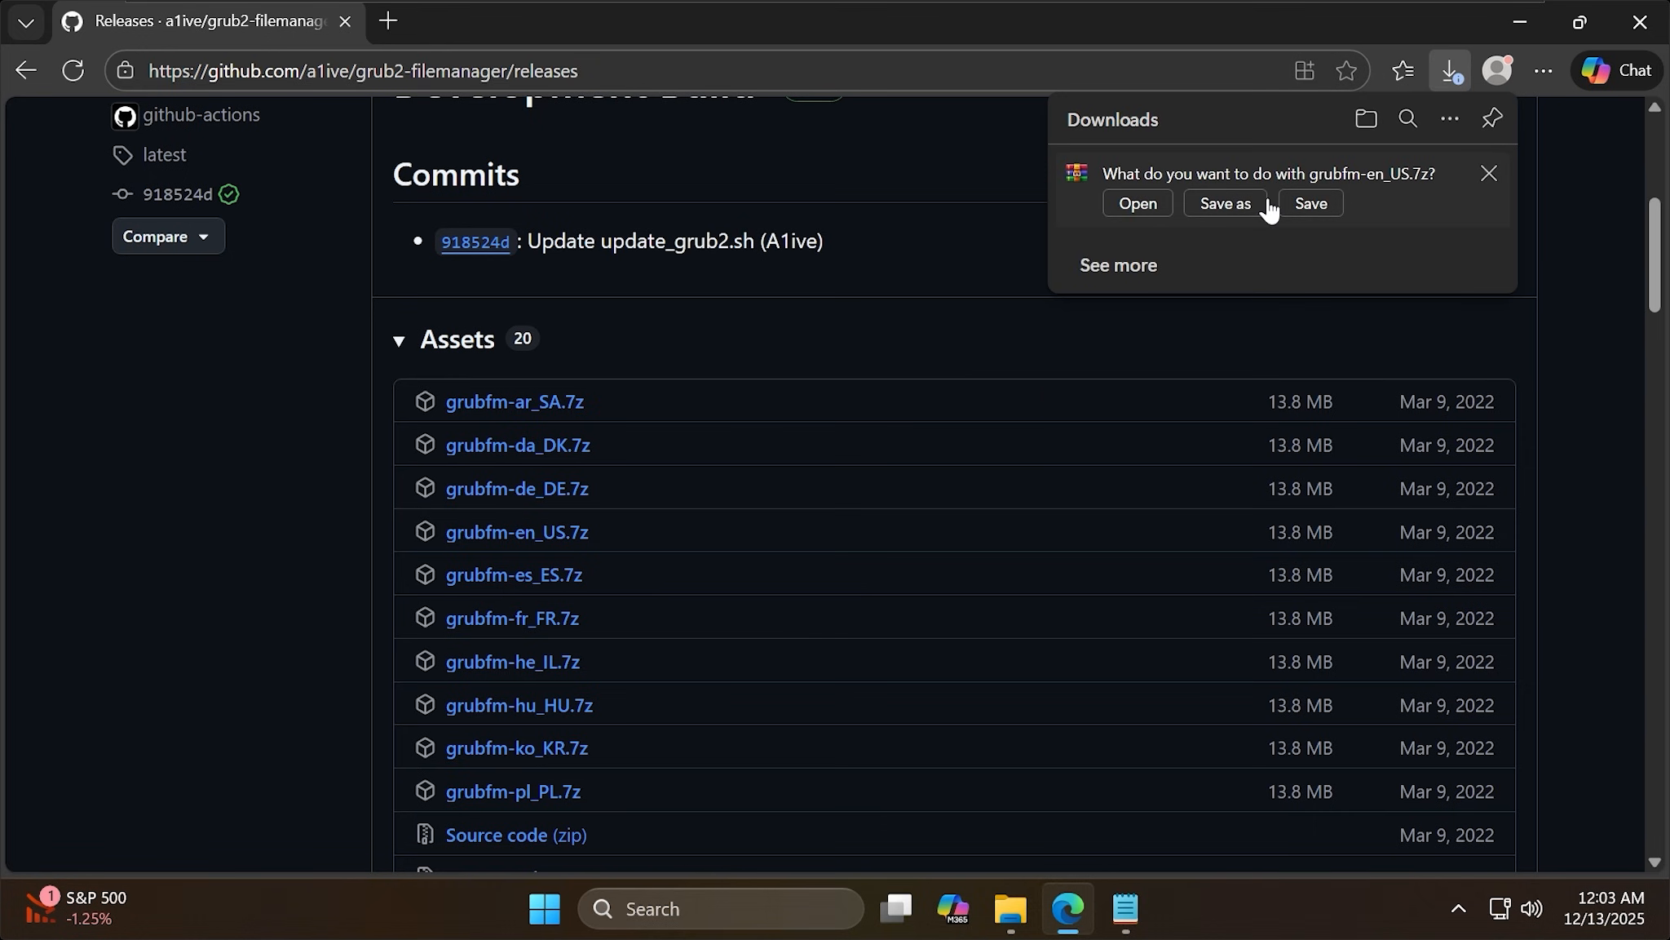
{"action": "left_click", "coordinate": [1224, 203]}
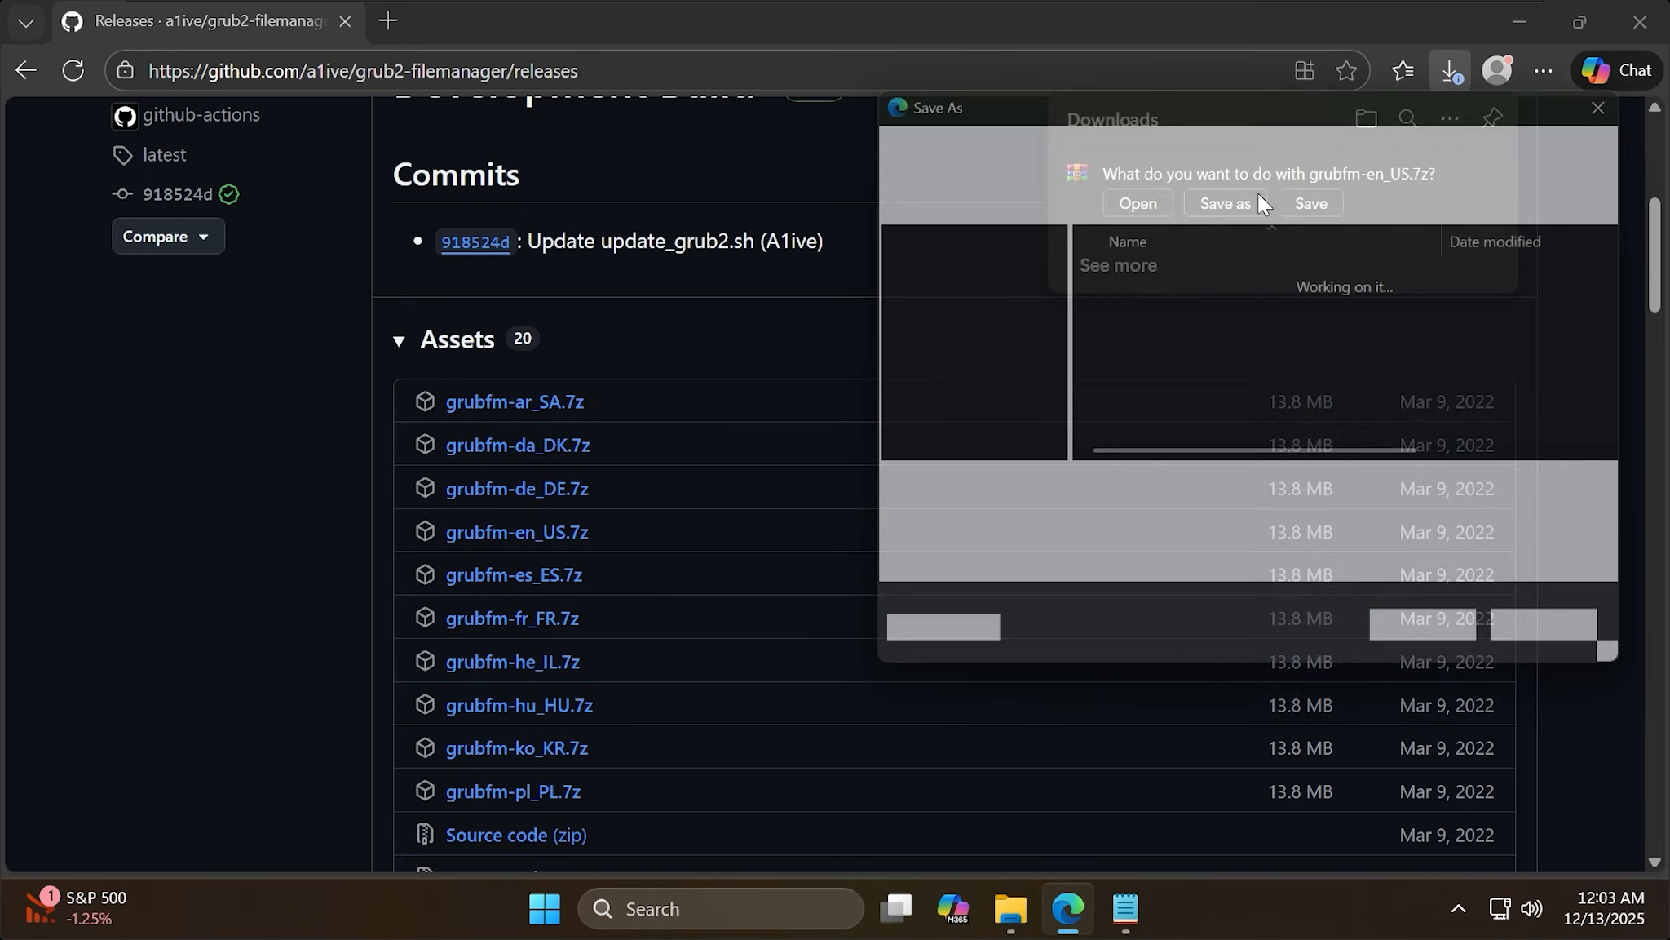
{"action": "left_click", "coordinate": [1224, 204]}
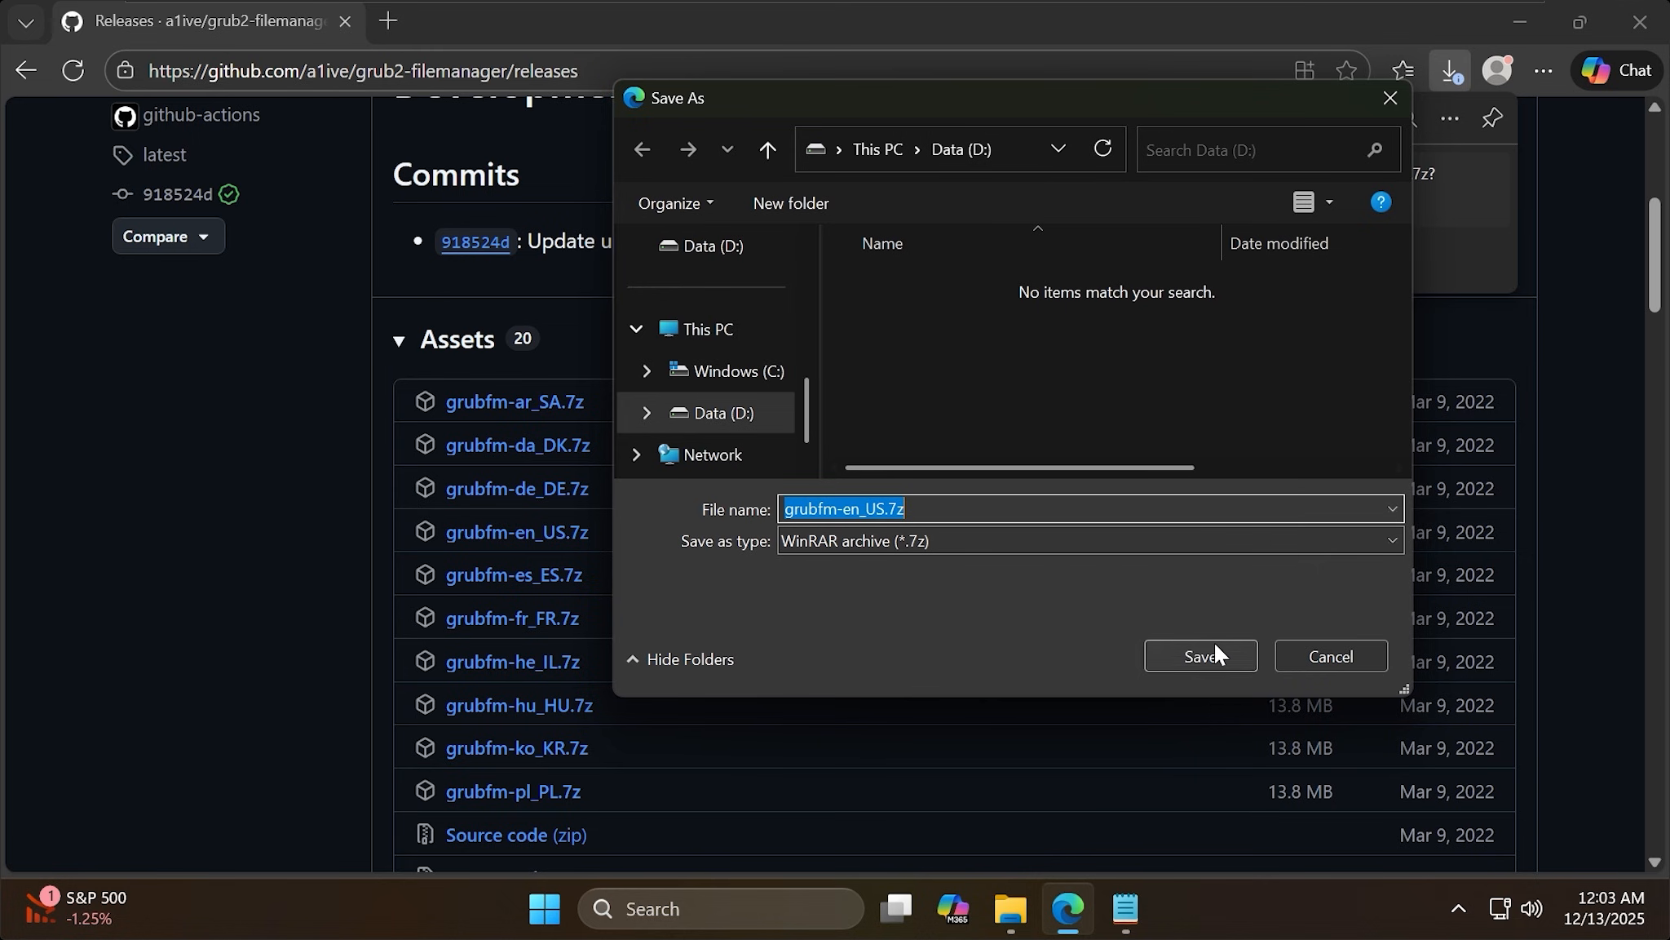
{"action": "left_click", "coordinate": [1200, 655]}
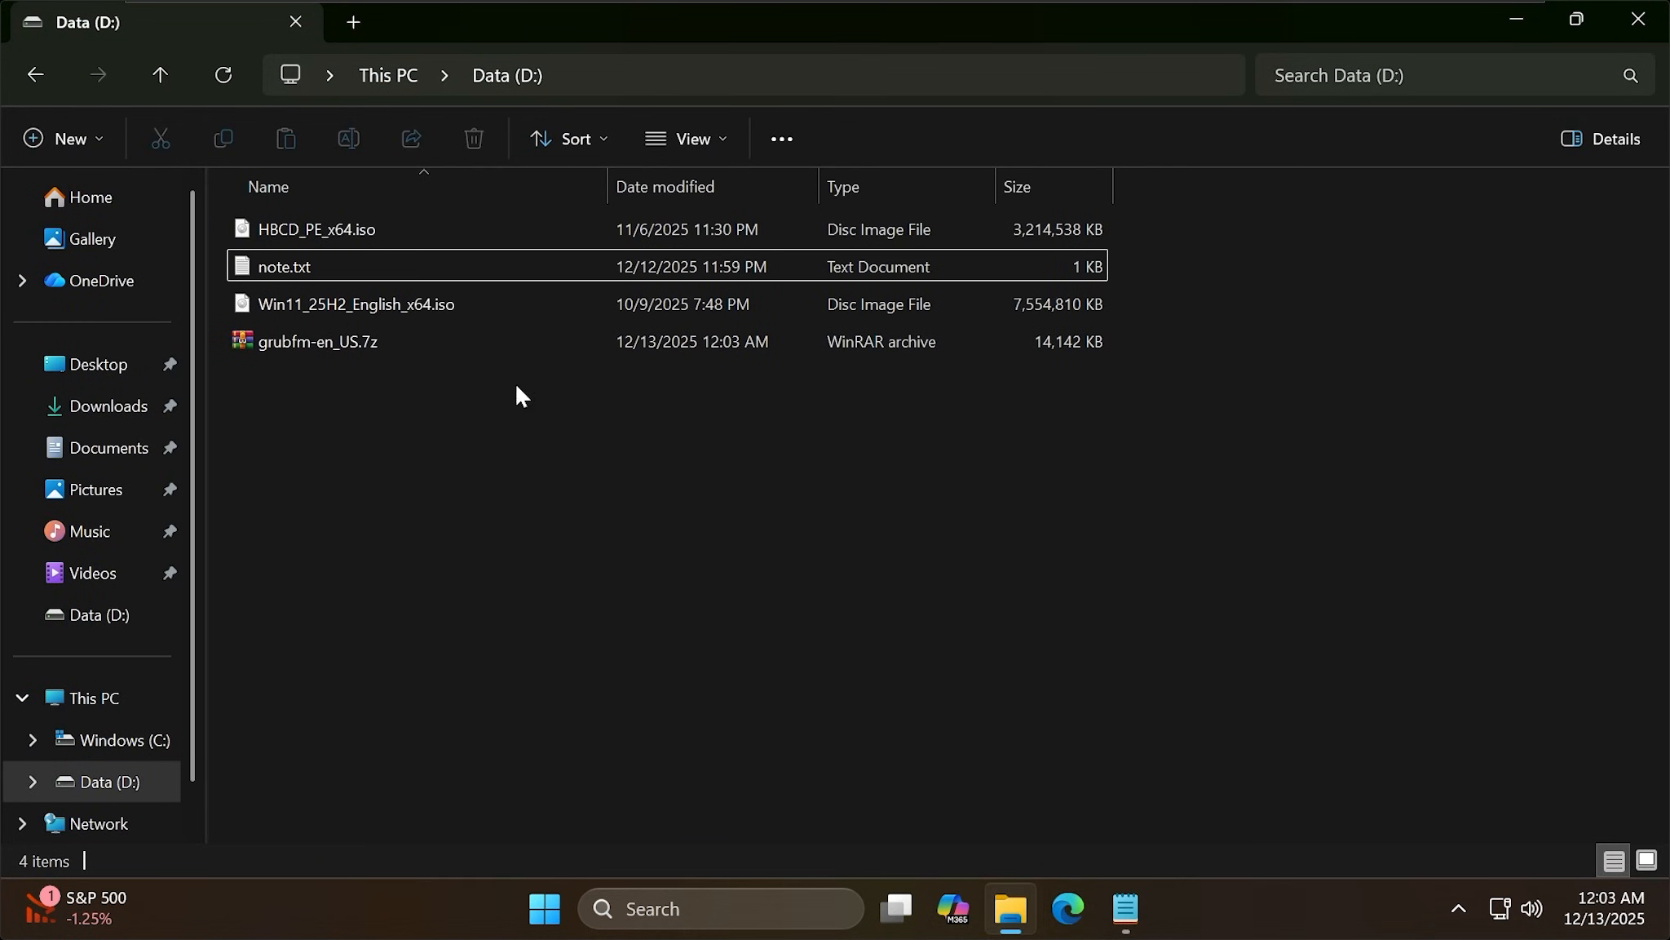
Extract grubfm-en_US.7z into a grubfm-en_US folder with WinRAR, delete the archive, close Explorer
{"action": "left_click", "coordinate": [320, 341]}
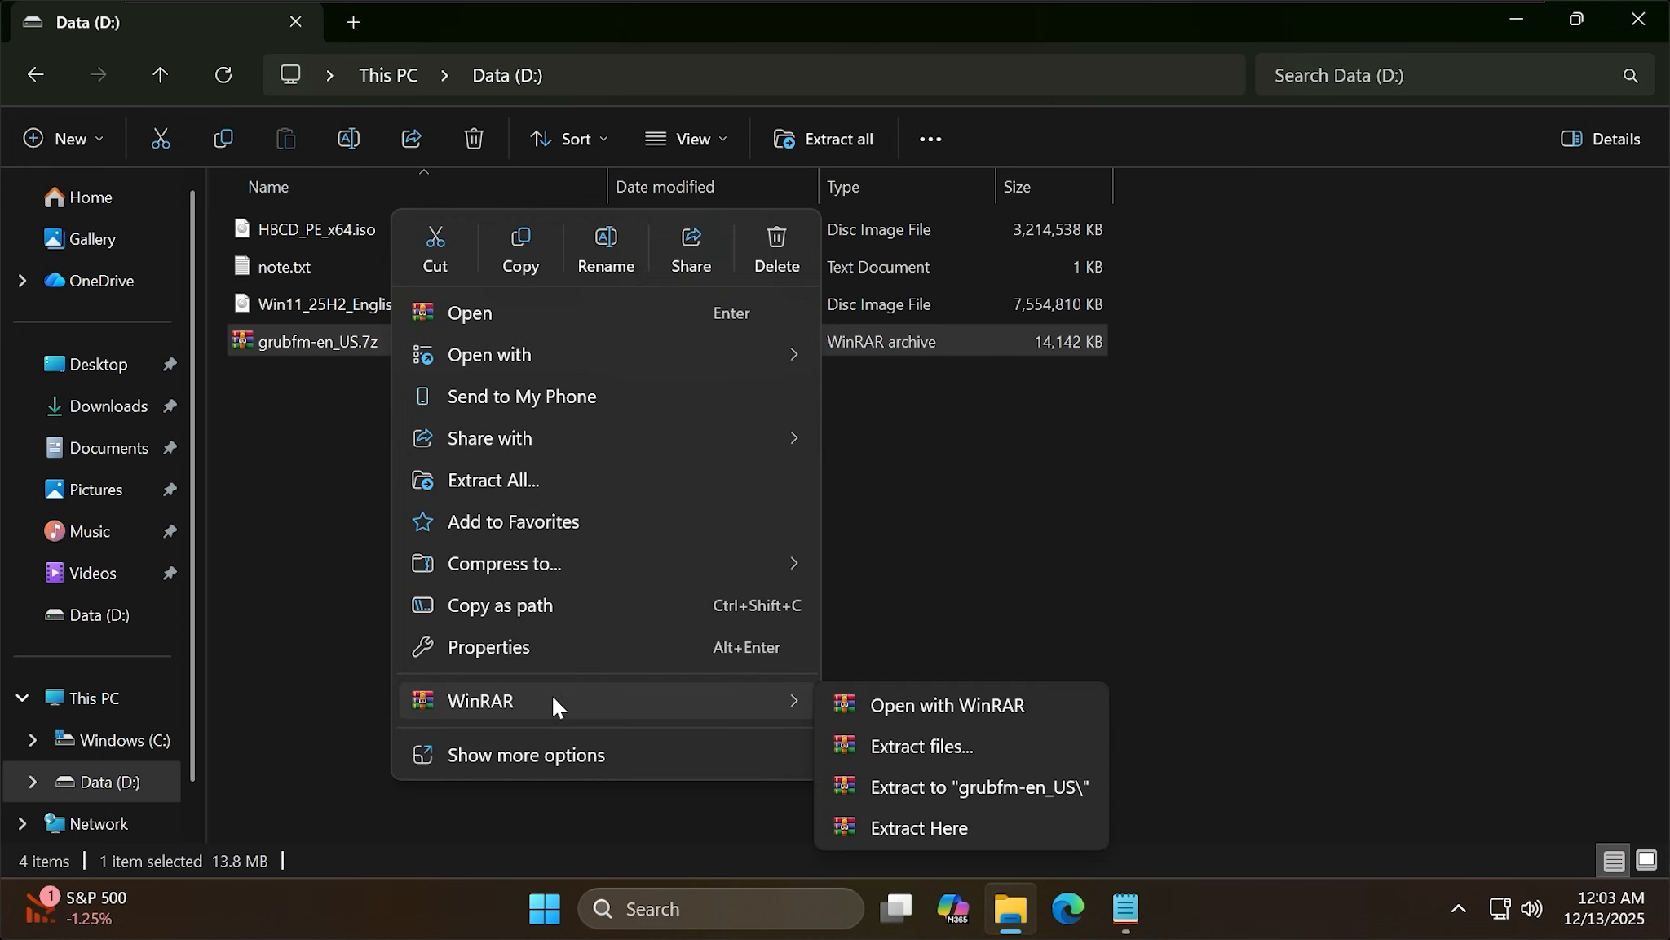
{"action": "left_click", "coordinate": [919, 828]}
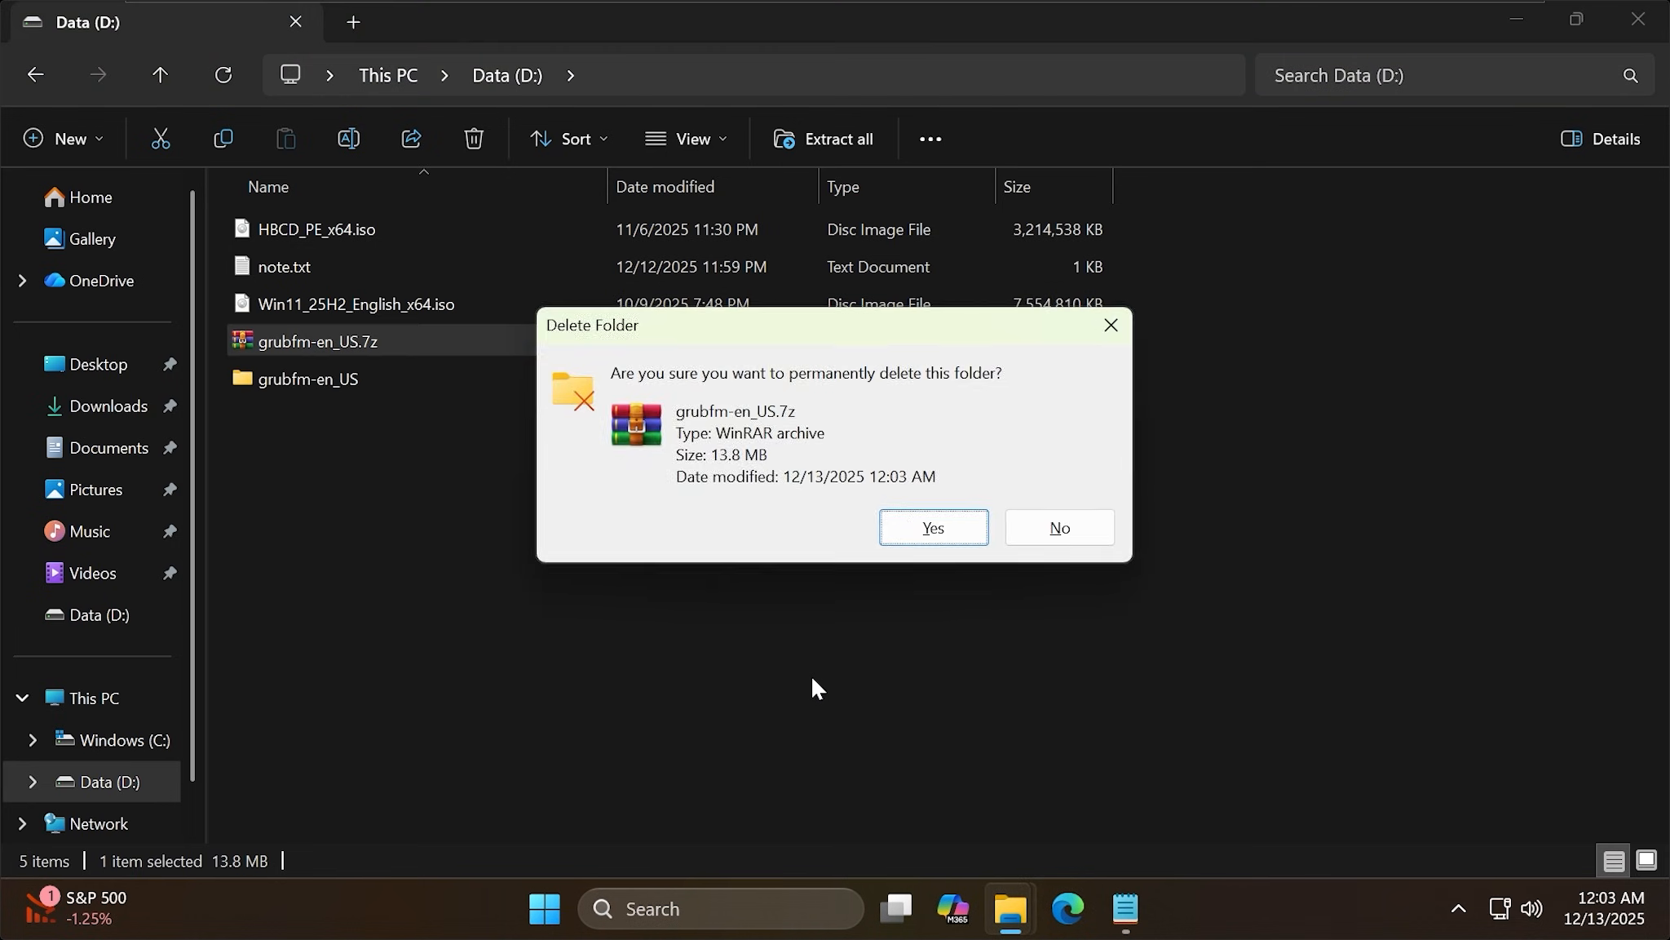
{"action": "left_click", "coordinate": [1057, 527]}
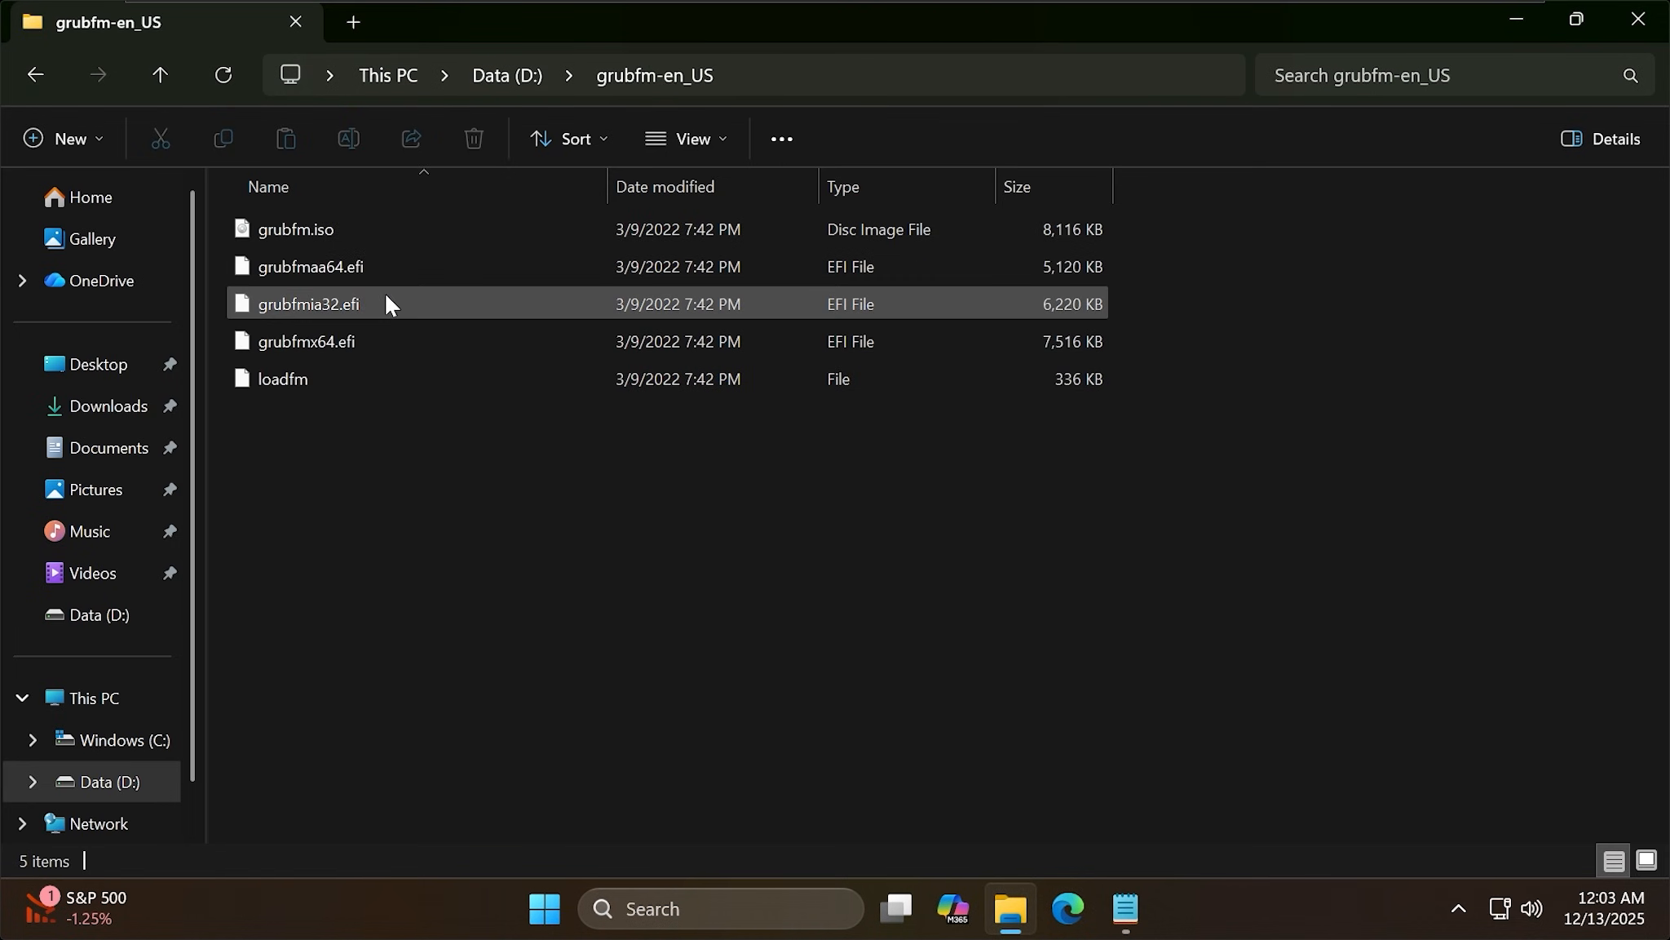
{"action": "left_click", "coordinate": [295, 230]}
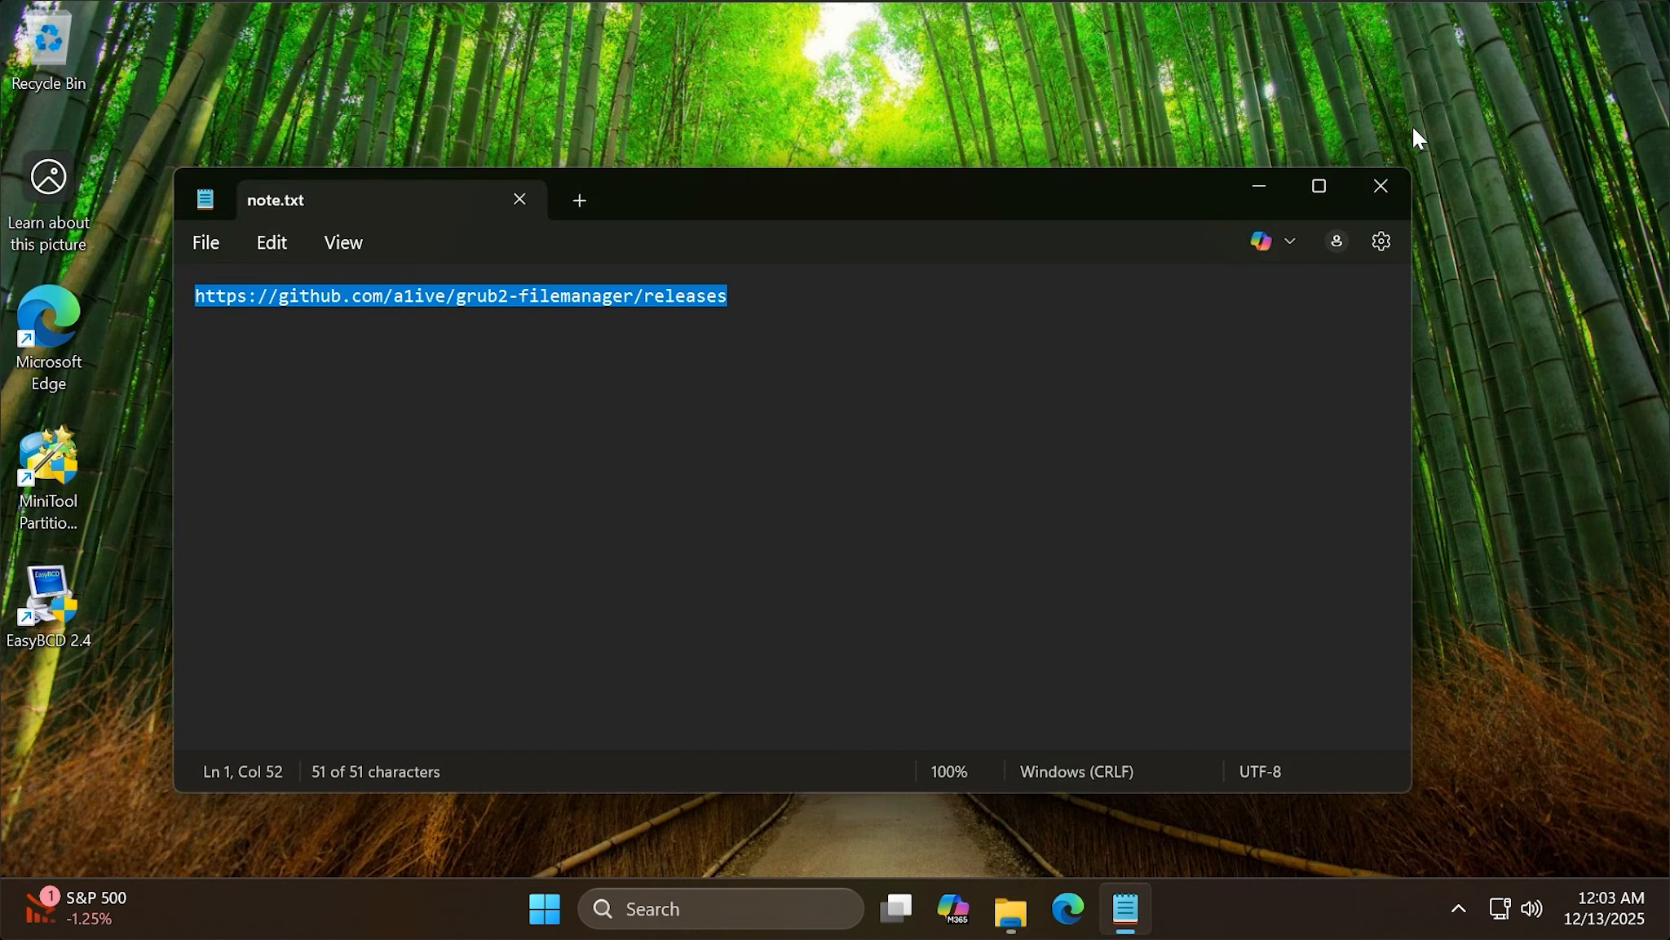
Close the Notepad window showing note.txt
{"action": "left_click", "coordinate": [1381, 185]}
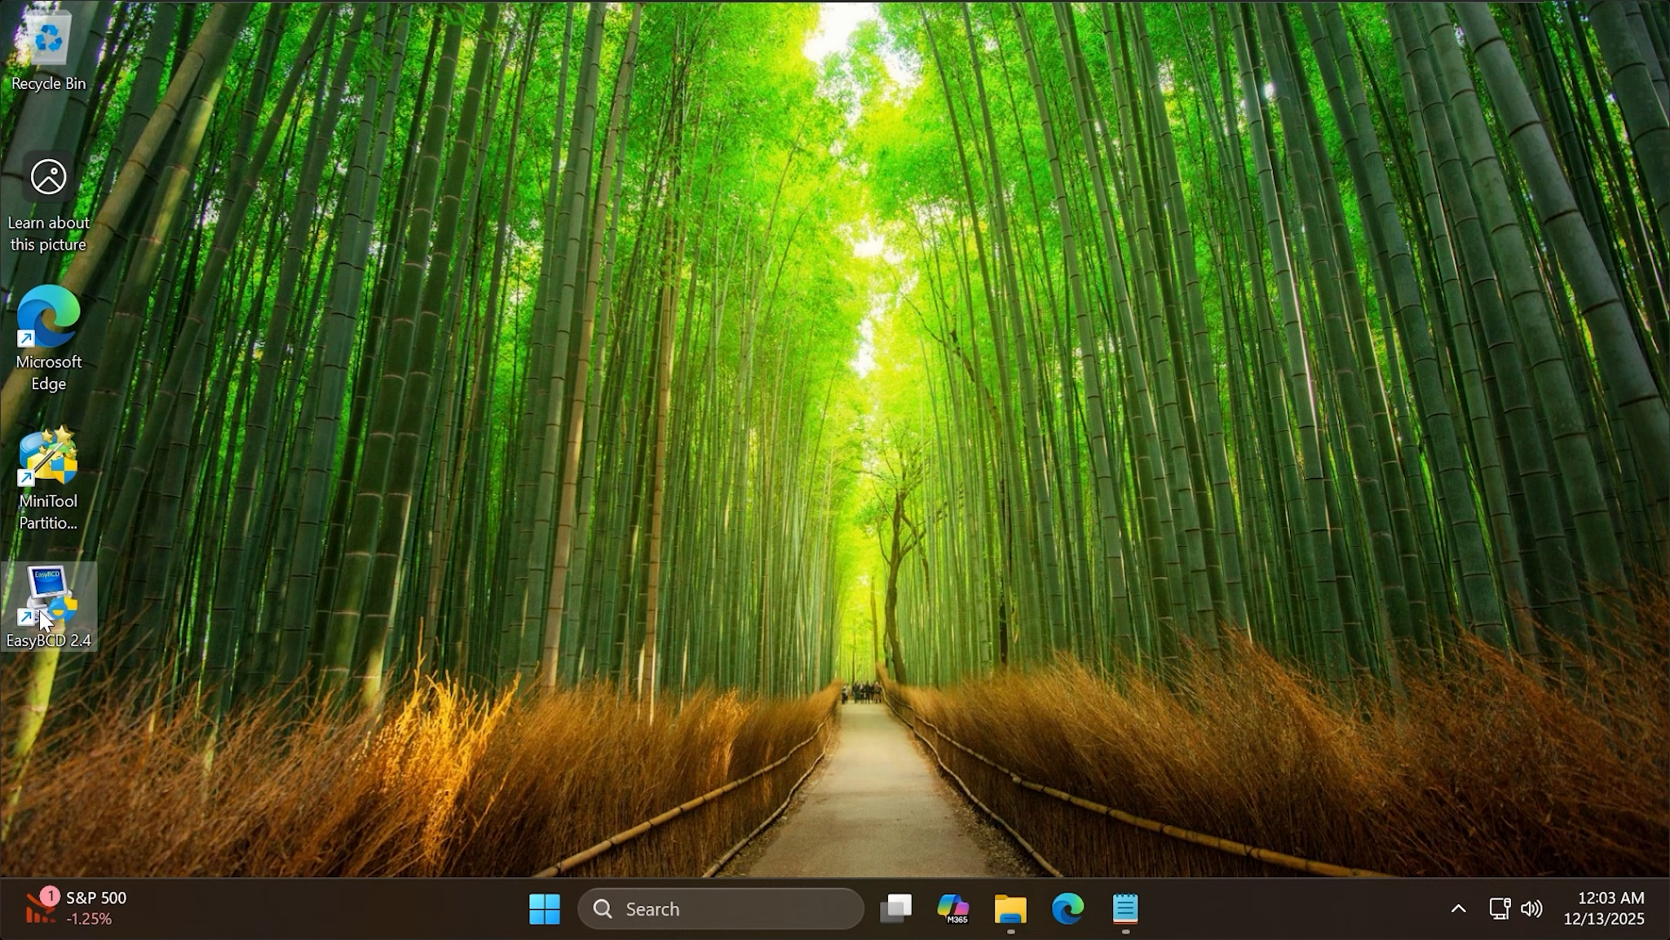
{"action": "mouse_move", "coordinate": [621, 647]}
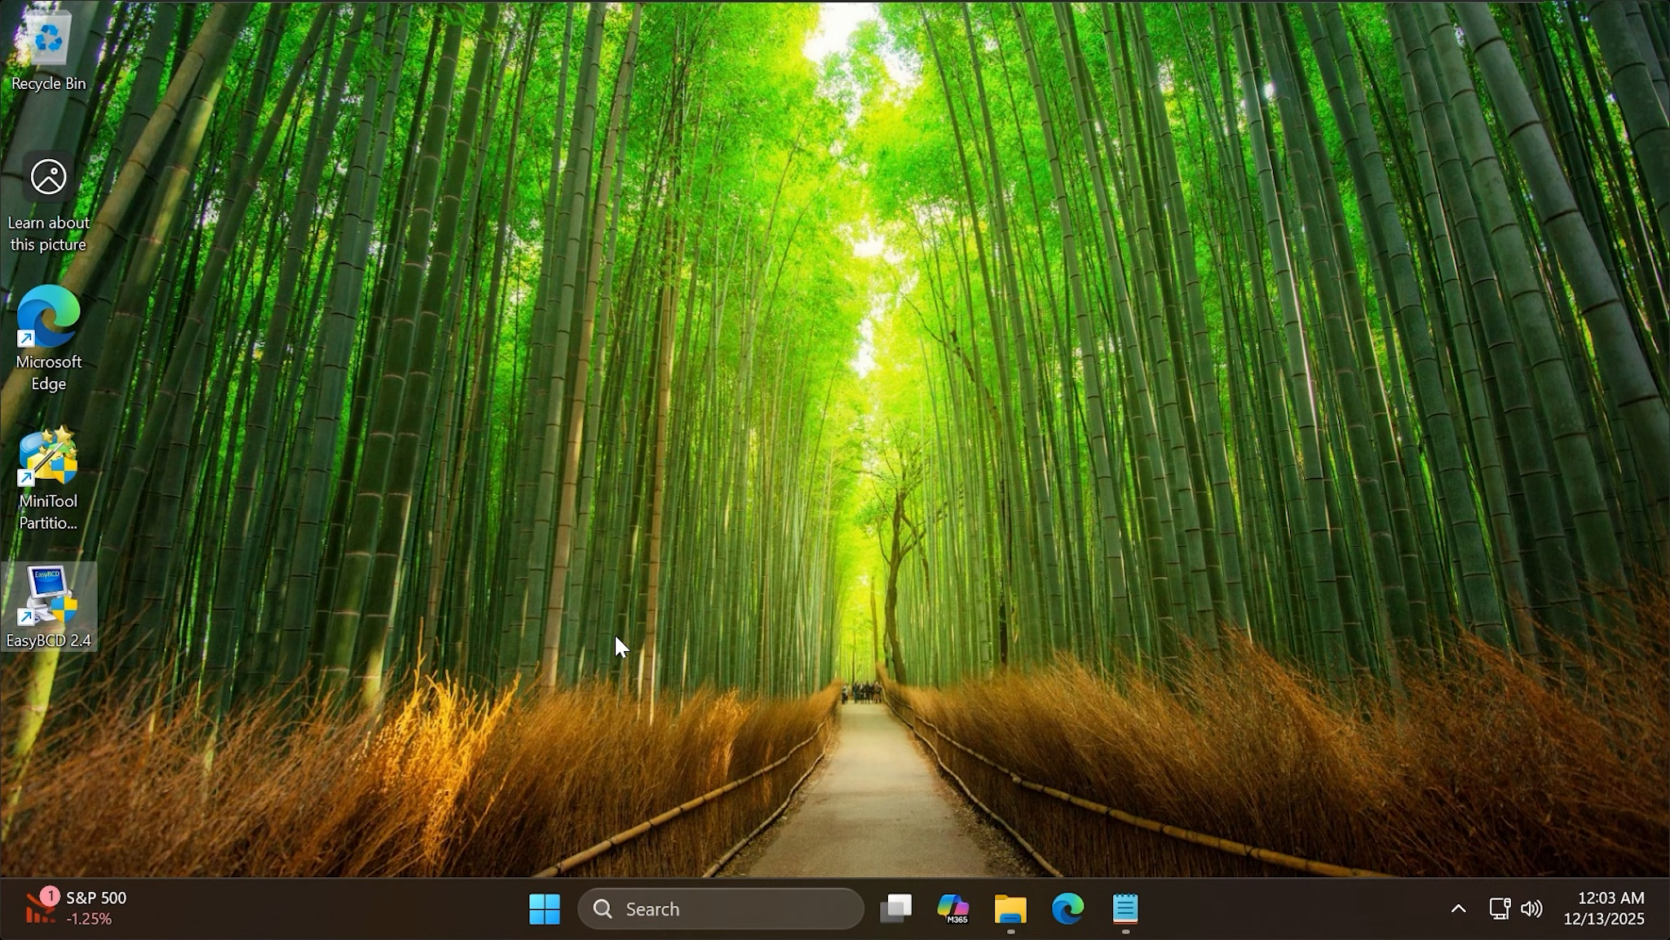
In EasyBCD, add an ISO boot entry pointing to D:\grubfm-en_US\grubfm.iso
{"action": "double_click", "coordinate": [46, 604]}
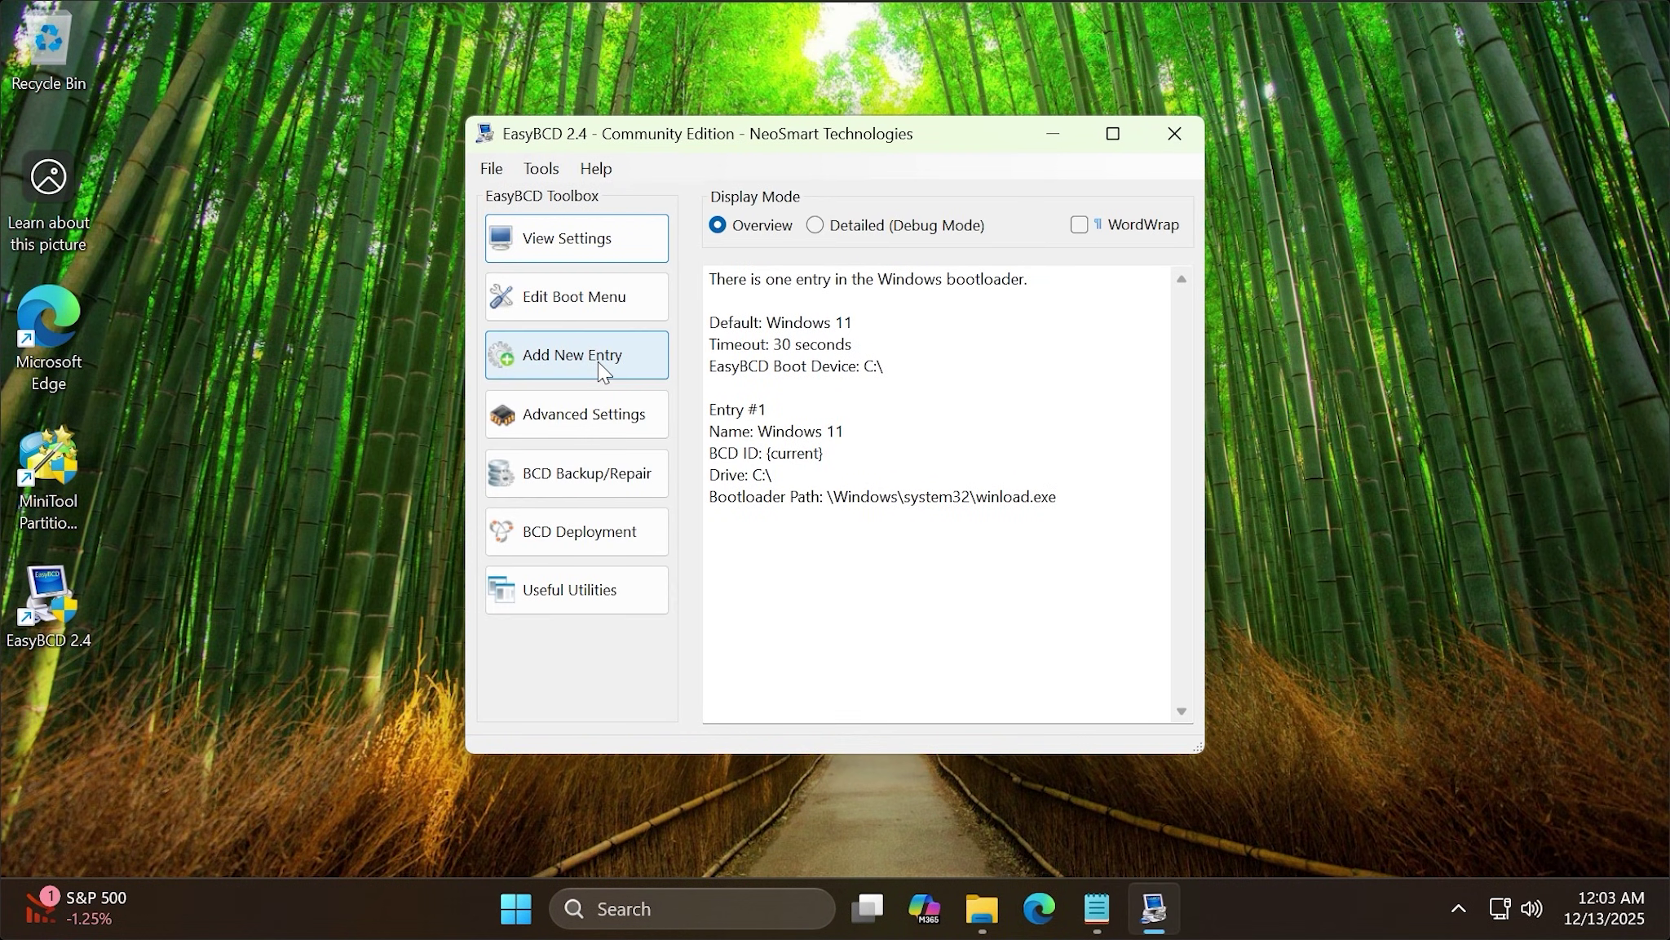
{"action": "left_click", "coordinate": [573, 355]}
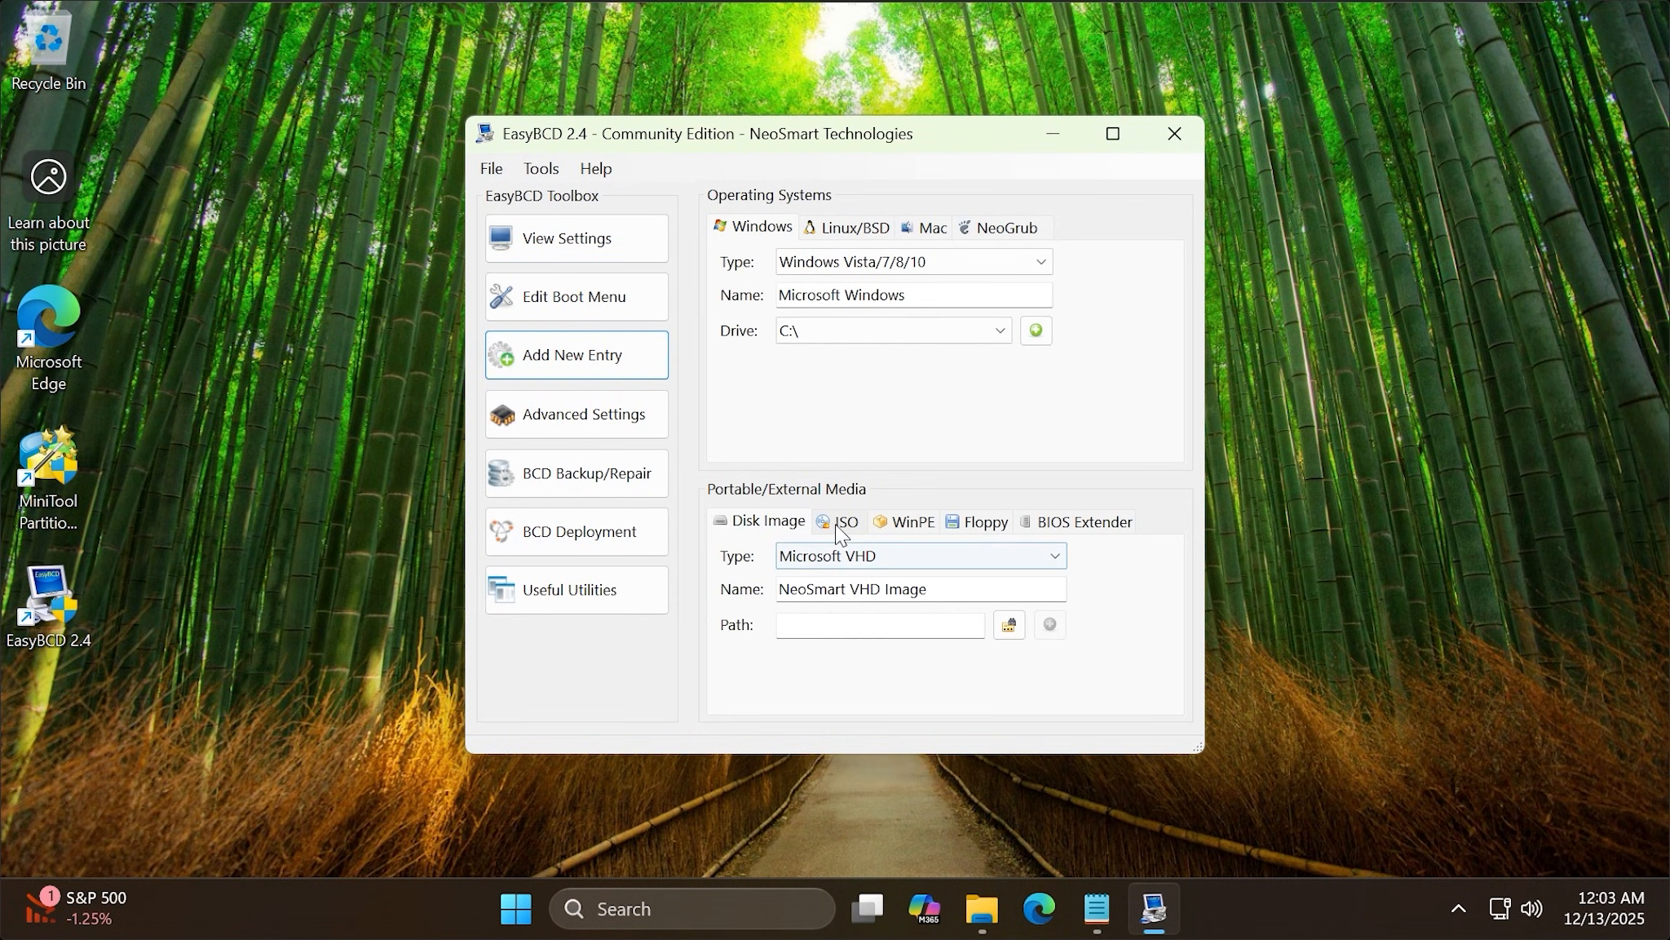
{"action": "left_click", "coordinate": [848, 521]}
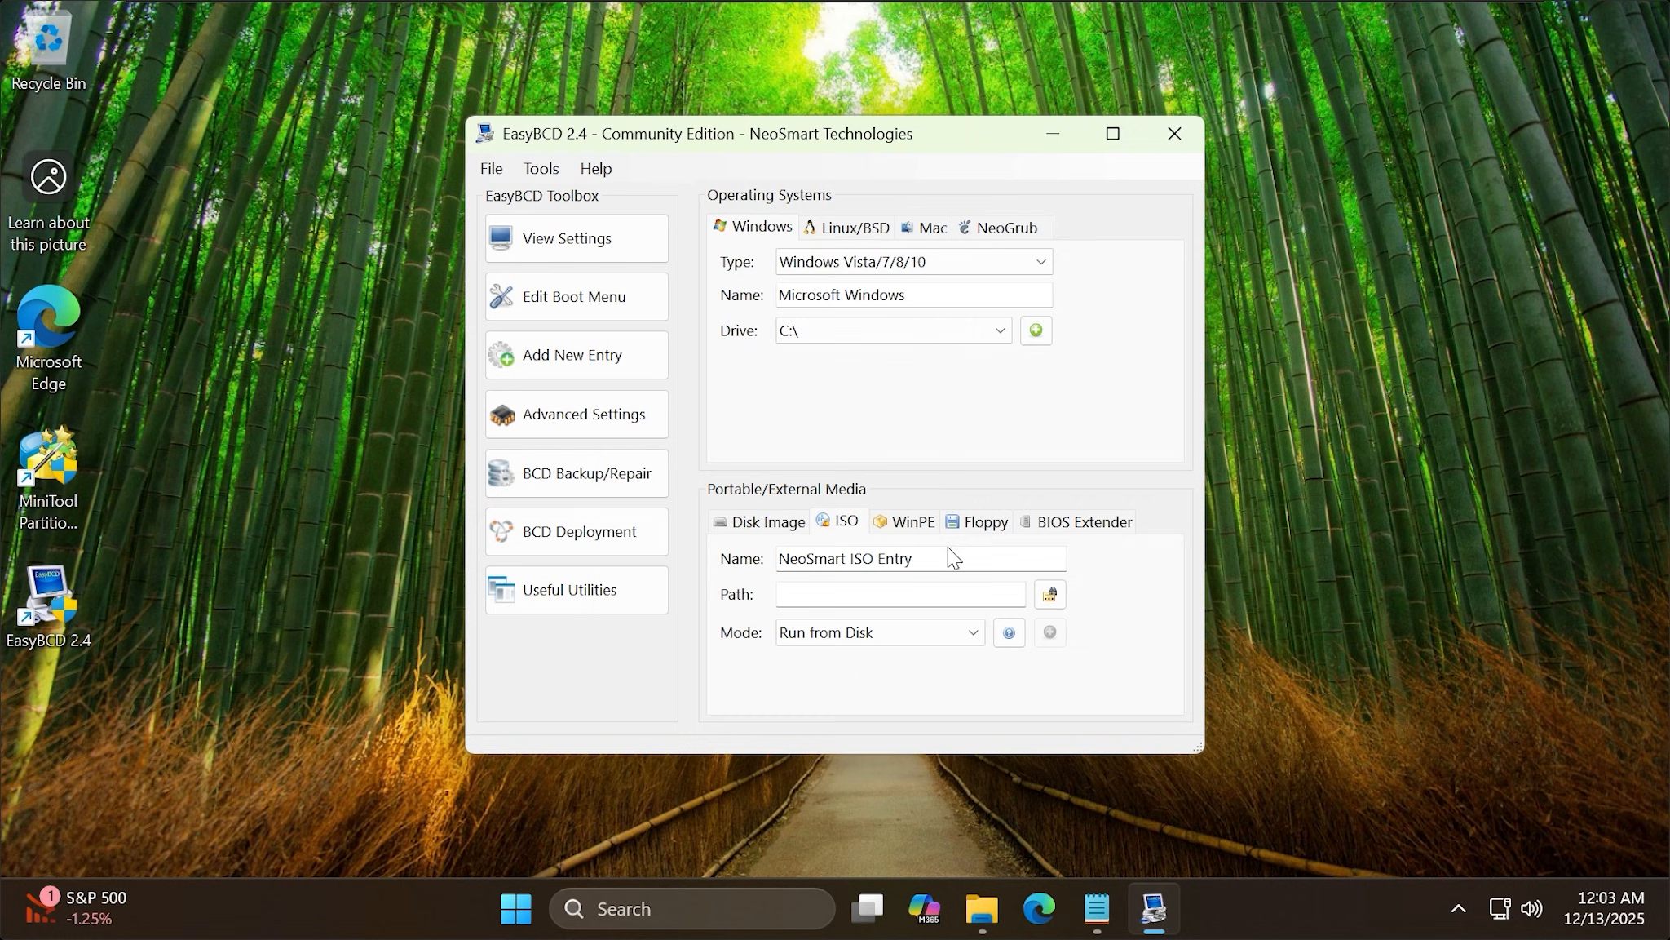
{"action": "left_click", "coordinate": [1050, 594]}
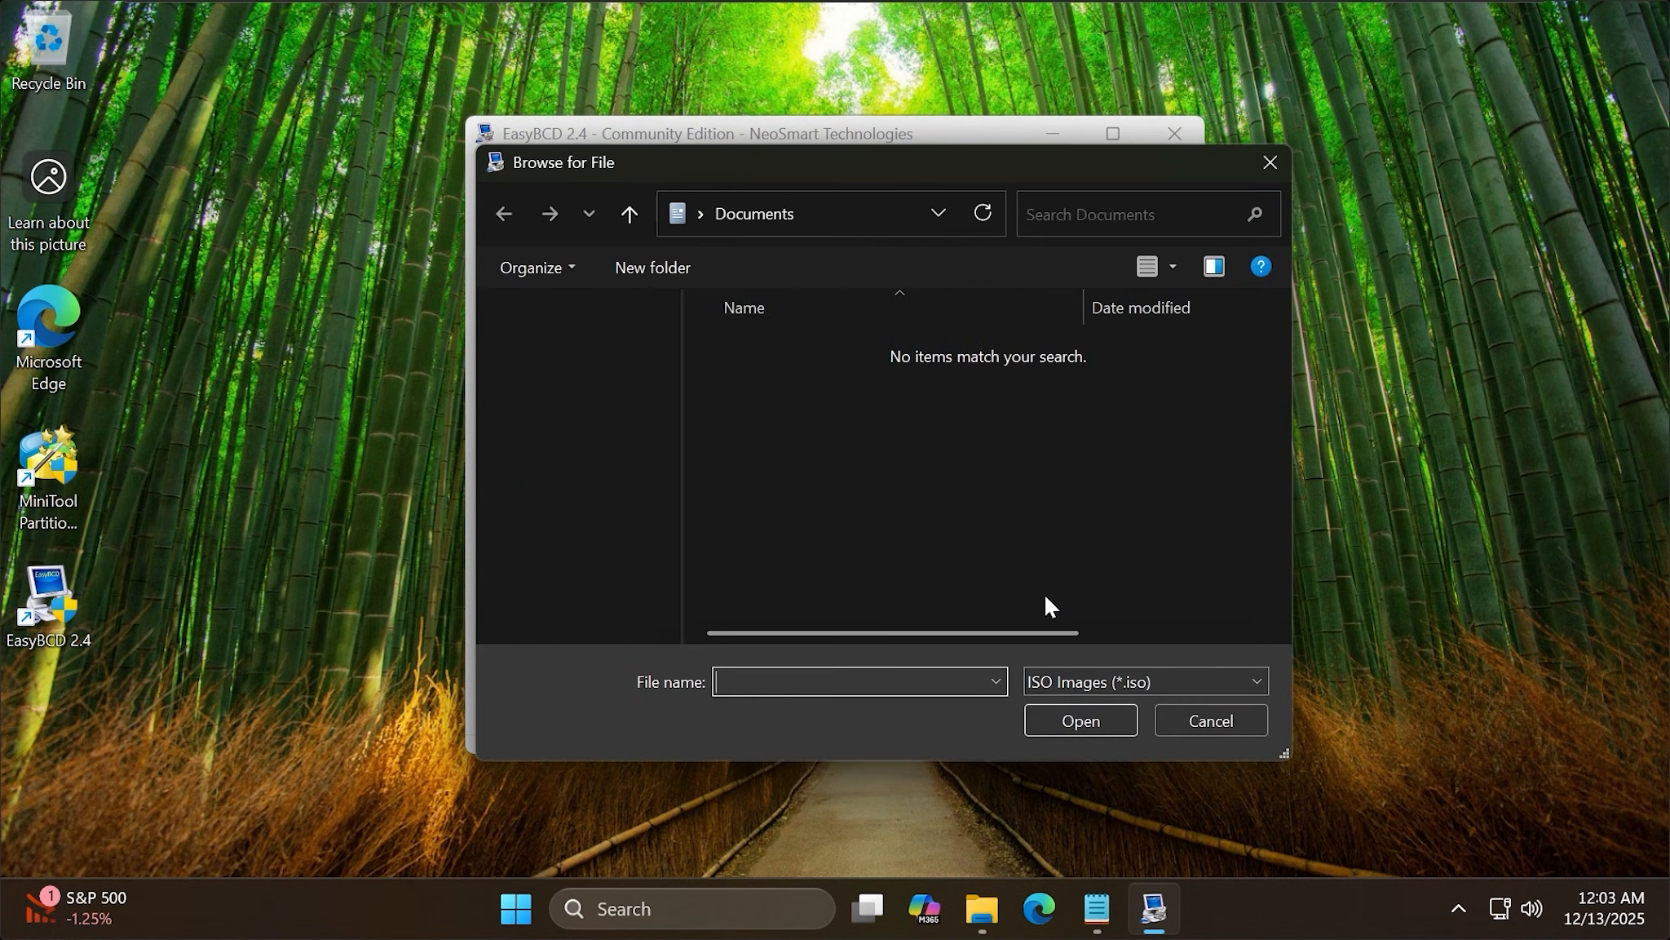
{"action": "left_click", "coordinate": [581, 519]}
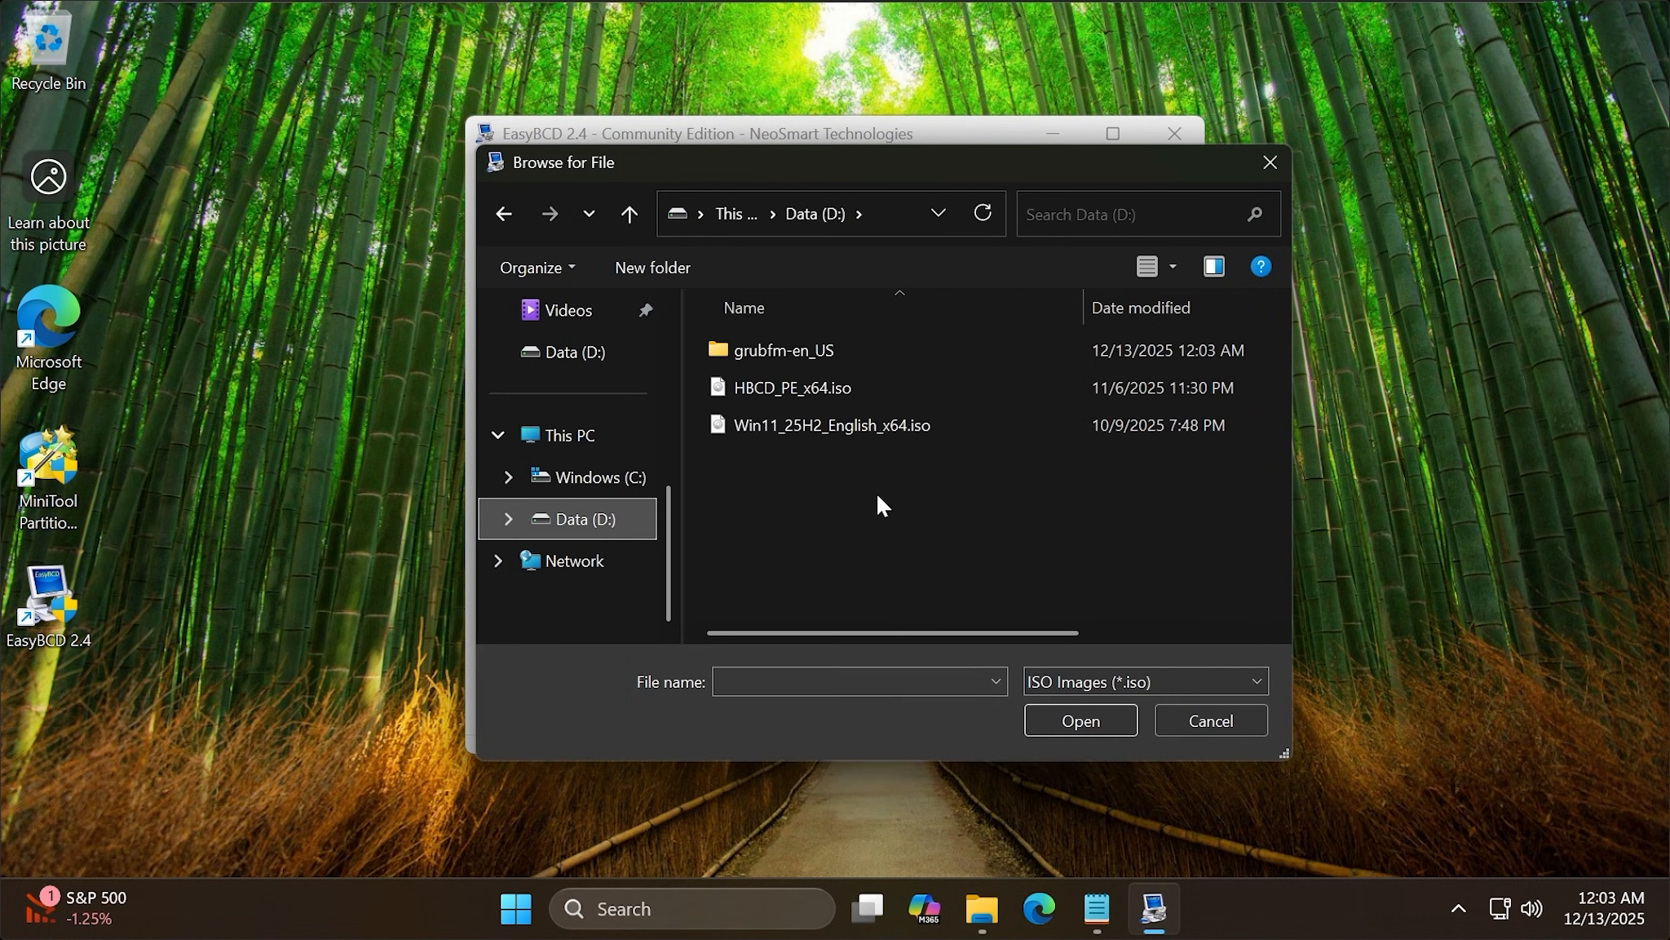
{"action": "left_click", "coordinate": [786, 349]}
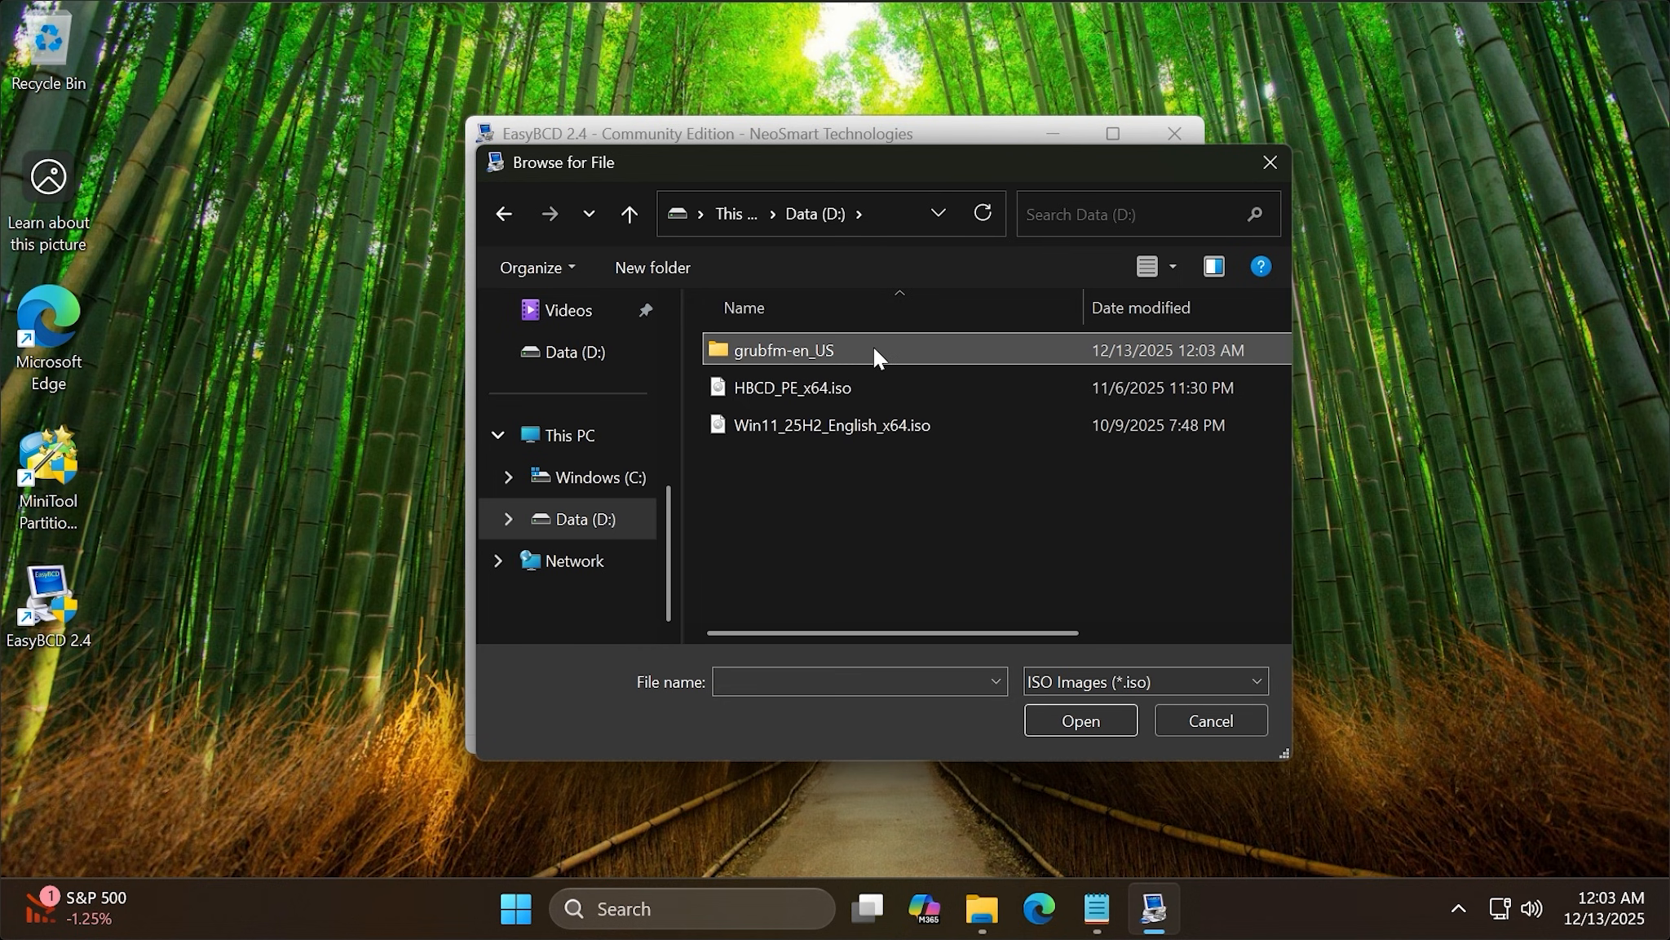
{"action": "double_click", "coordinate": [784, 349]}
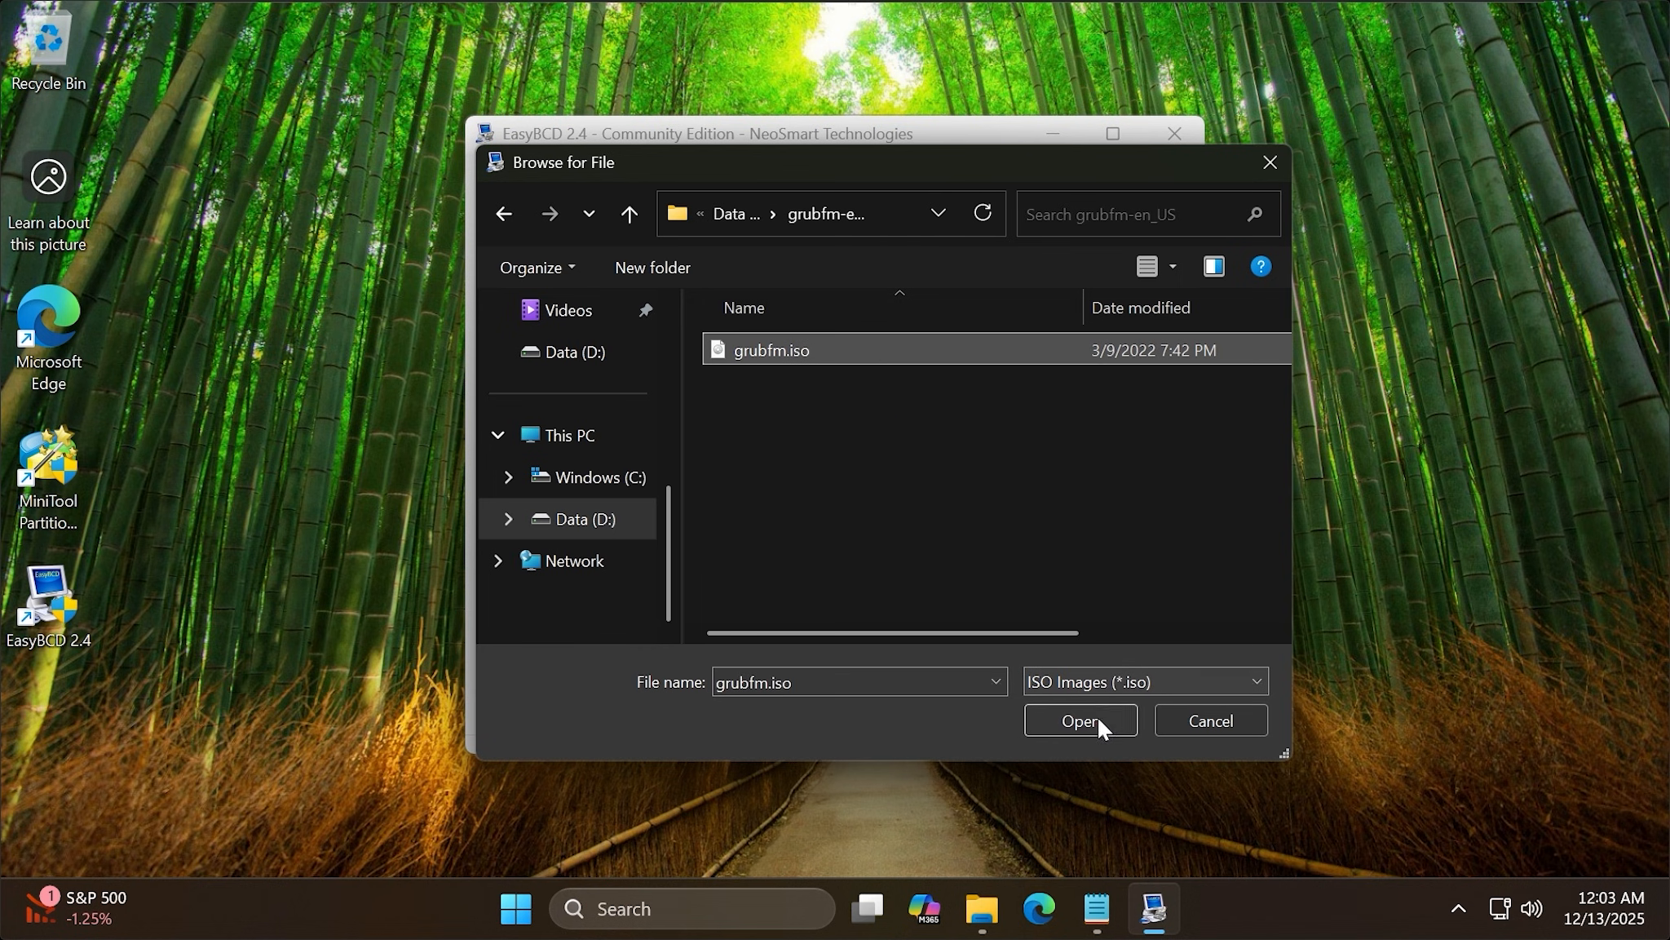
{"action": "left_click", "coordinate": [1079, 720]}
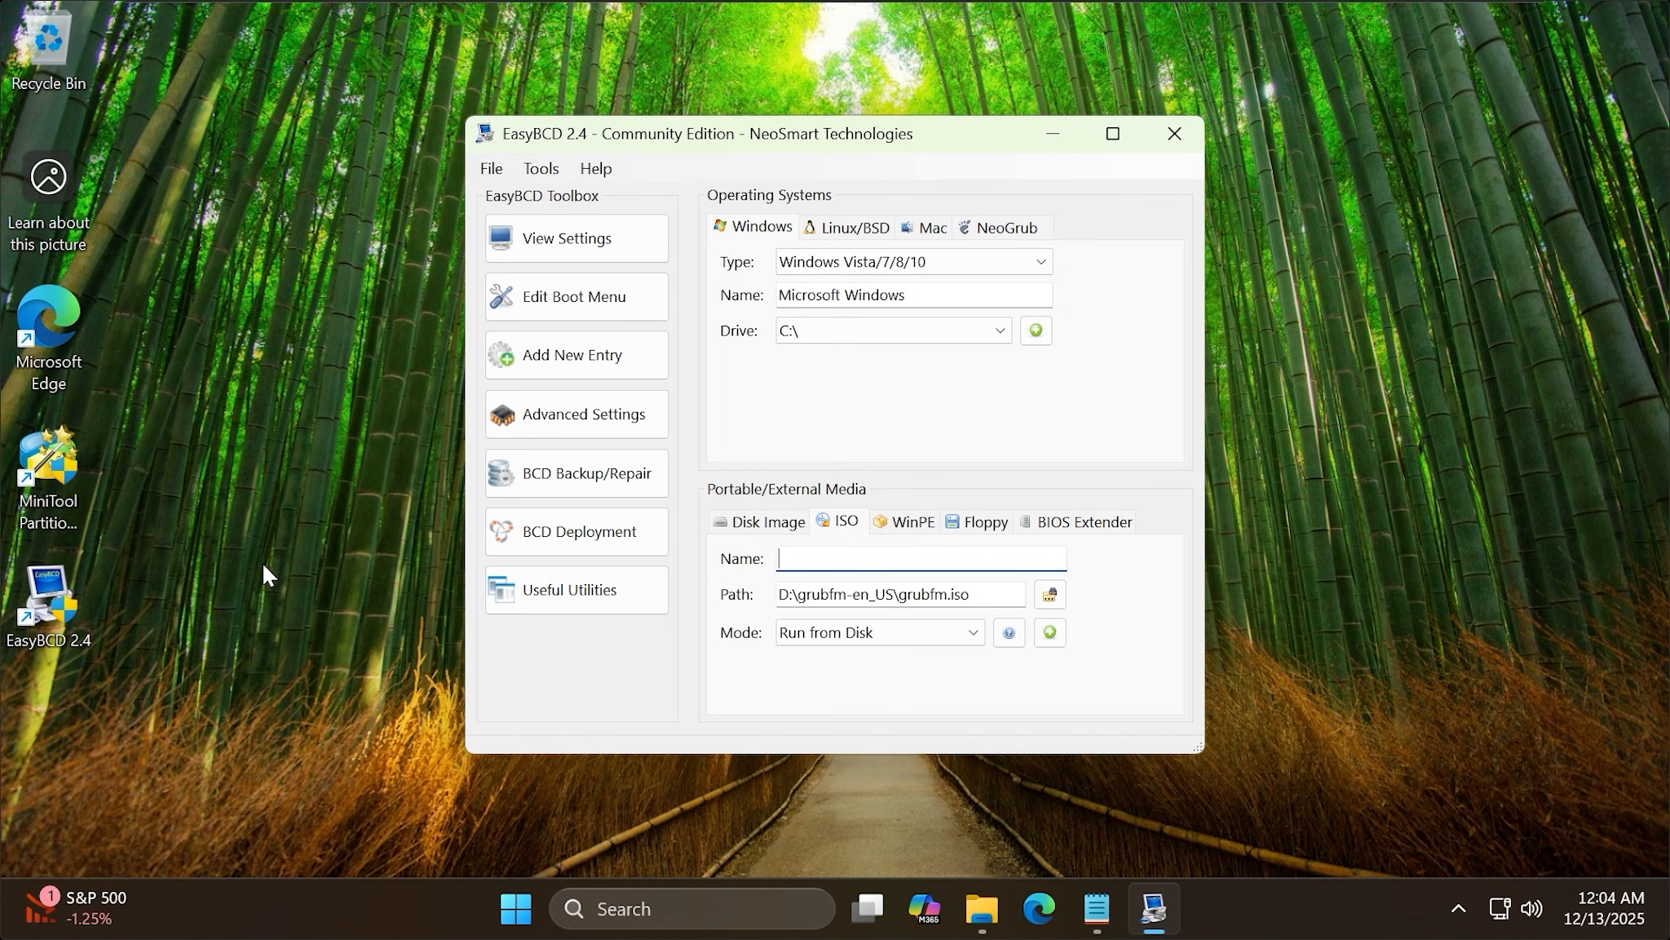
Name the entry MultiBoot, select it in the boot menu, and close EasyBCD
{"action": "type", "text": "Mult"}
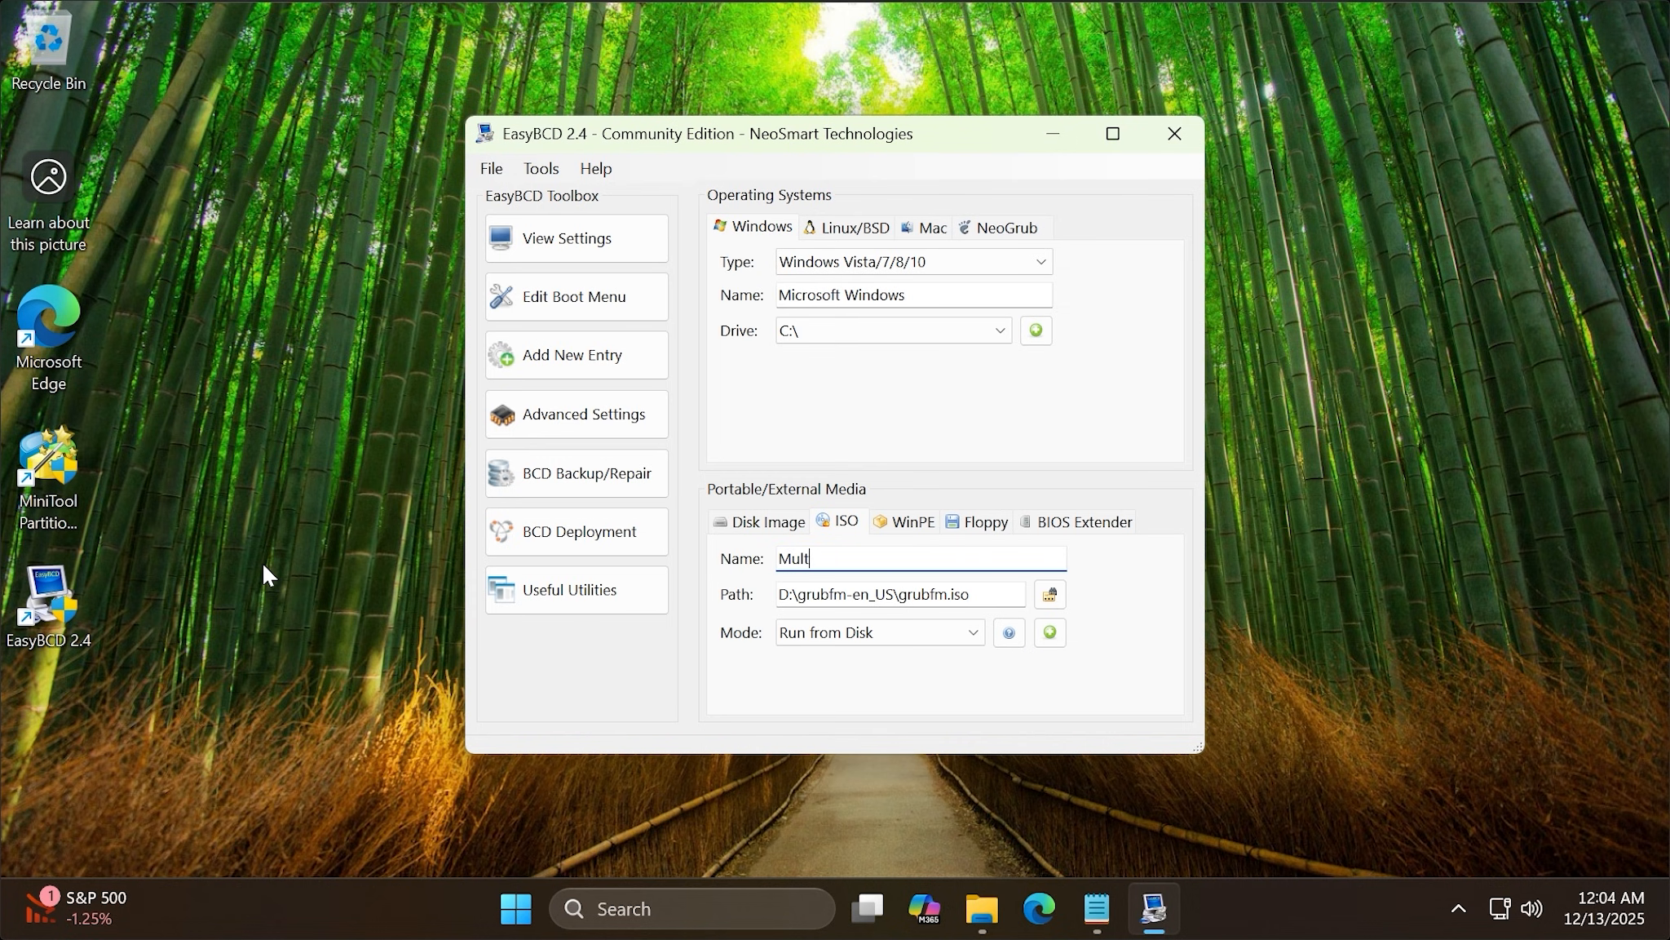
{"action": "type", "text": "iBoot"}
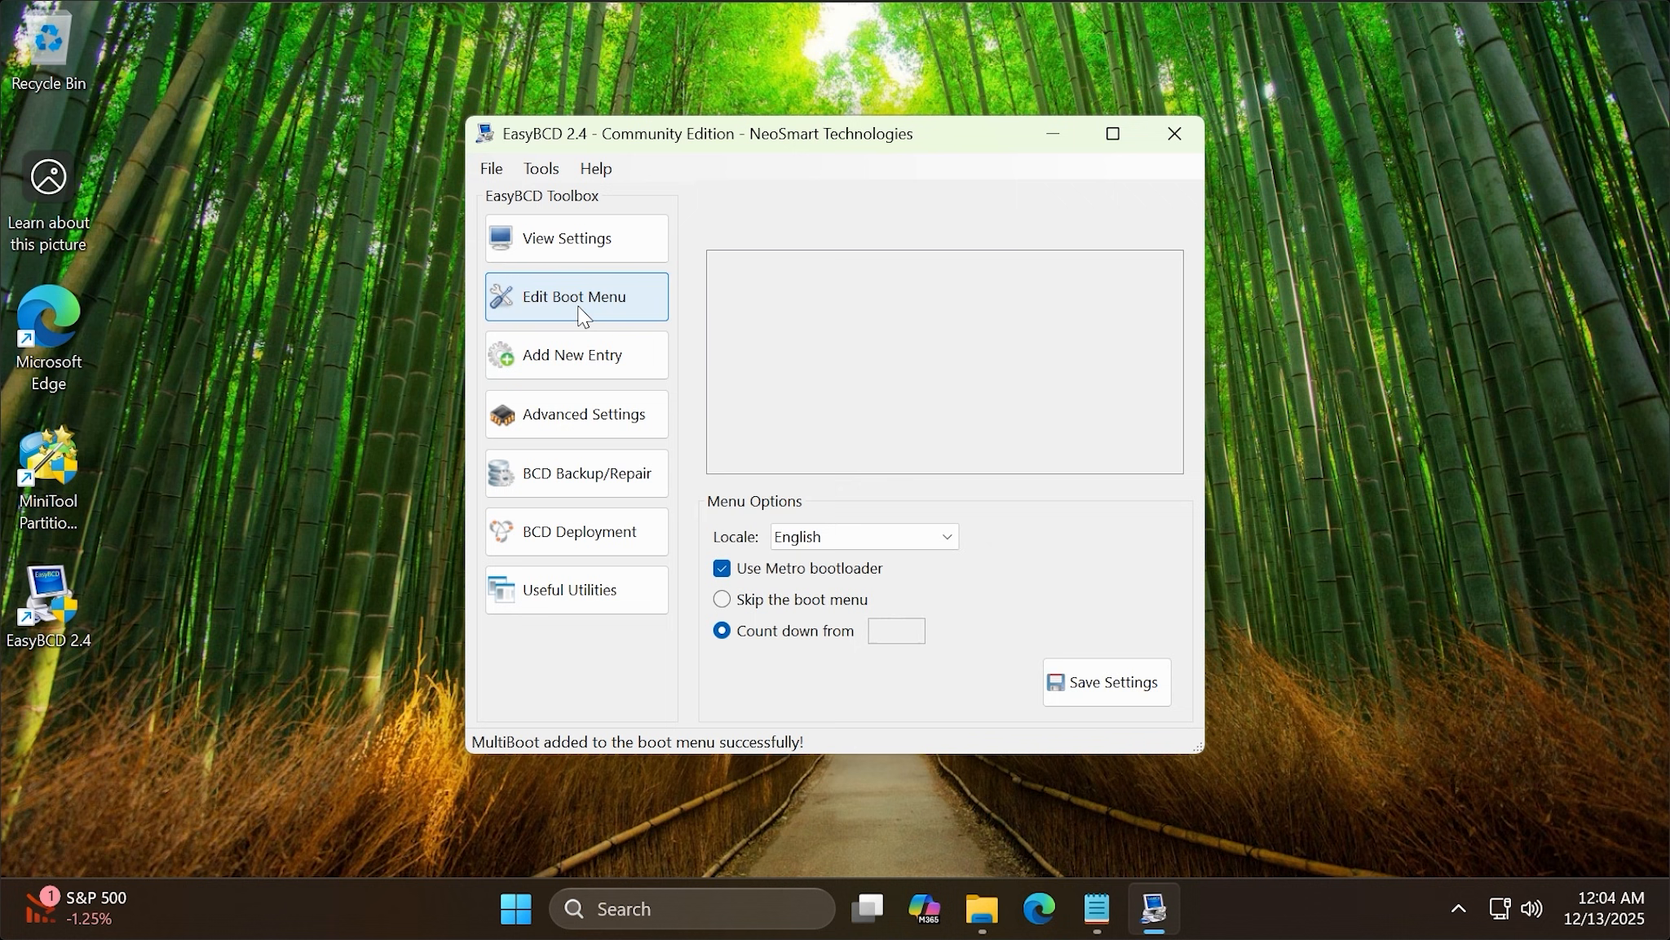
{"action": "left_click", "coordinate": [575, 296]}
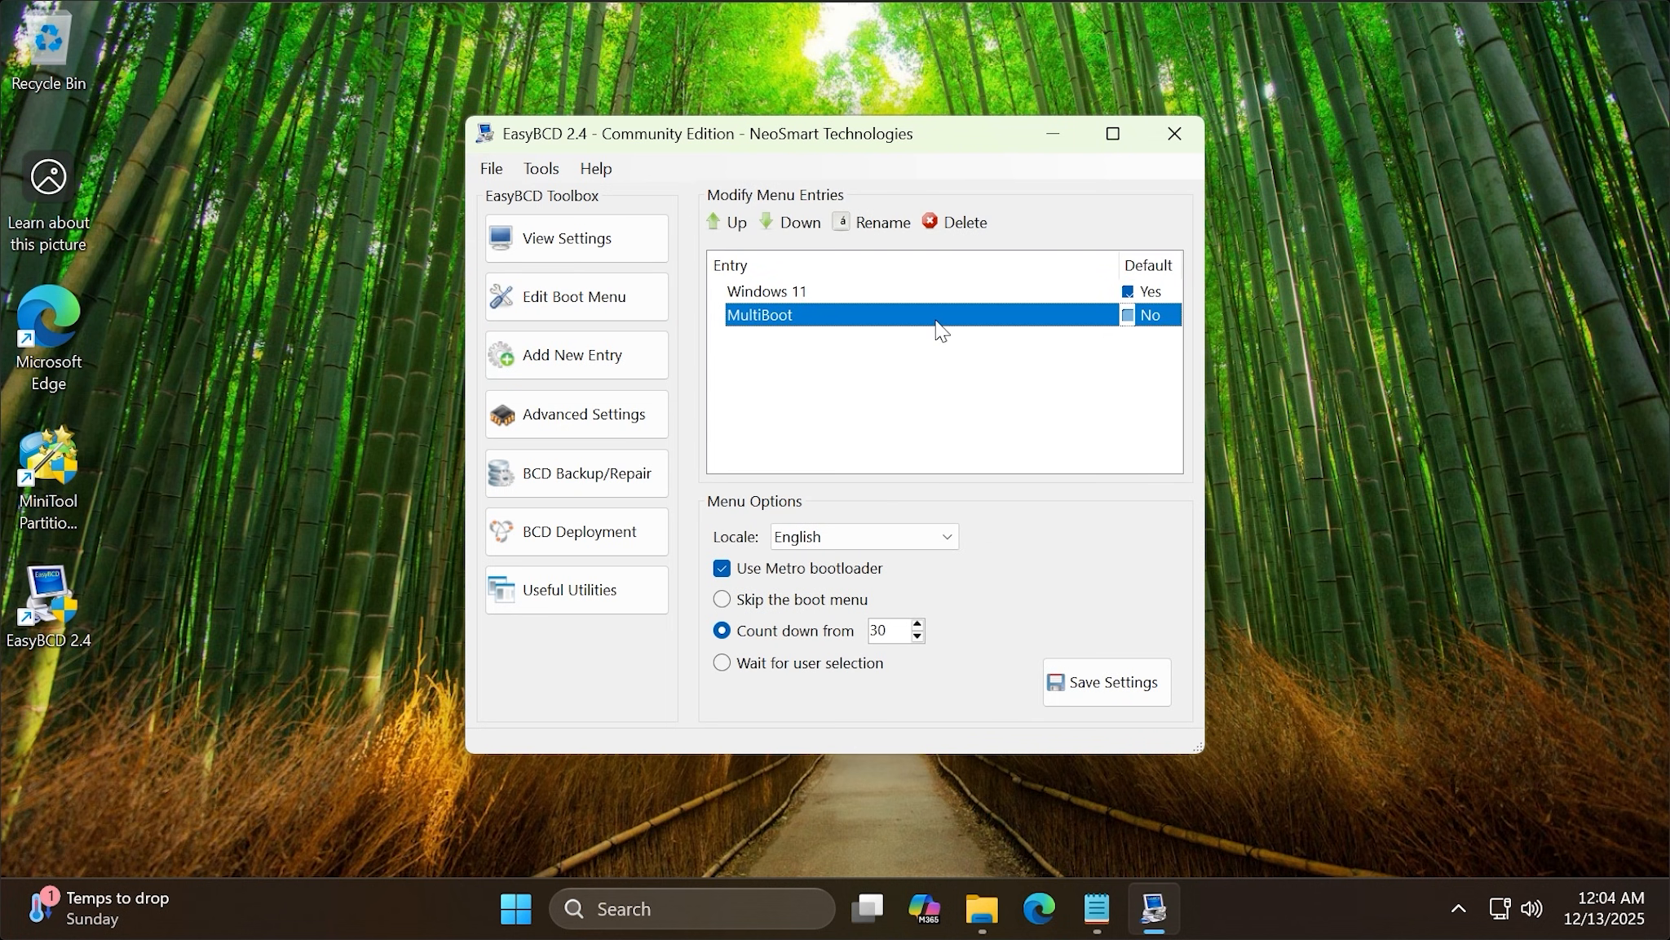
{"action": "left_click", "coordinate": [1173, 133]}
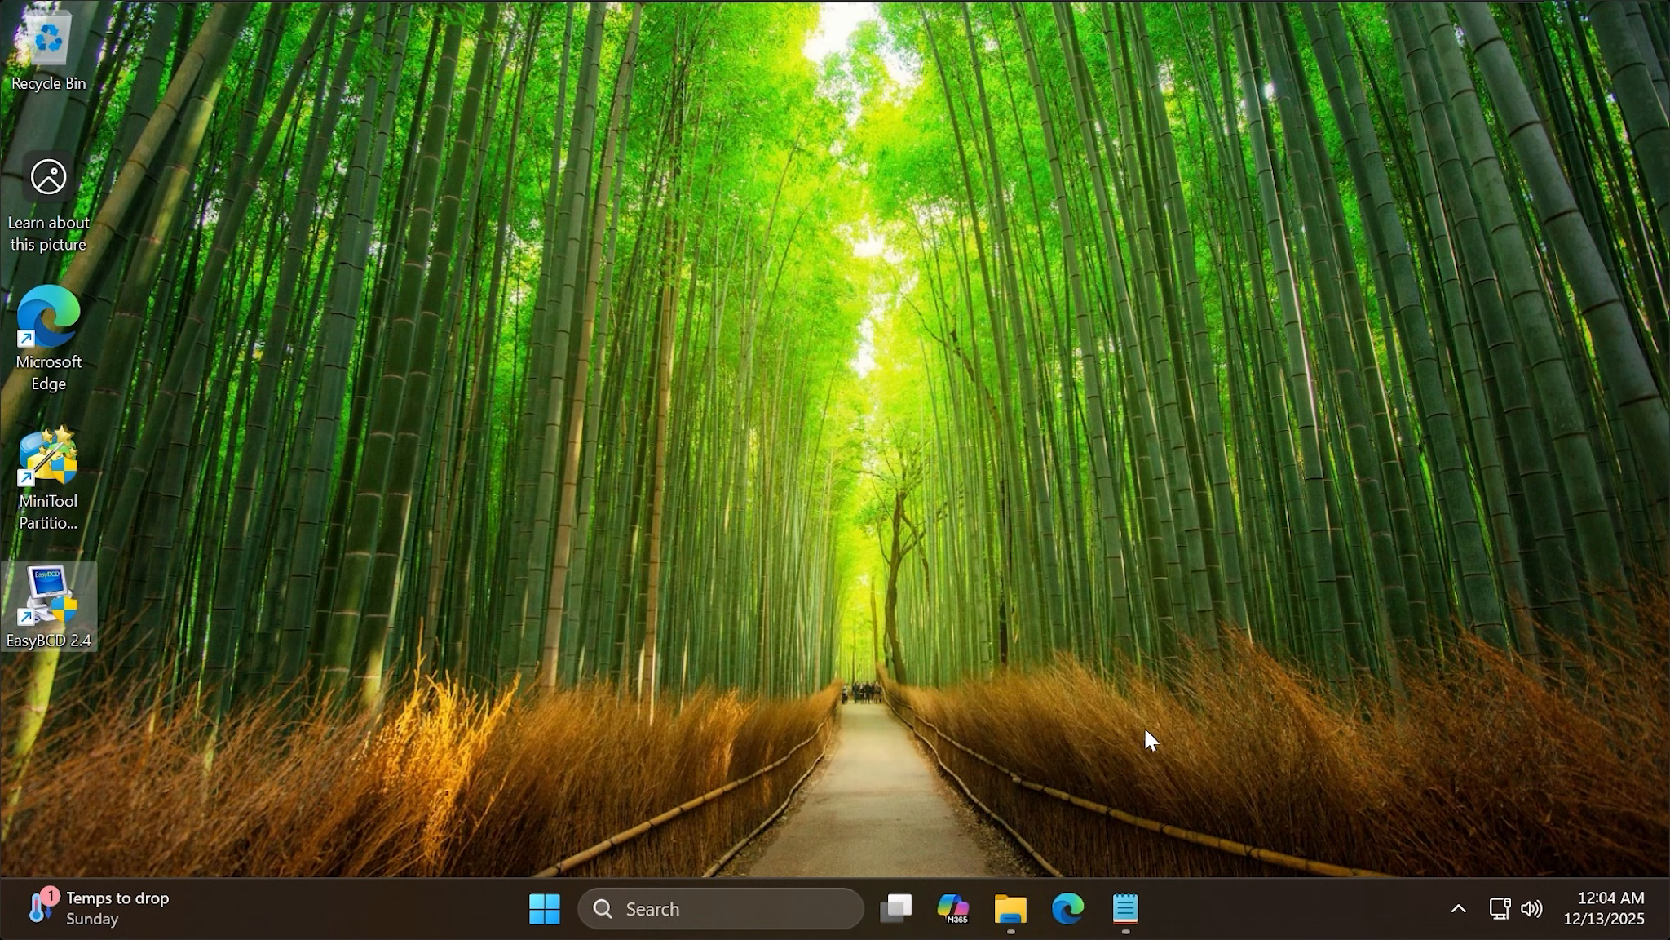
Restart Windows from the Start button's right-click menu
{"action": "right_click", "coordinate": [544, 908]}
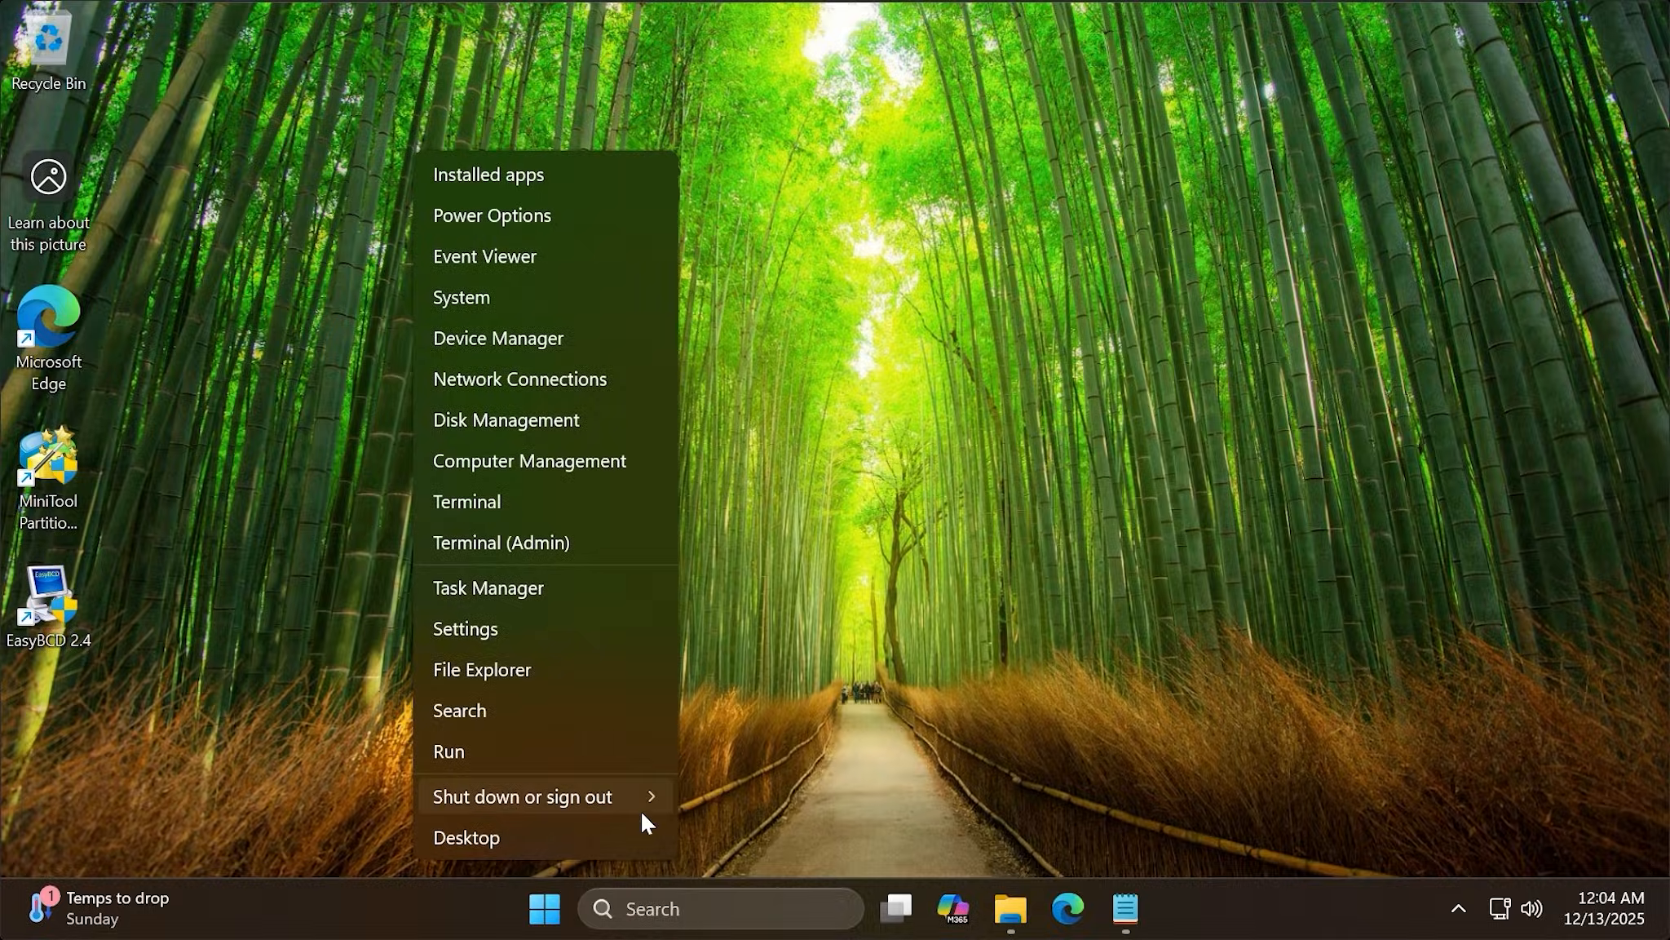
{"action": "left_click", "coordinate": [745, 810]}
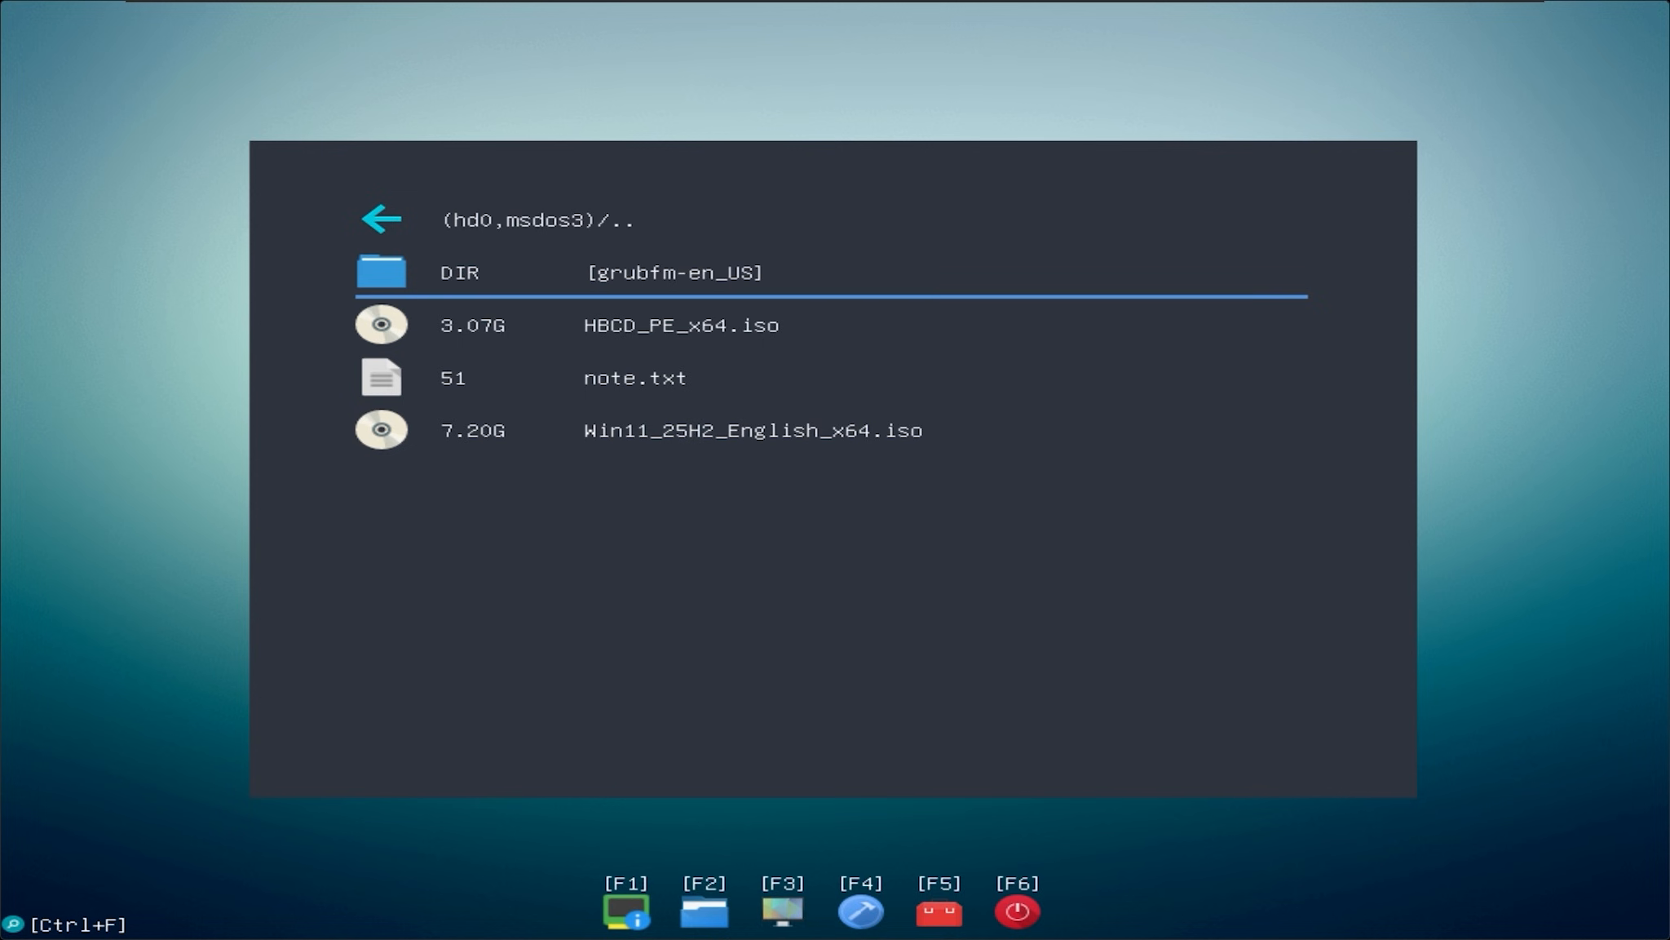
Boot HBCD_PE_x64.iso from GrubFM as Windows PE
{"action": "left_click", "coordinate": [680, 325]}
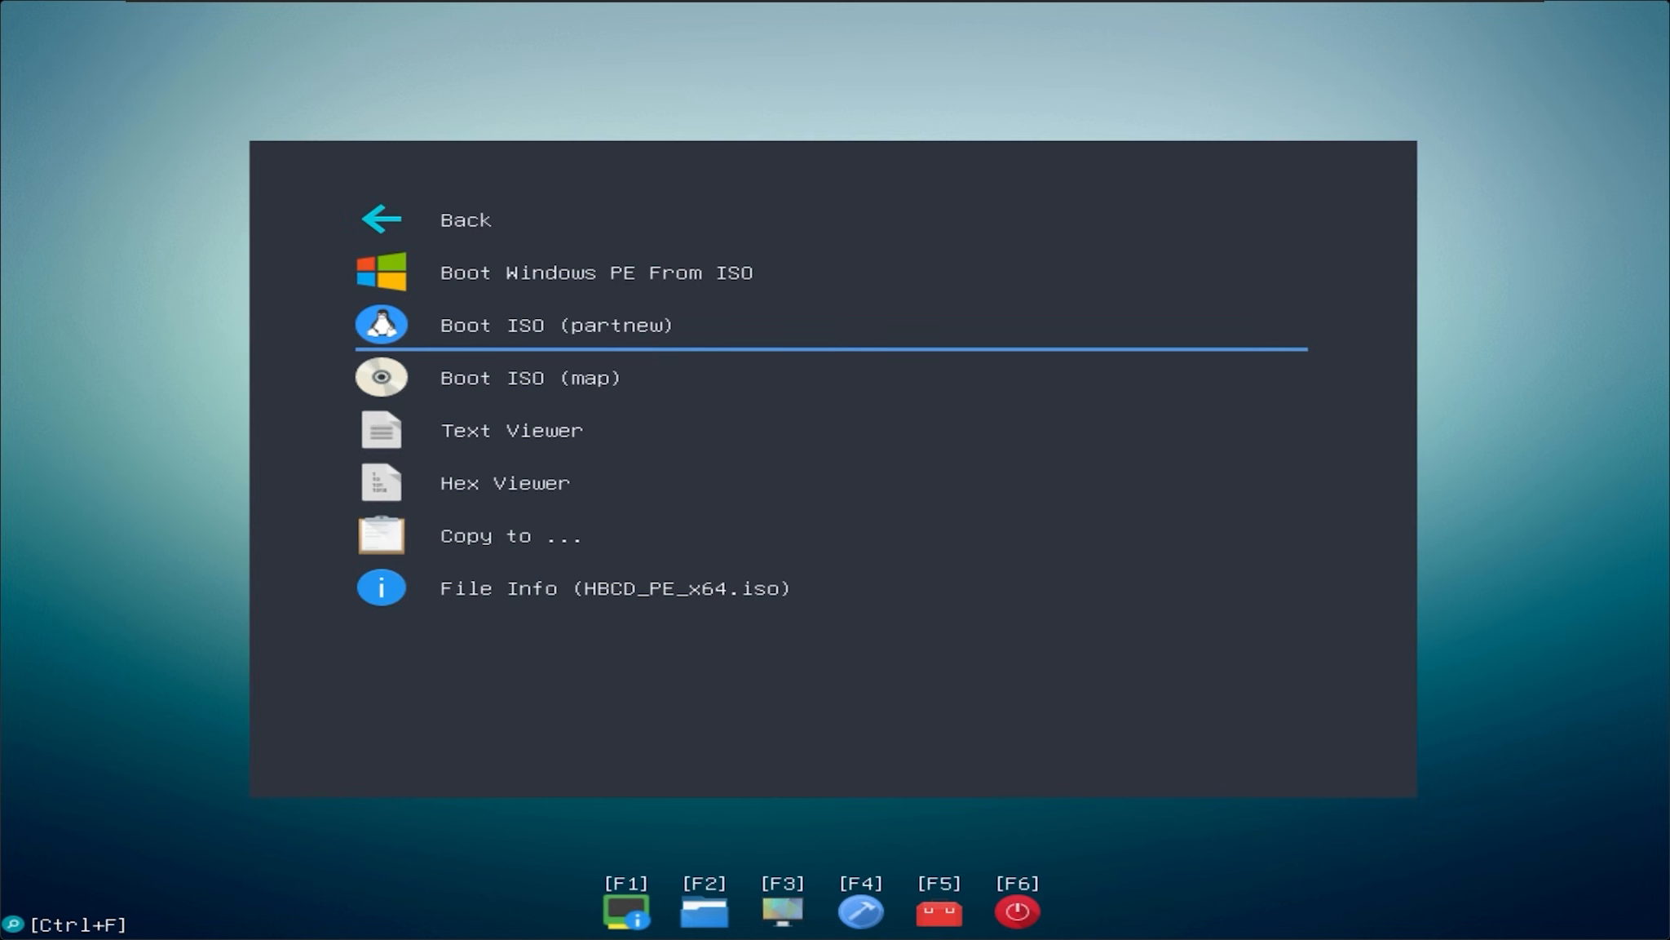
{"action": "left_click", "coordinate": [594, 273]}
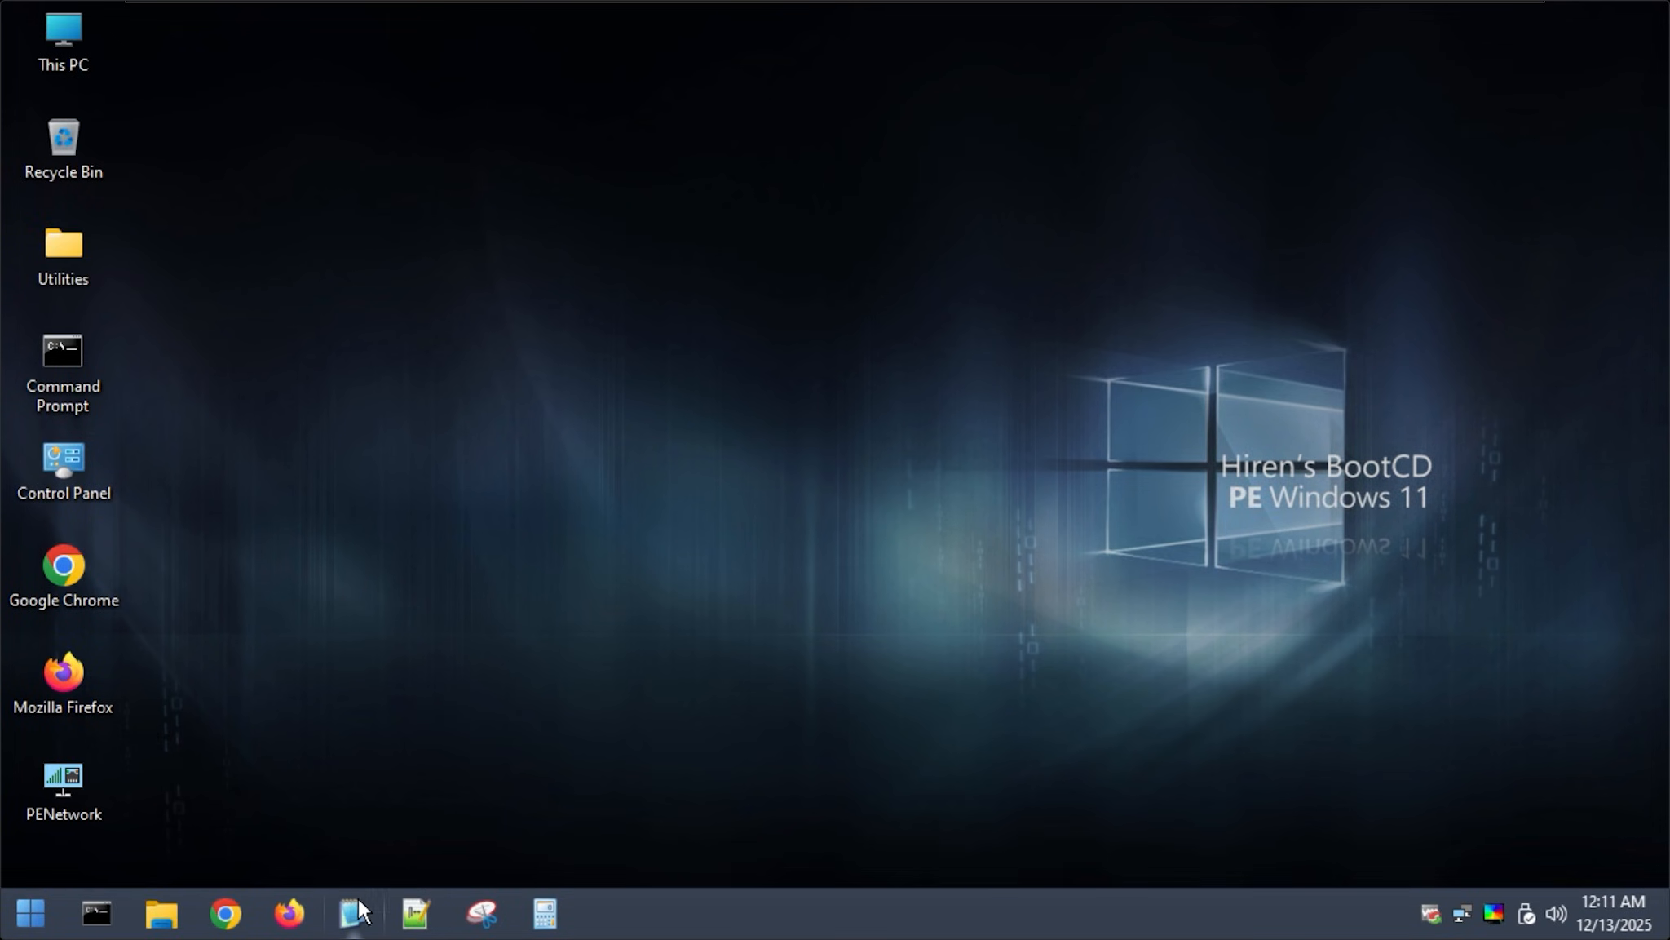
Save the LabConfig registry text as labconfig.reg on D: in Notepad2 and check Data (D:)
{"action": "left_click", "coordinate": [355, 912]}
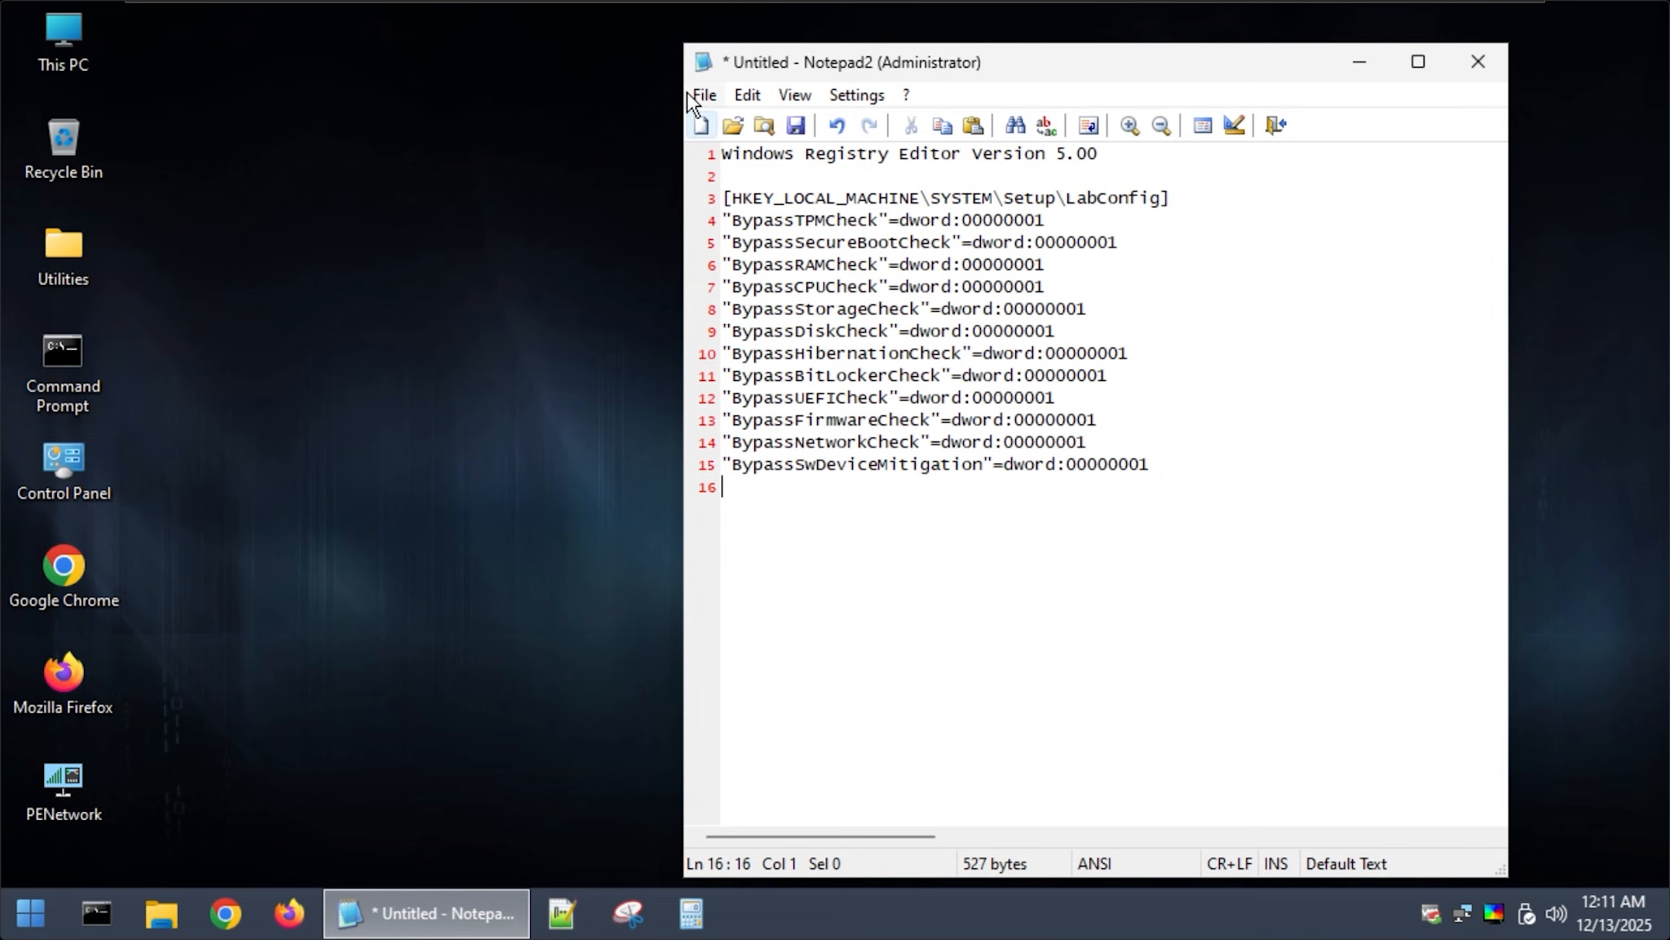
{"action": "mouse_move", "coordinate": [761, 227]}
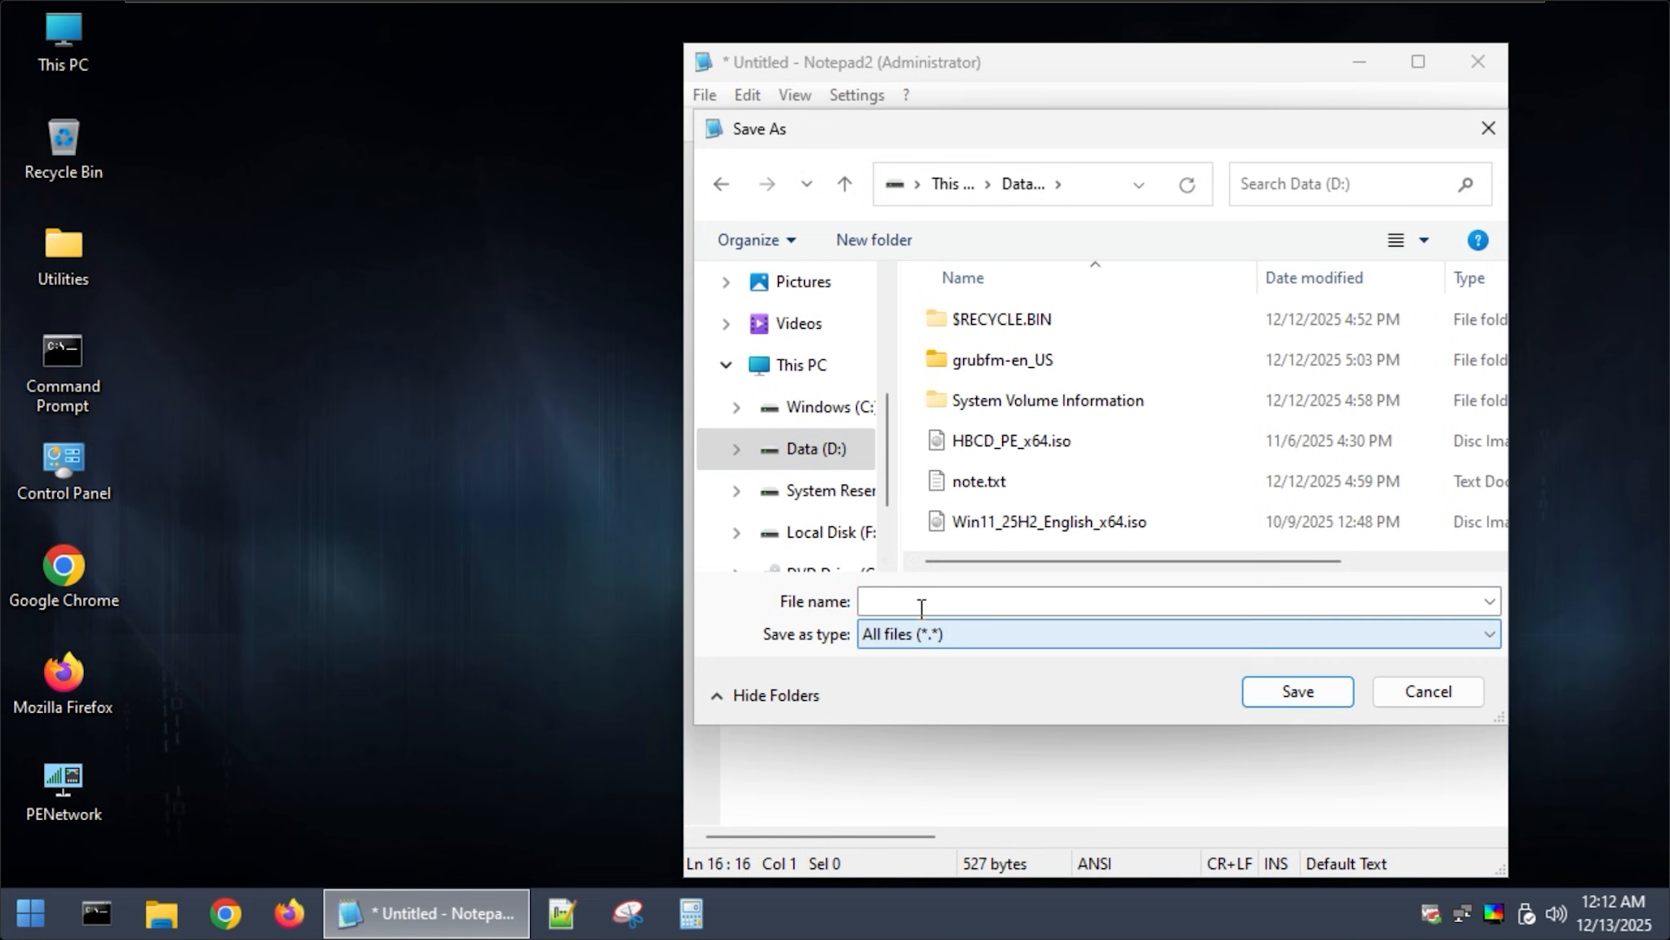
{"action": "type", "text": "labconfig.reg"}
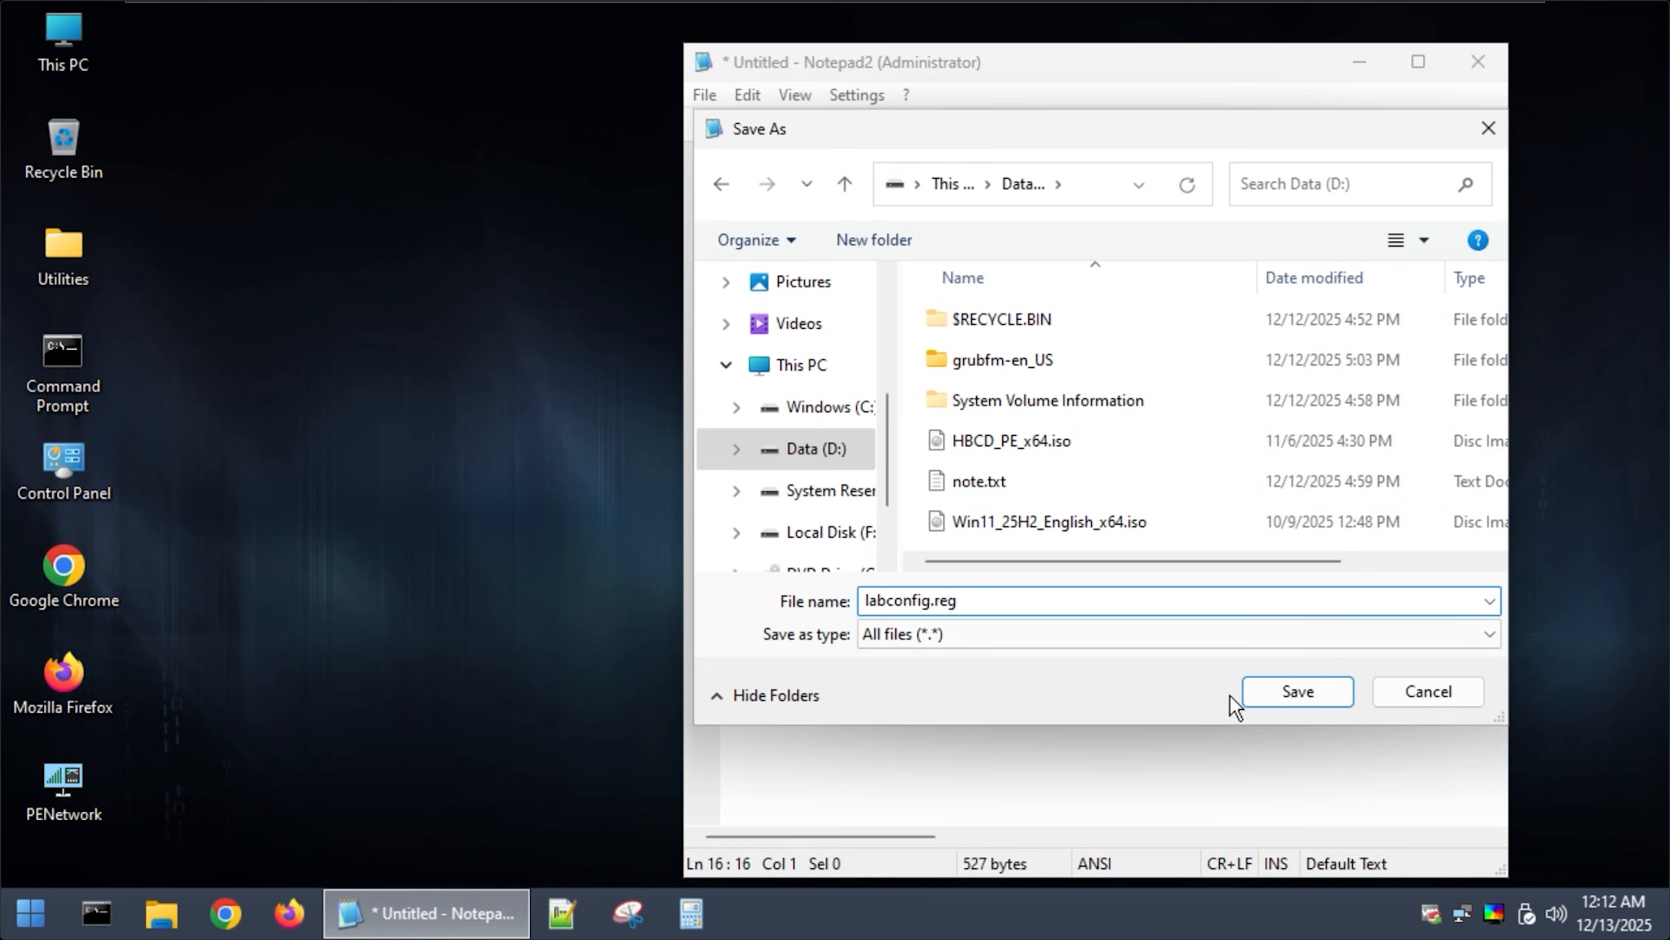
{"action": "left_click", "coordinate": [1297, 690]}
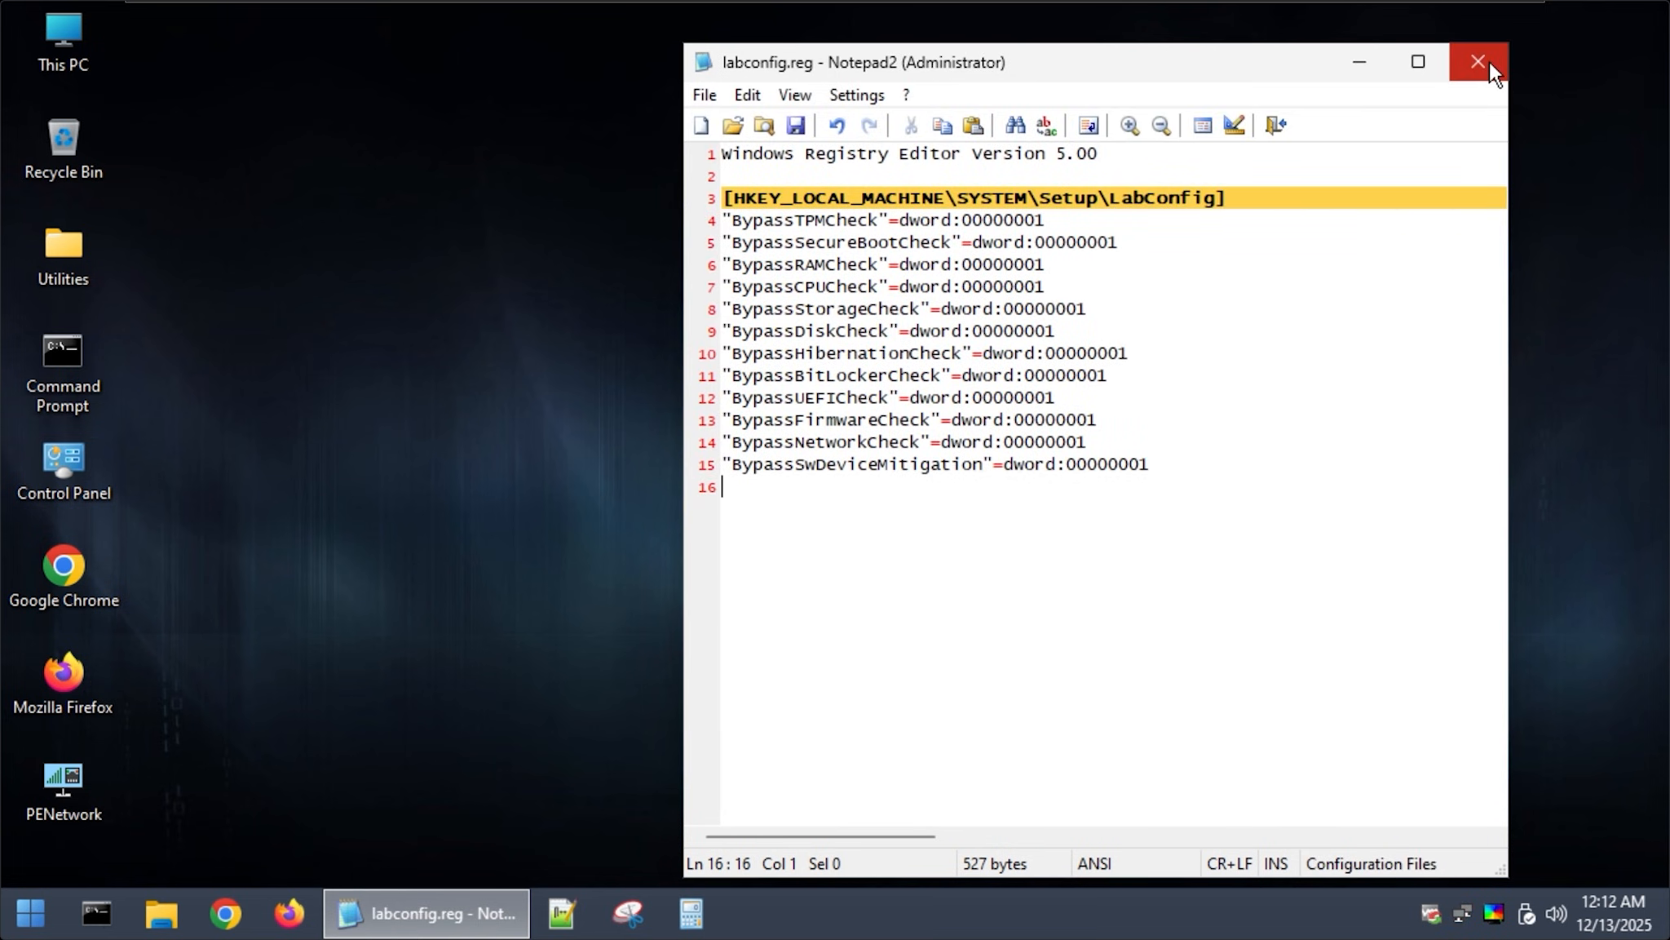
{"action": "left_click", "coordinate": [1478, 62]}
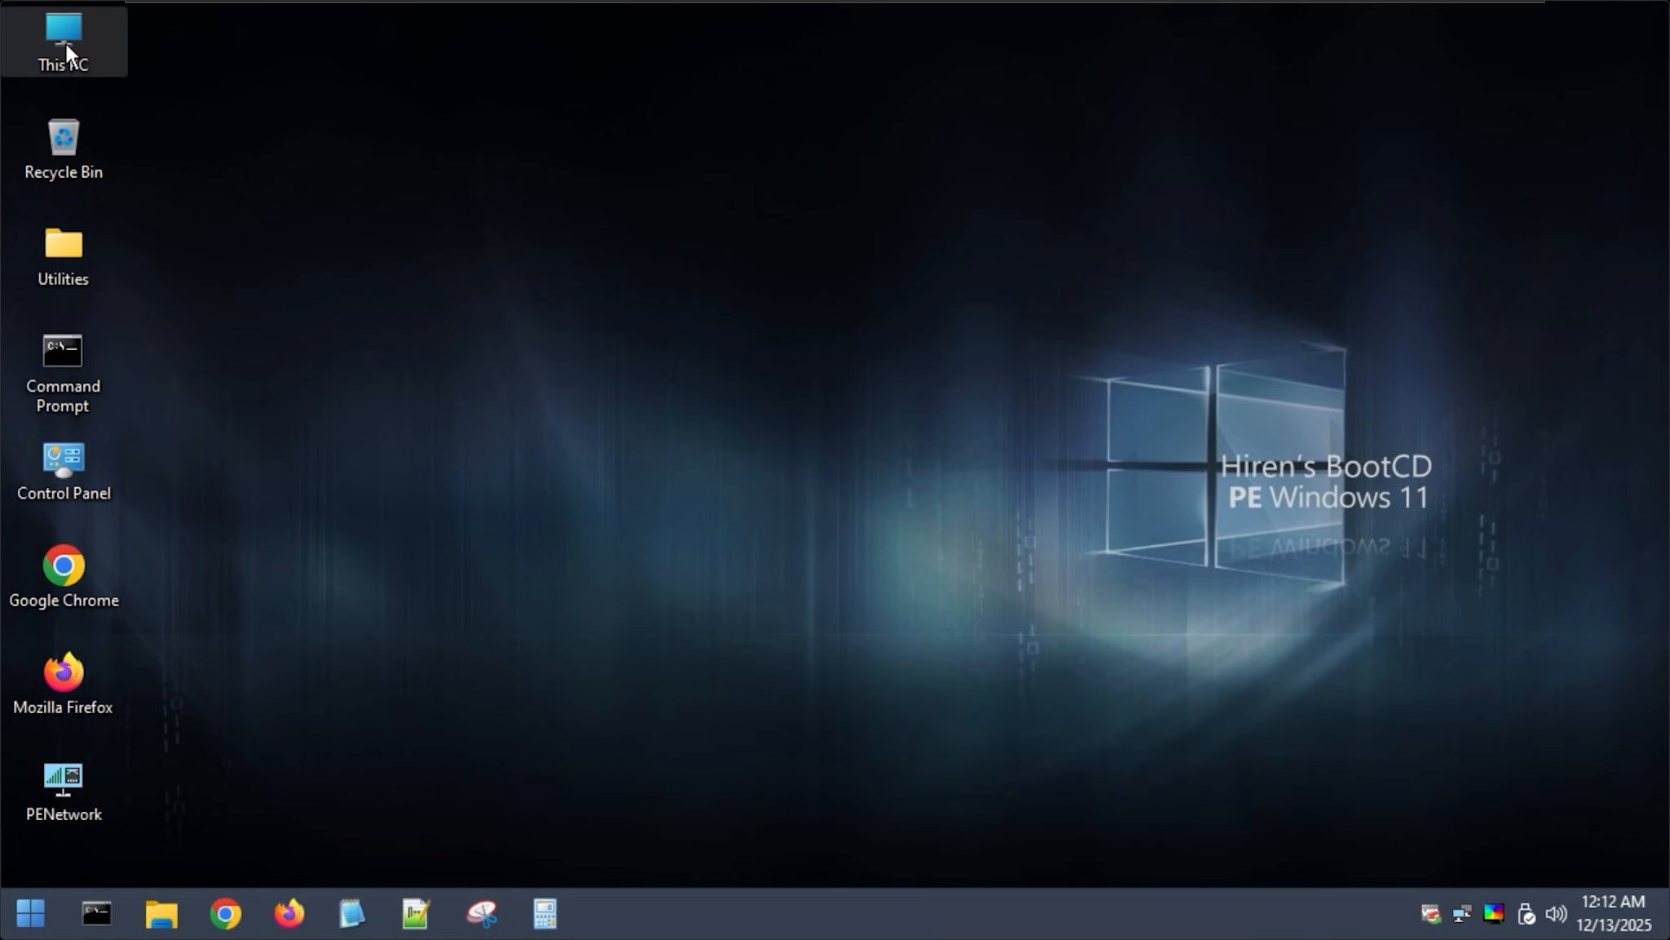
{"action": "double_click", "coordinate": [62, 32]}
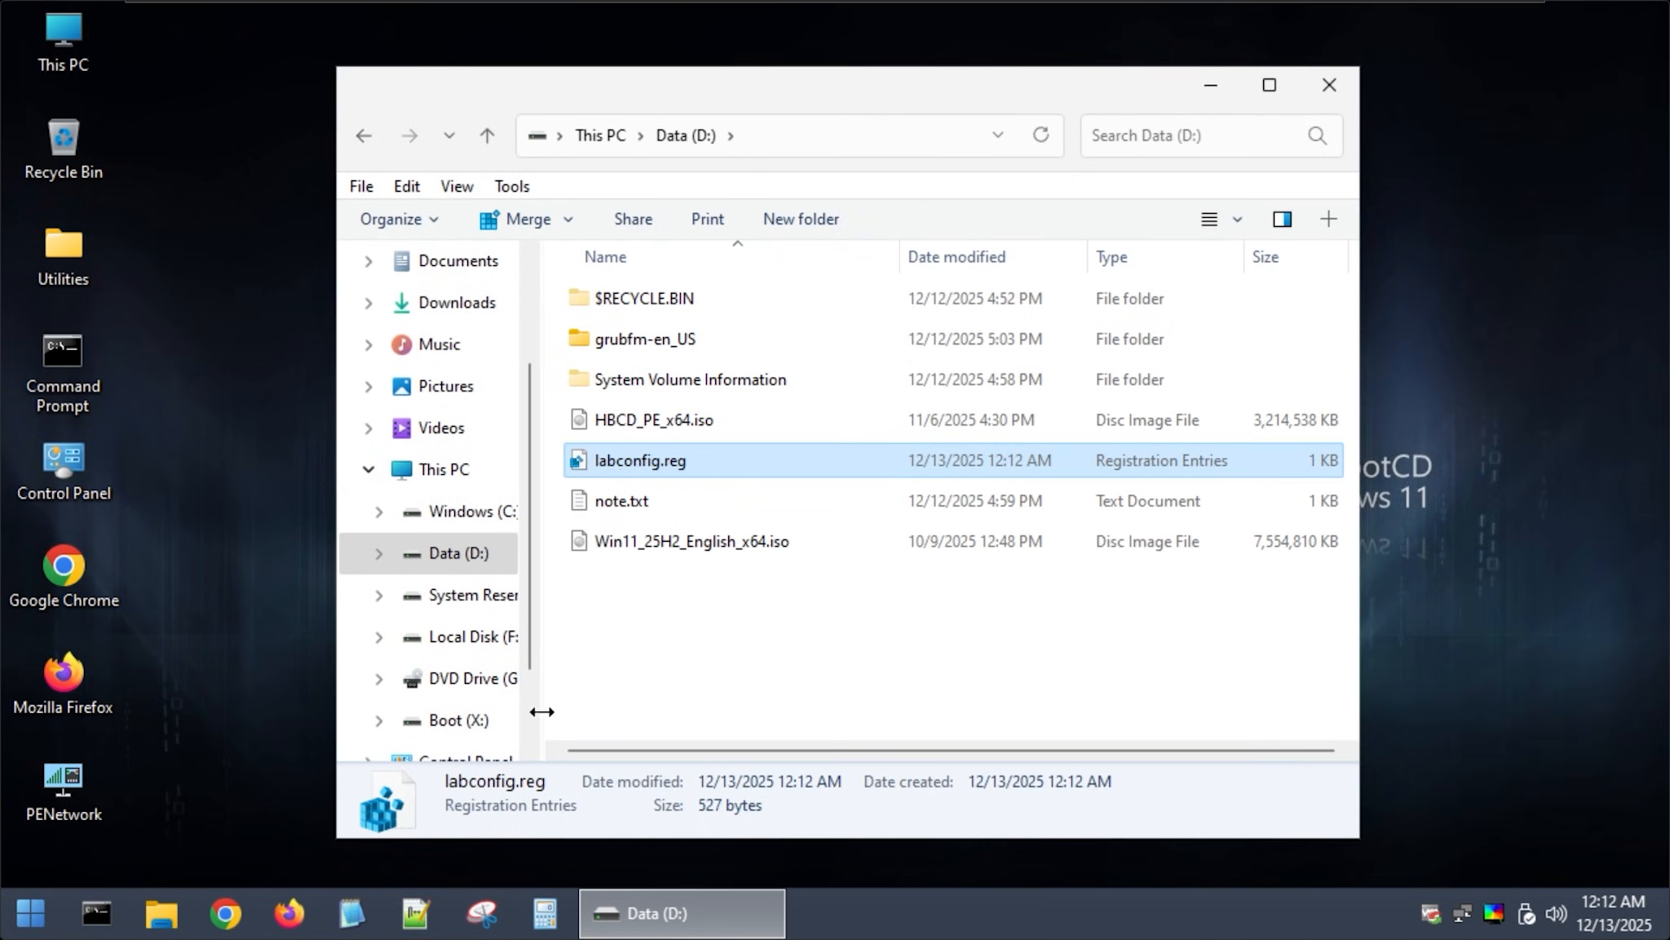
{"action": "left_click", "coordinate": [27, 912]}
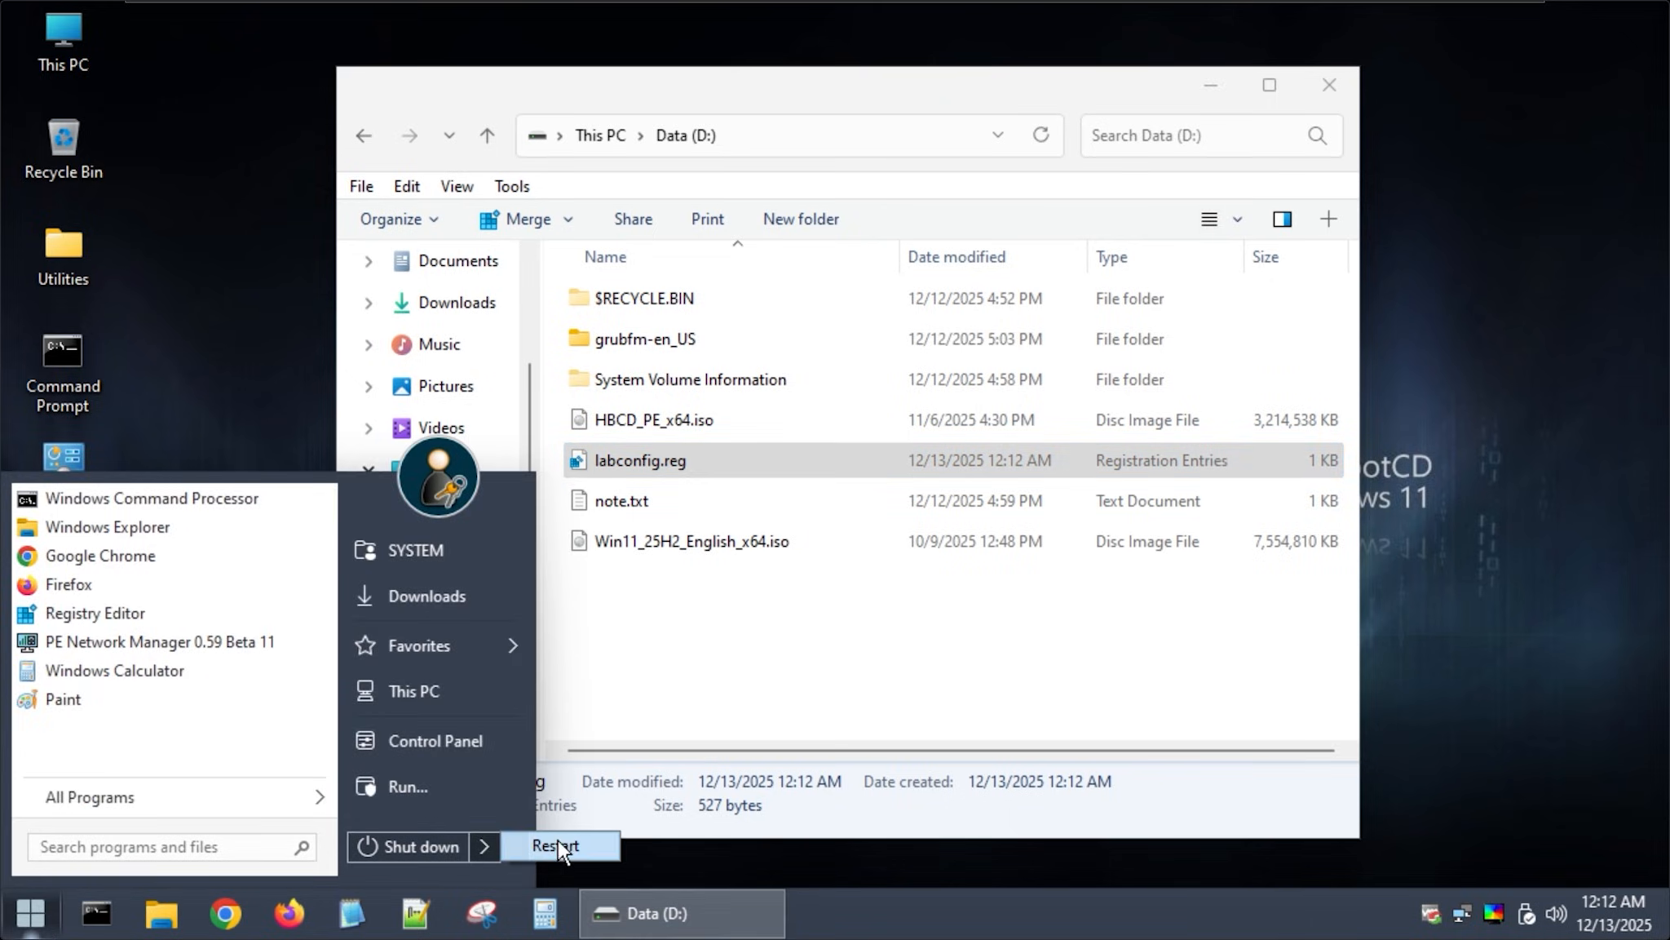
Restart Hiren's BootCD PE back into the GrubFM file browser
{"action": "left_click", "coordinate": [557, 846]}
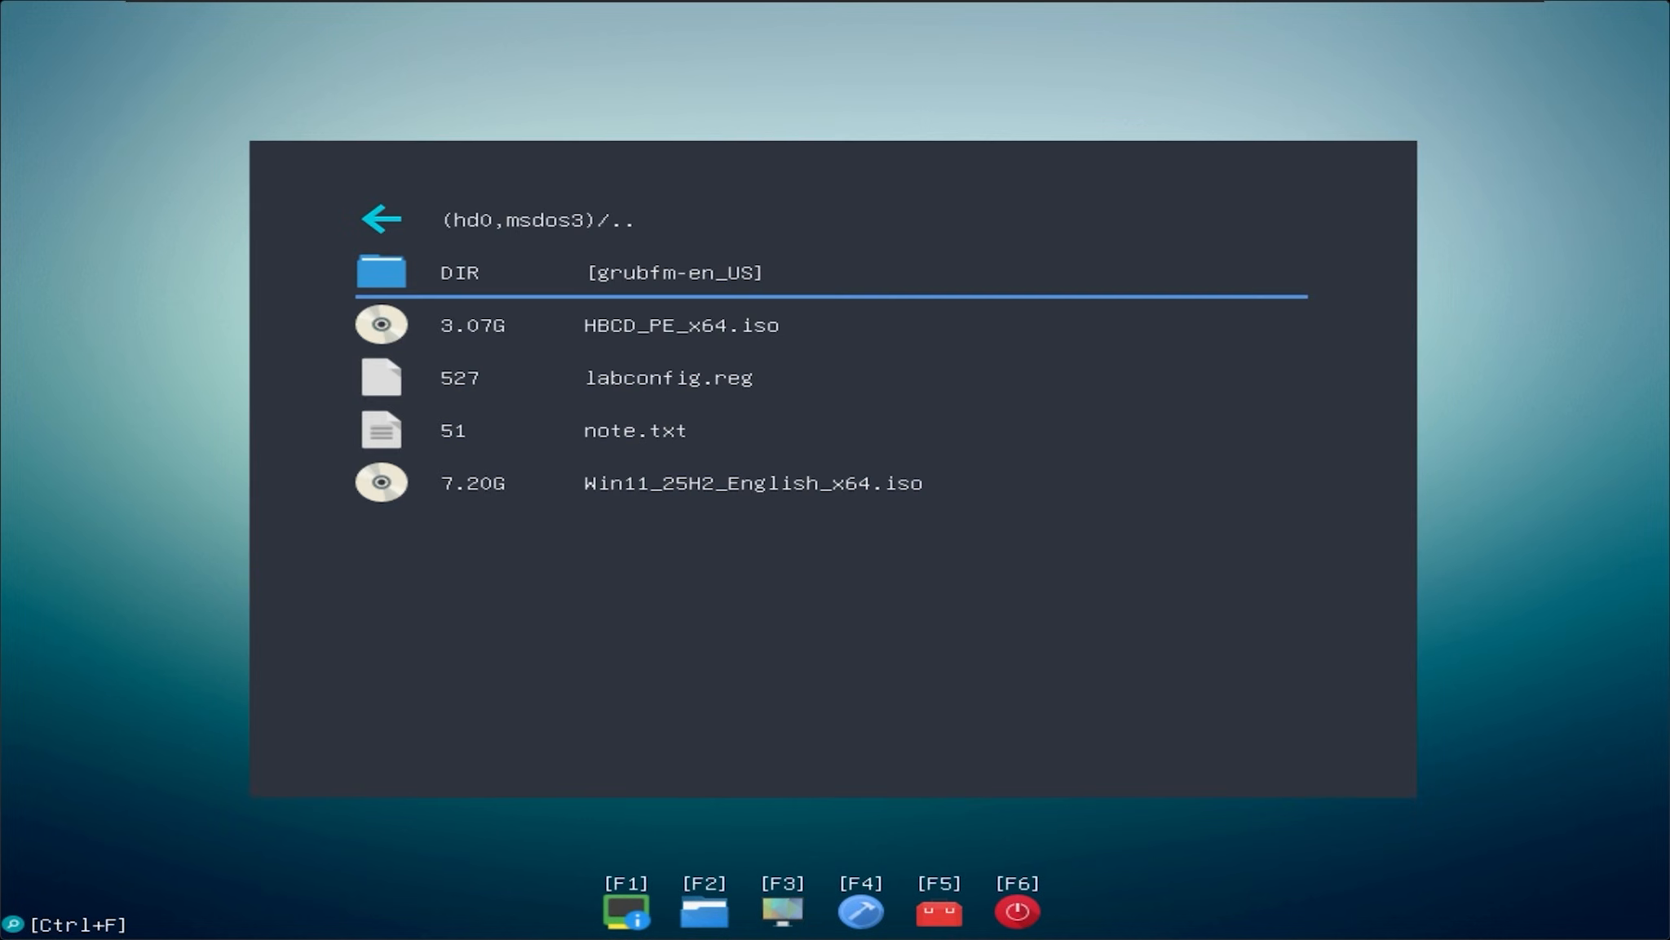
Select Win11_25H2_English_x64.iso in GrubFM and boot it with Boot Windows From ISO
{"action": "key", "text": "down"}
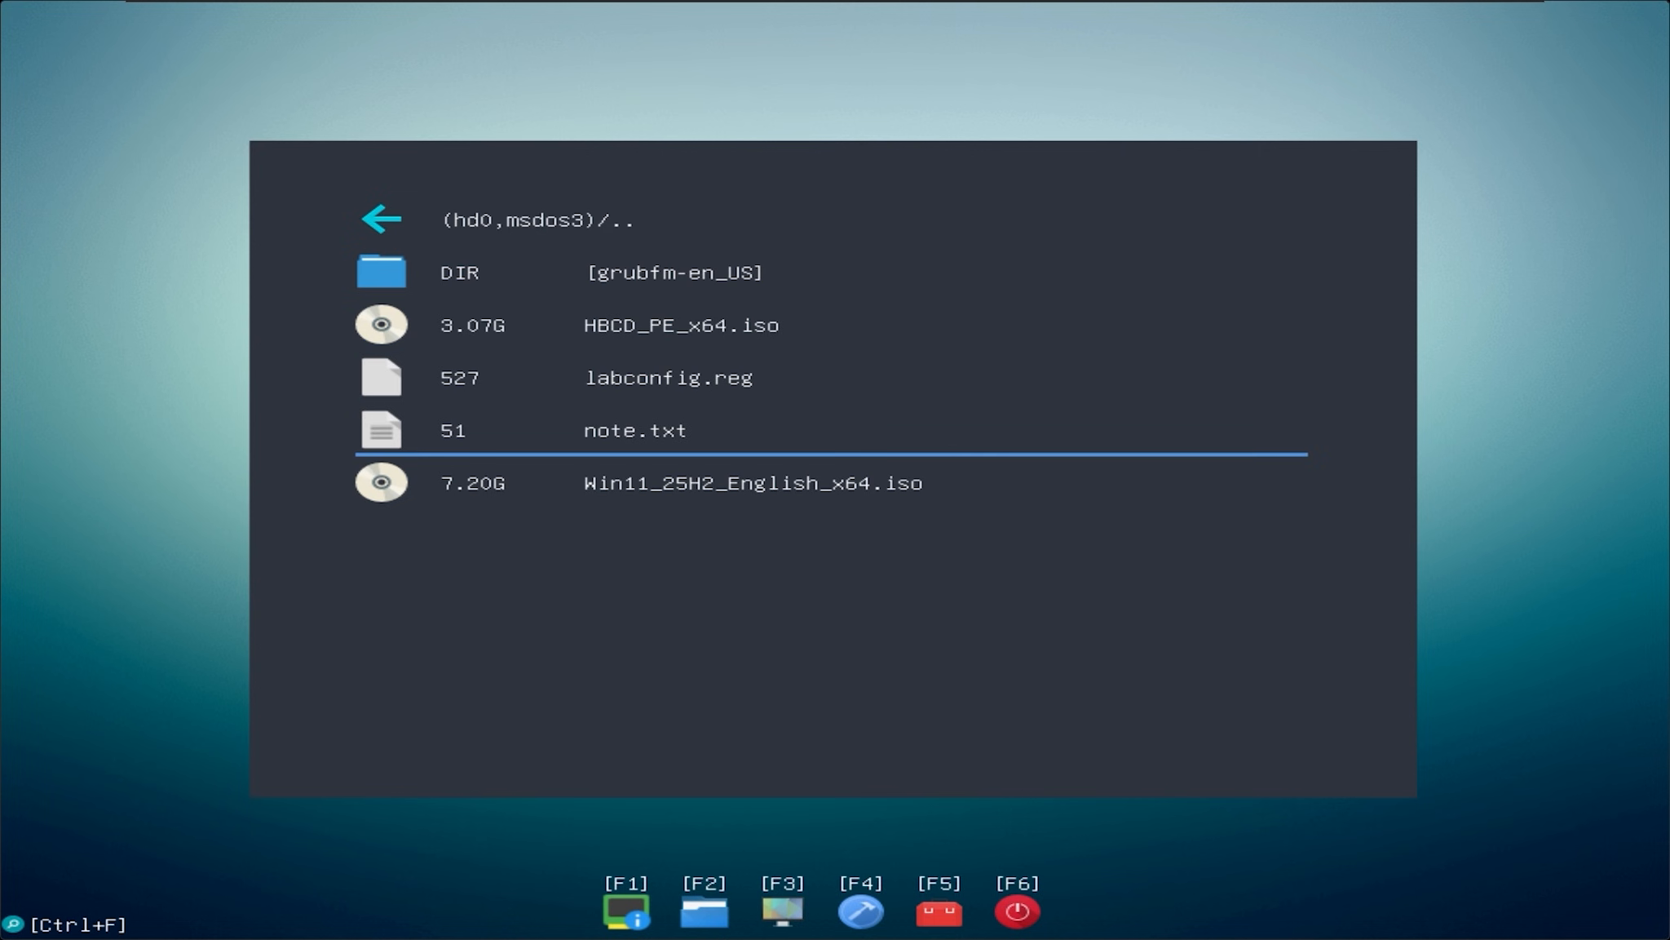
{"action": "left_click", "coordinate": [752, 483]}
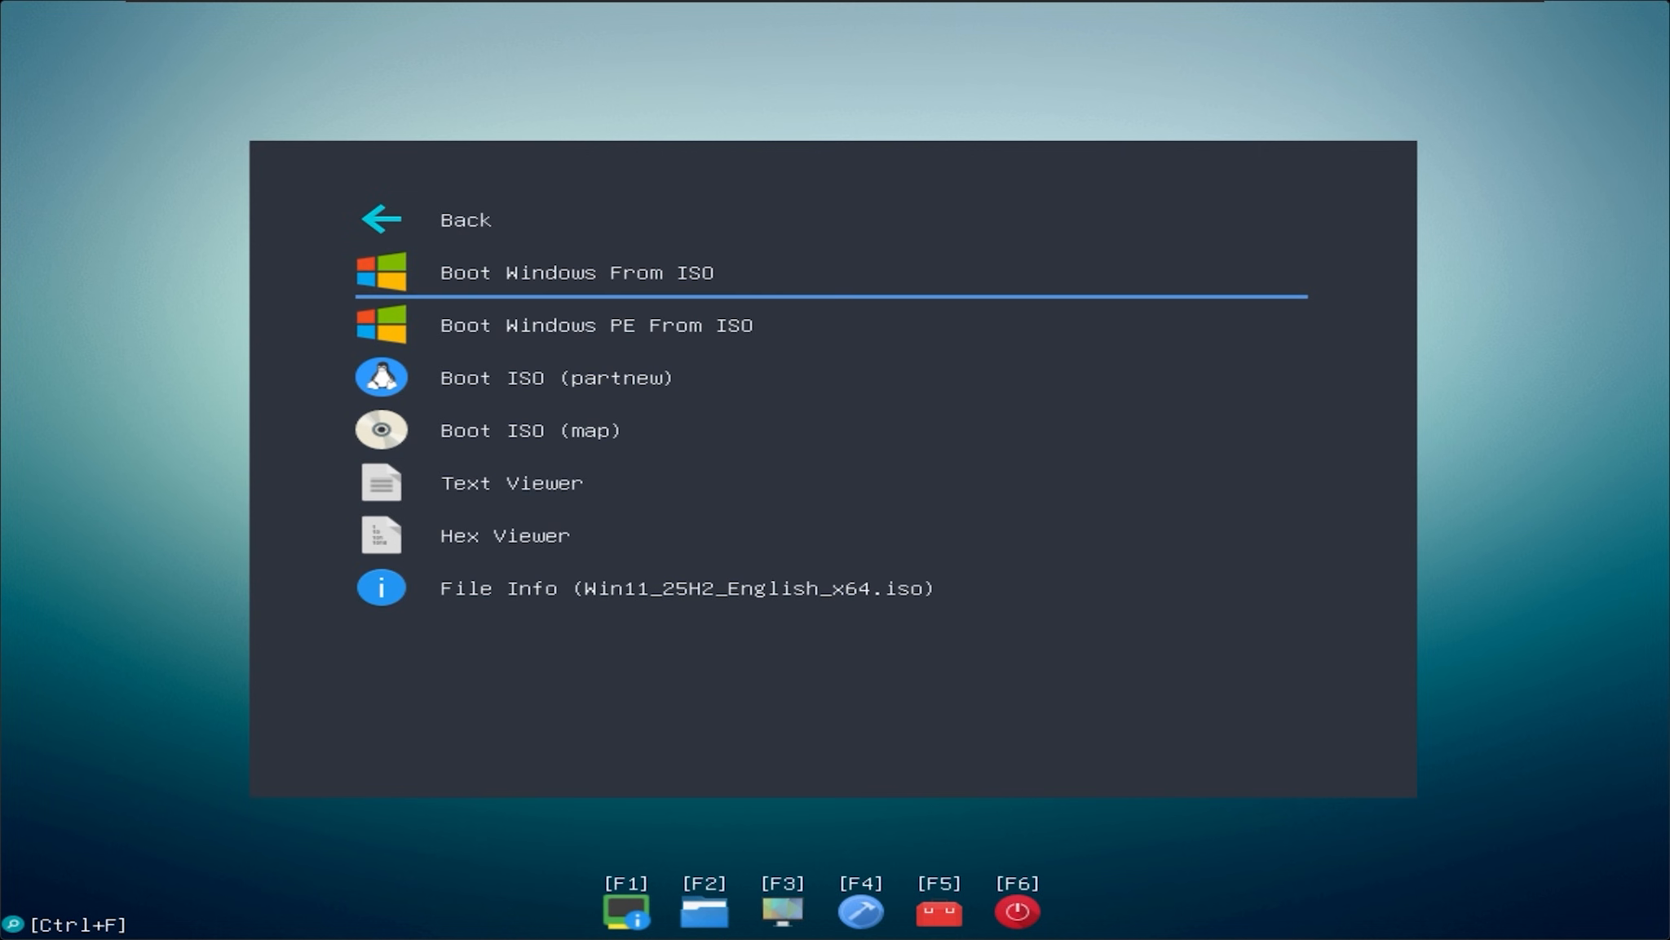
{"action": "left_click", "coordinate": [575, 272]}
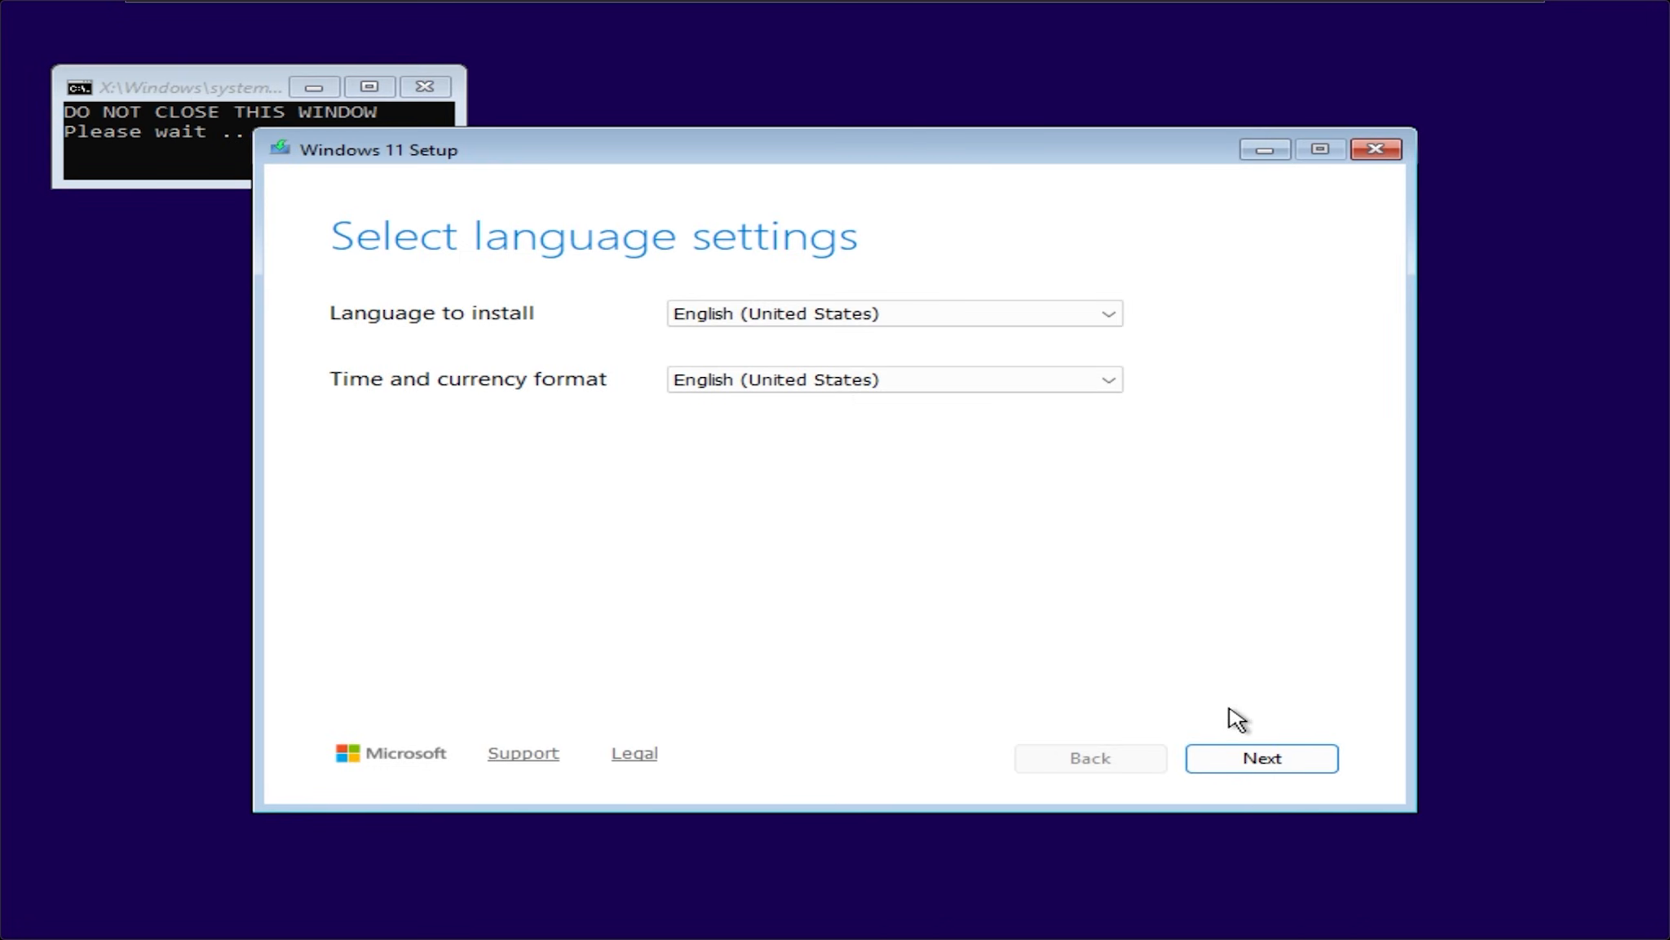
Keep English (United States) settings, skip the product key, and choose the Windows 11 Pro edition
{"action": "left_click", "coordinate": [1260, 757]}
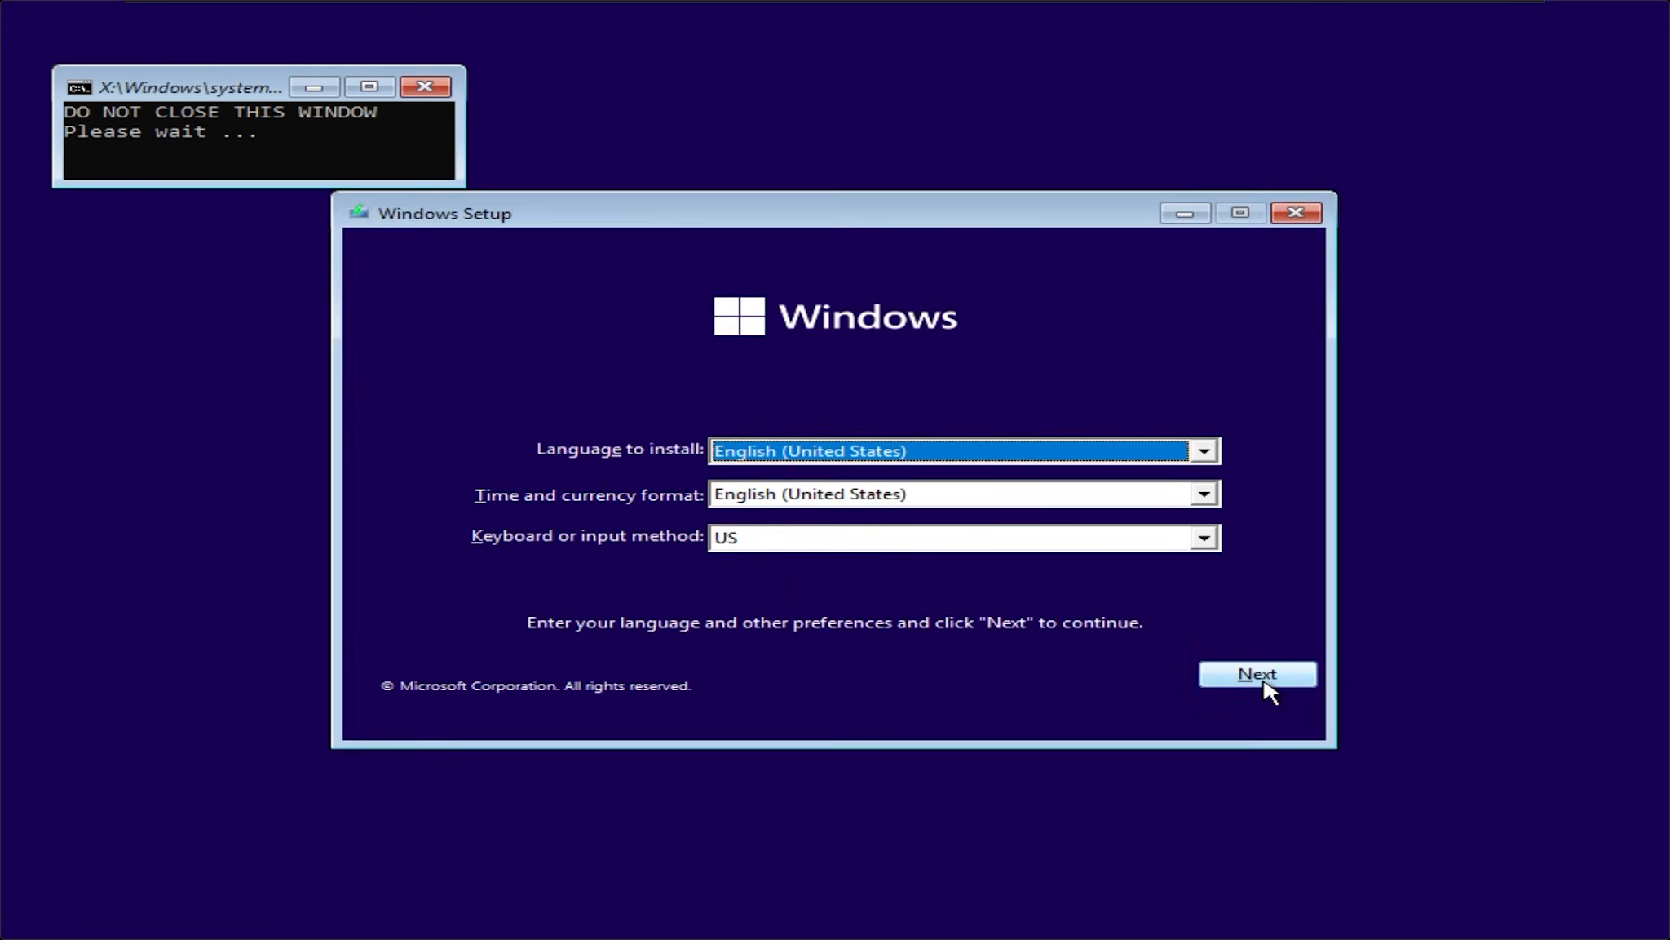
{"action": "left_click", "coordinate": [1257, 673]}
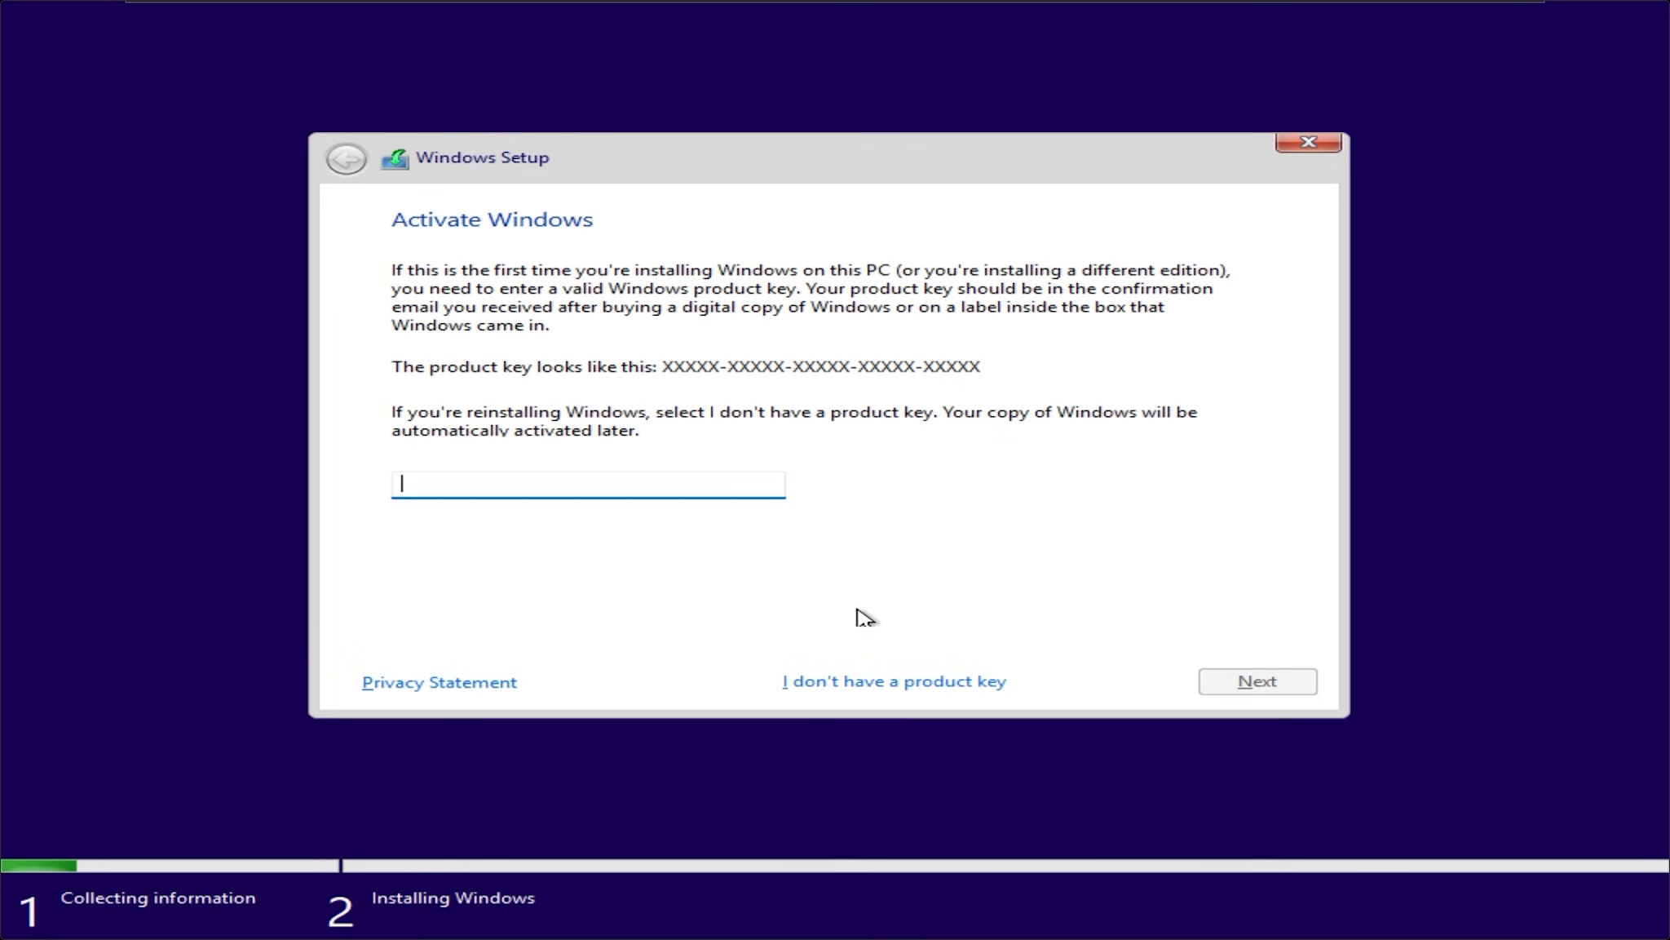
{"action": "left_click", "coordinate": [893, 681]}
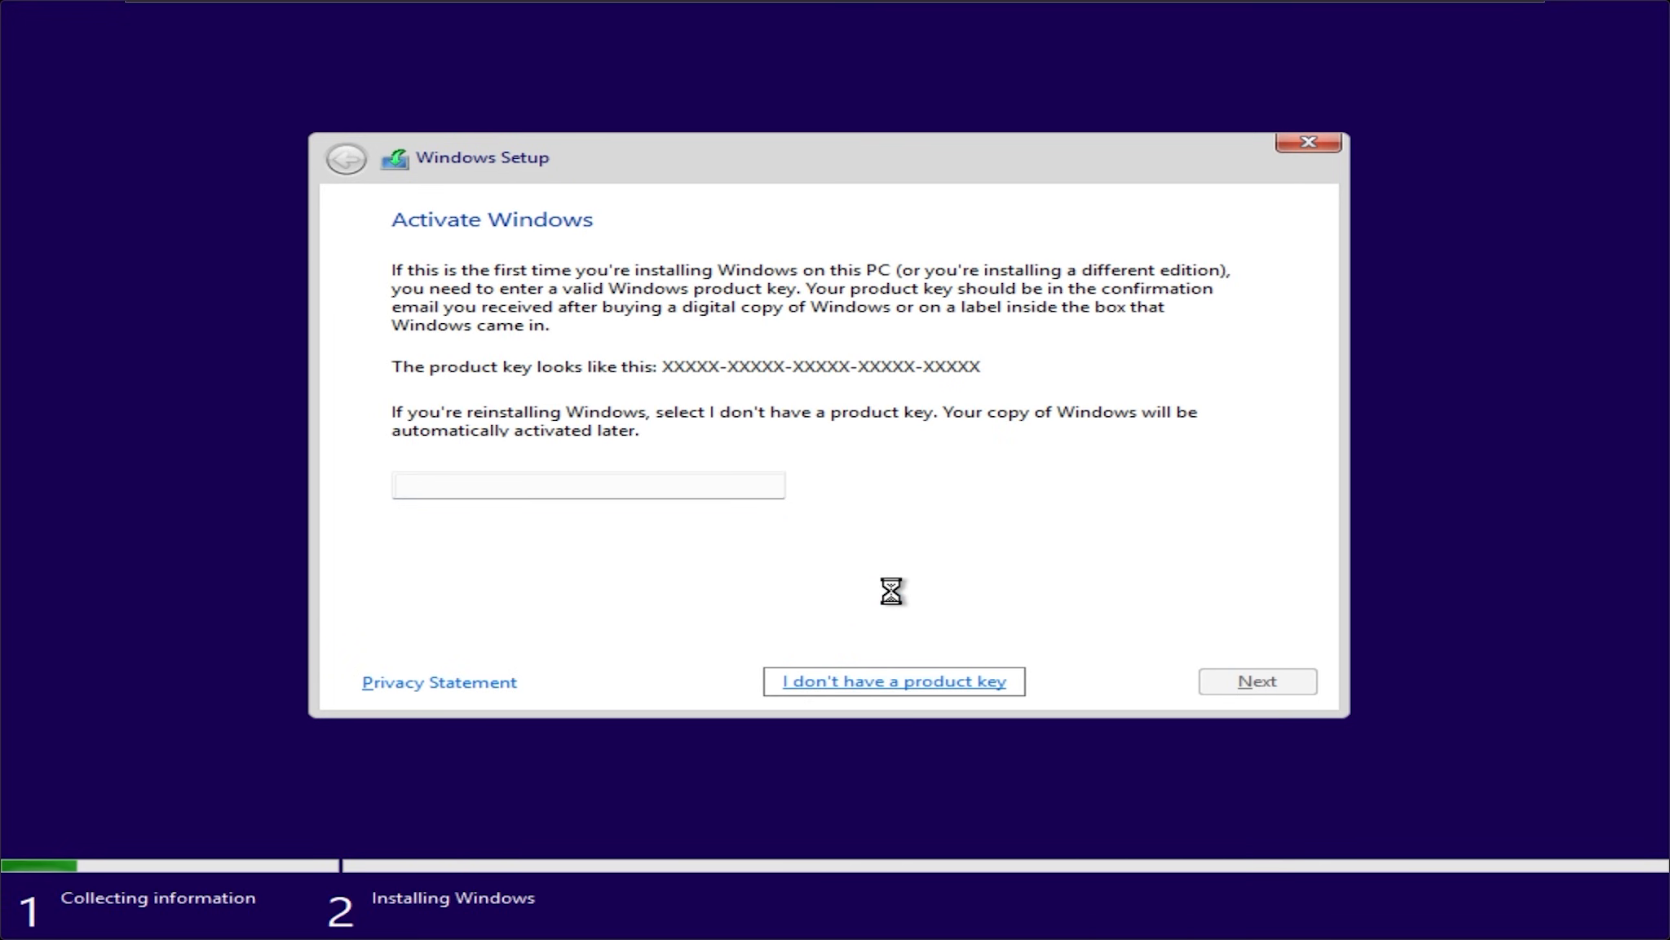
{"action": "left_click", "coordinate": [893, 681]}
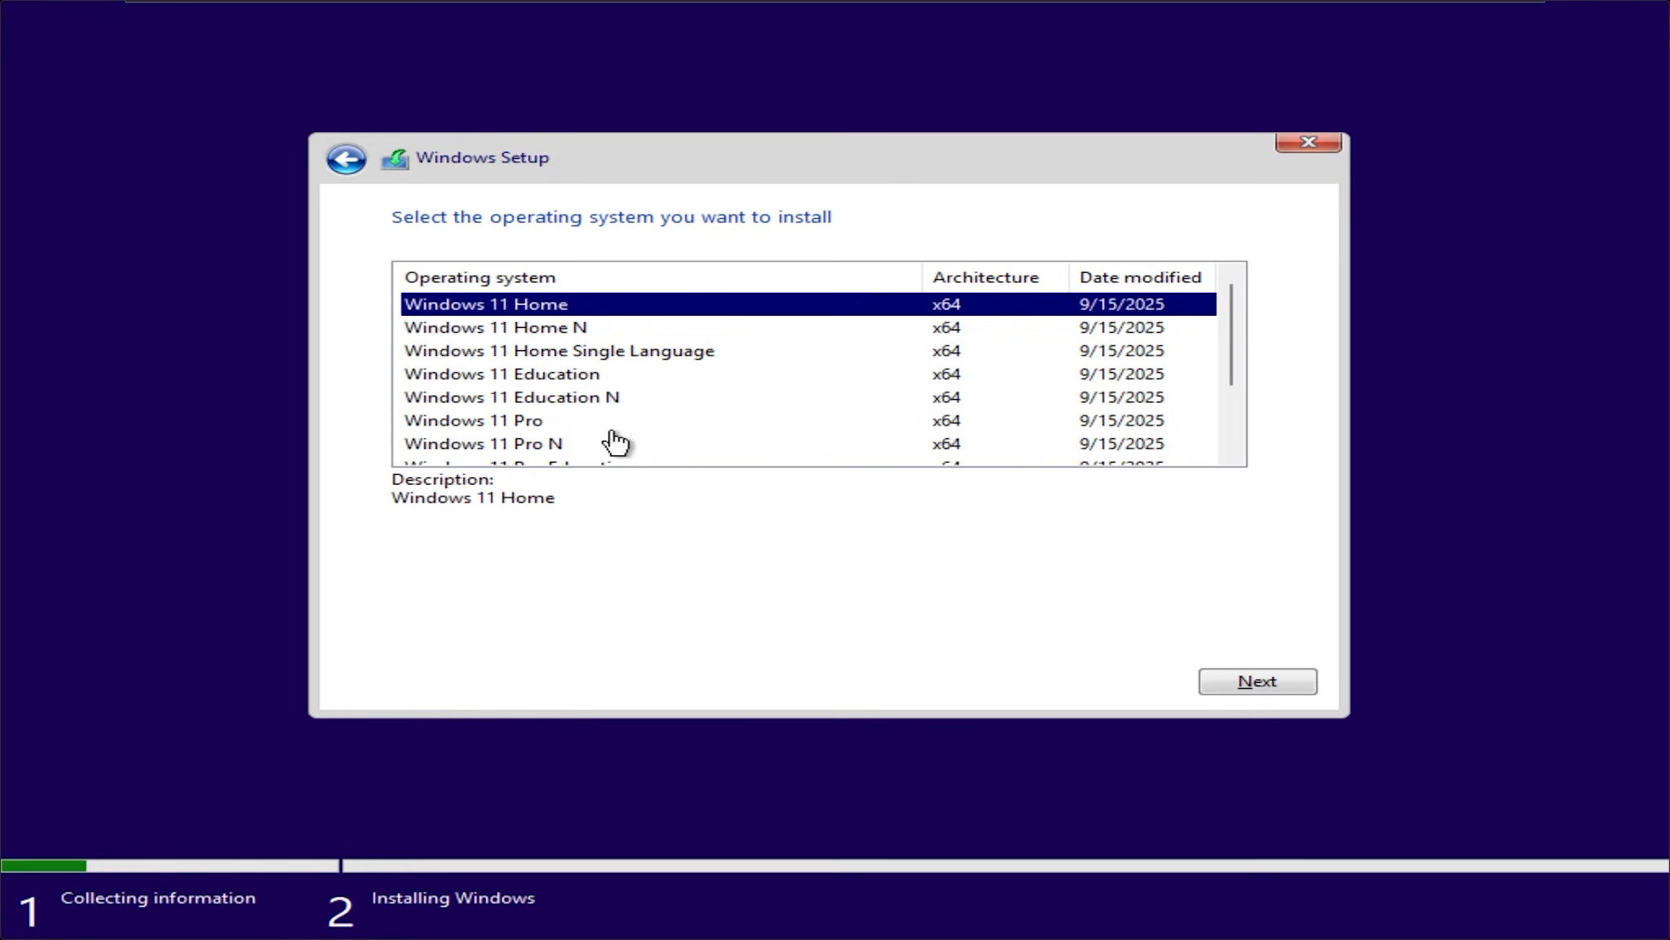
{"action": "left_click", "coordinate": [473, 420]}
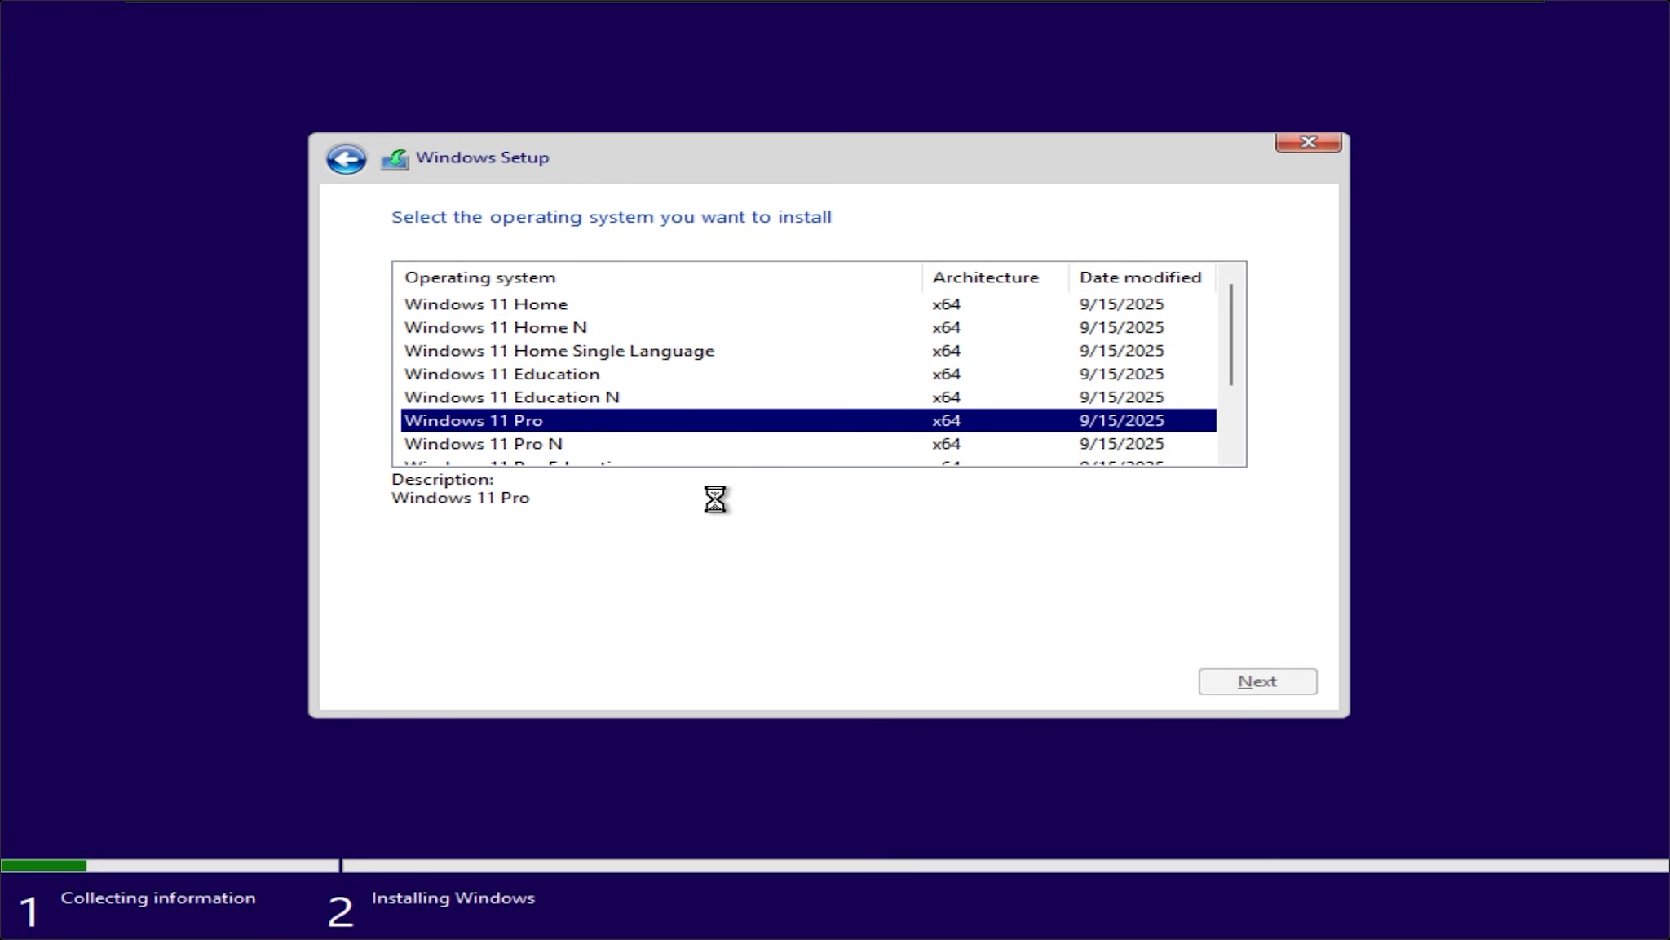
{"action": "left_click", "coordinate": [1257, 681]}
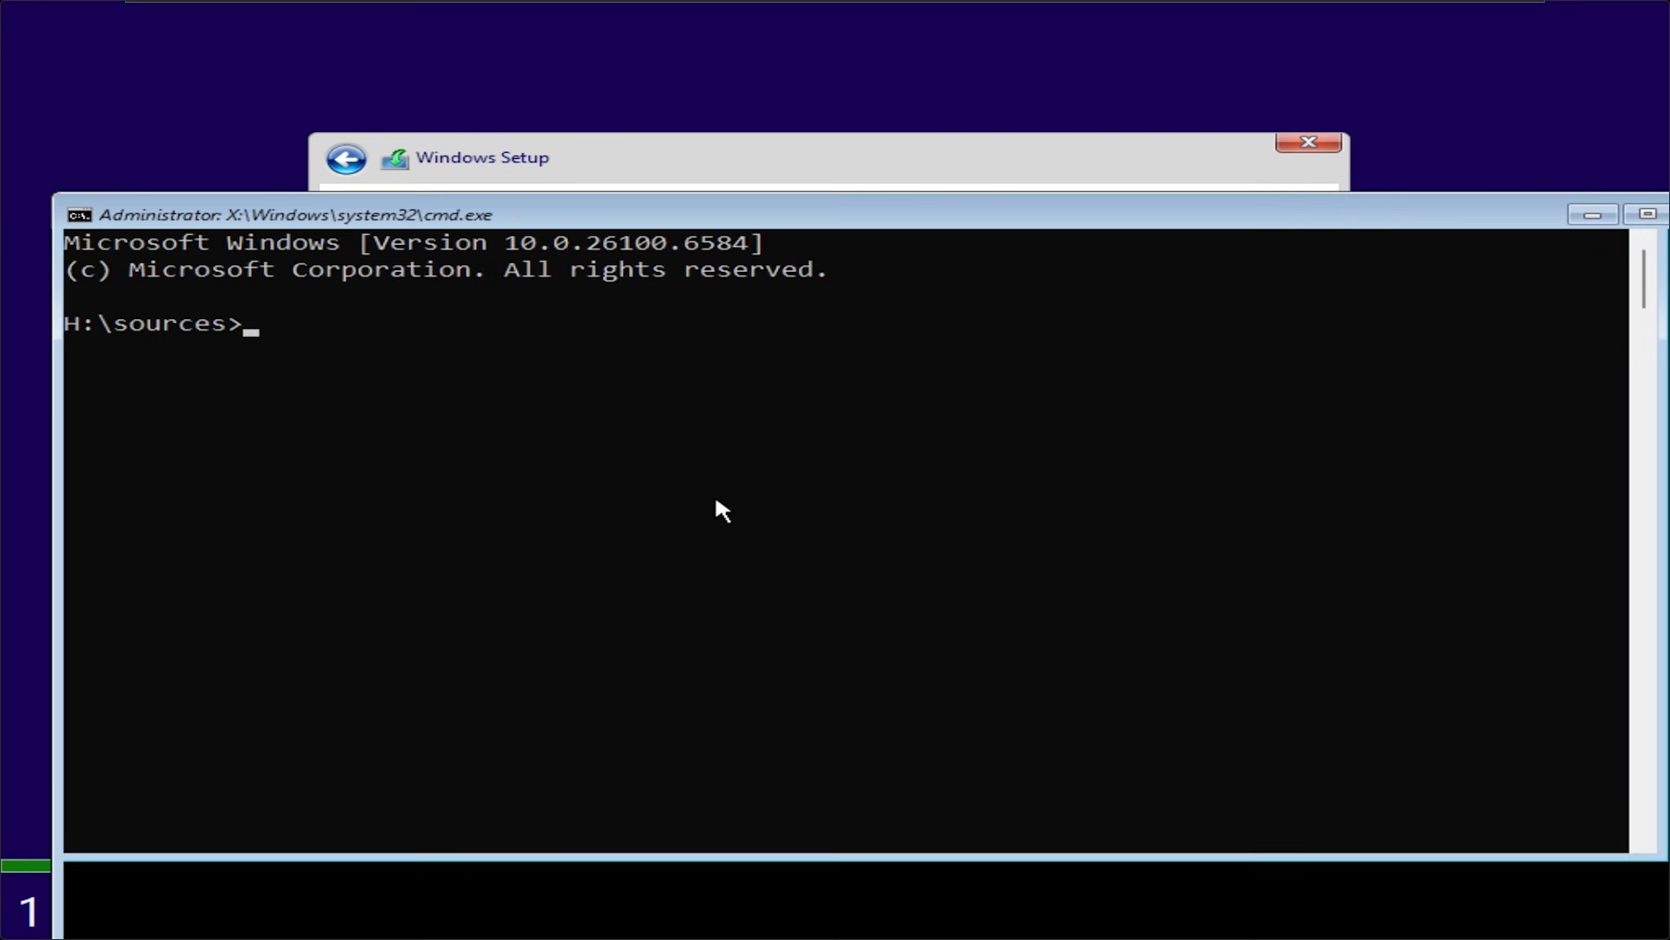
Launch Notepad from the prompt and browse its Open dialog to the Data (E:) drive
{"action": "type", "text": "notepad"}
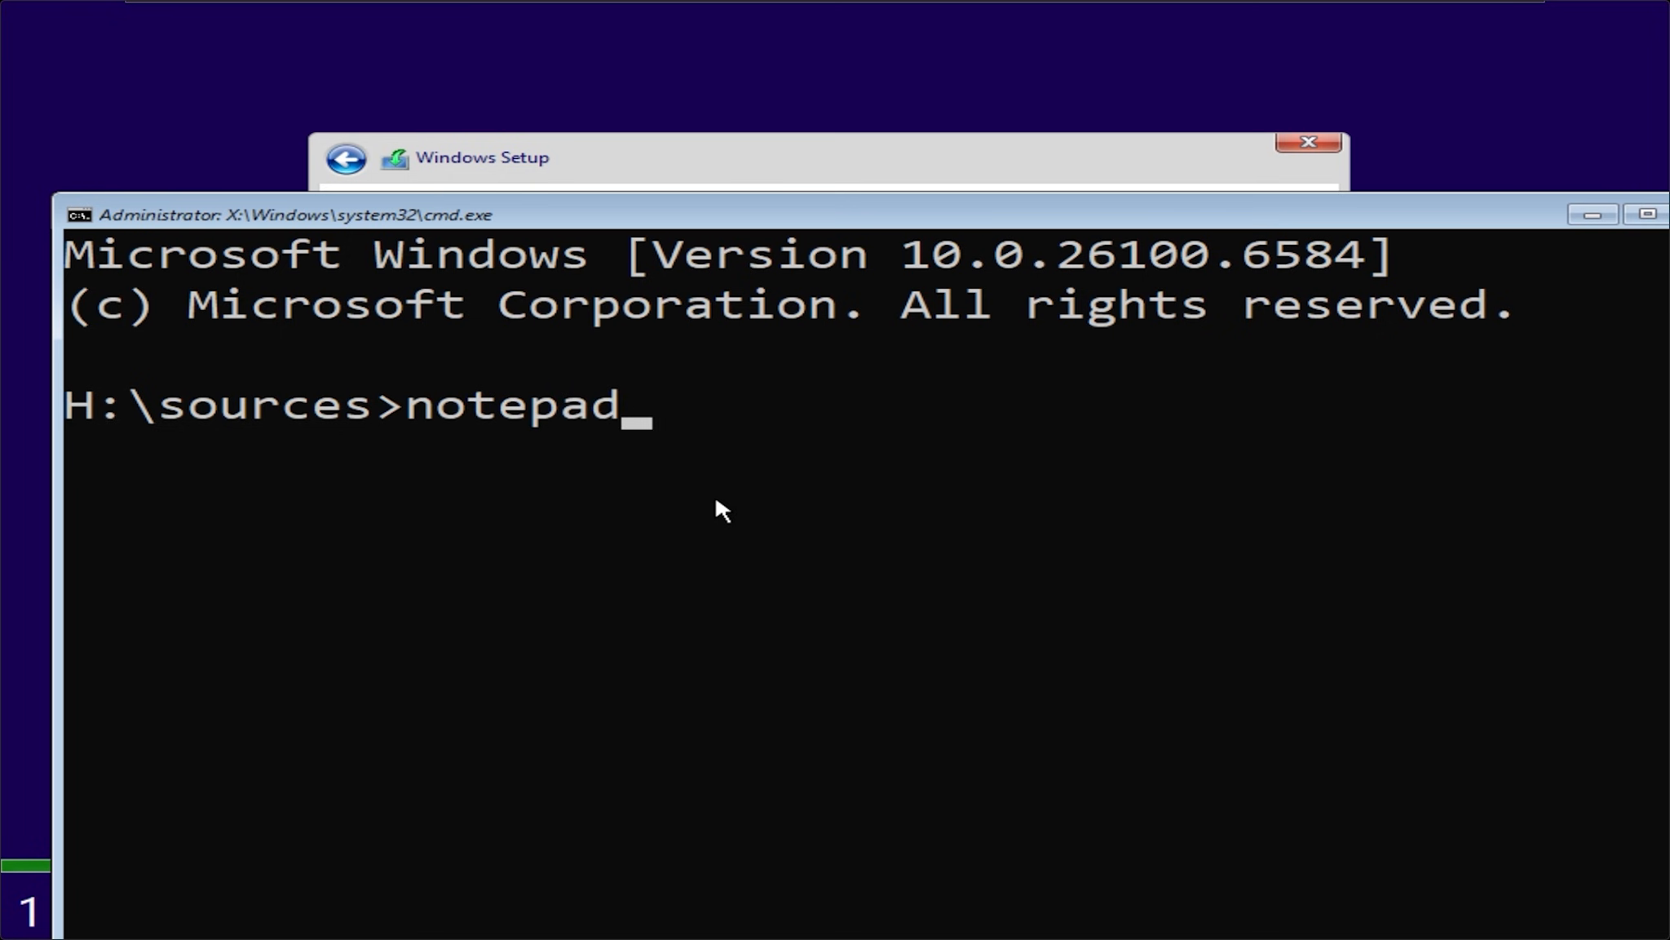
{"action": "left_click", "coordinate": [334, 272]}
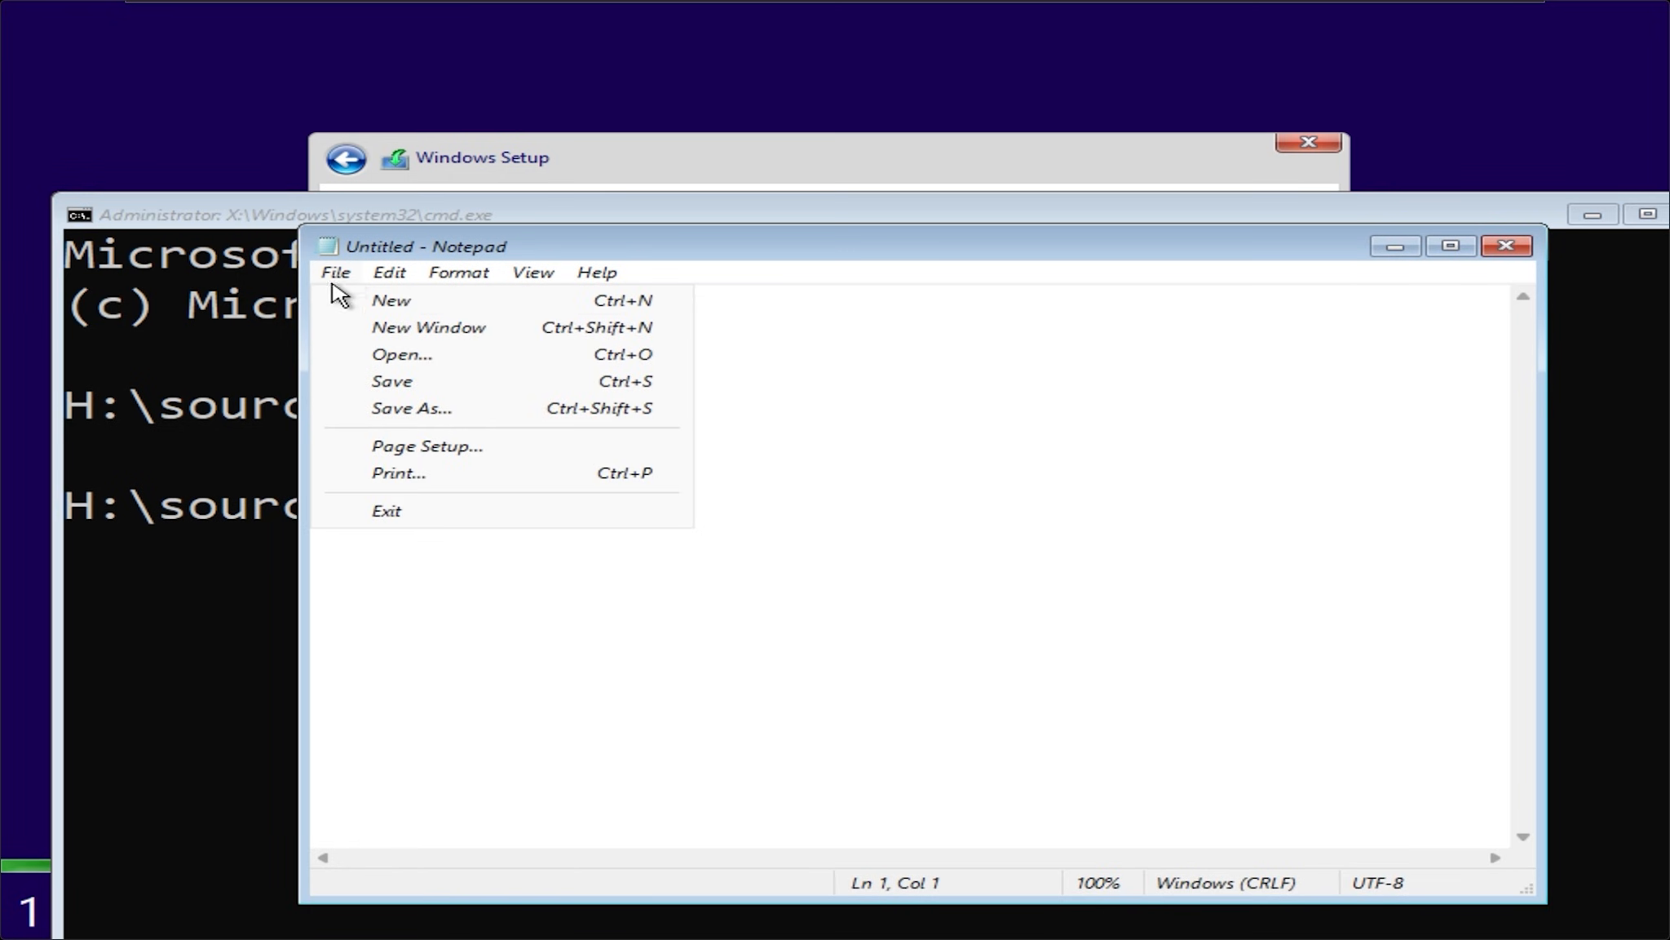
{"action": "left_click", "coordinate": [401, 354]}
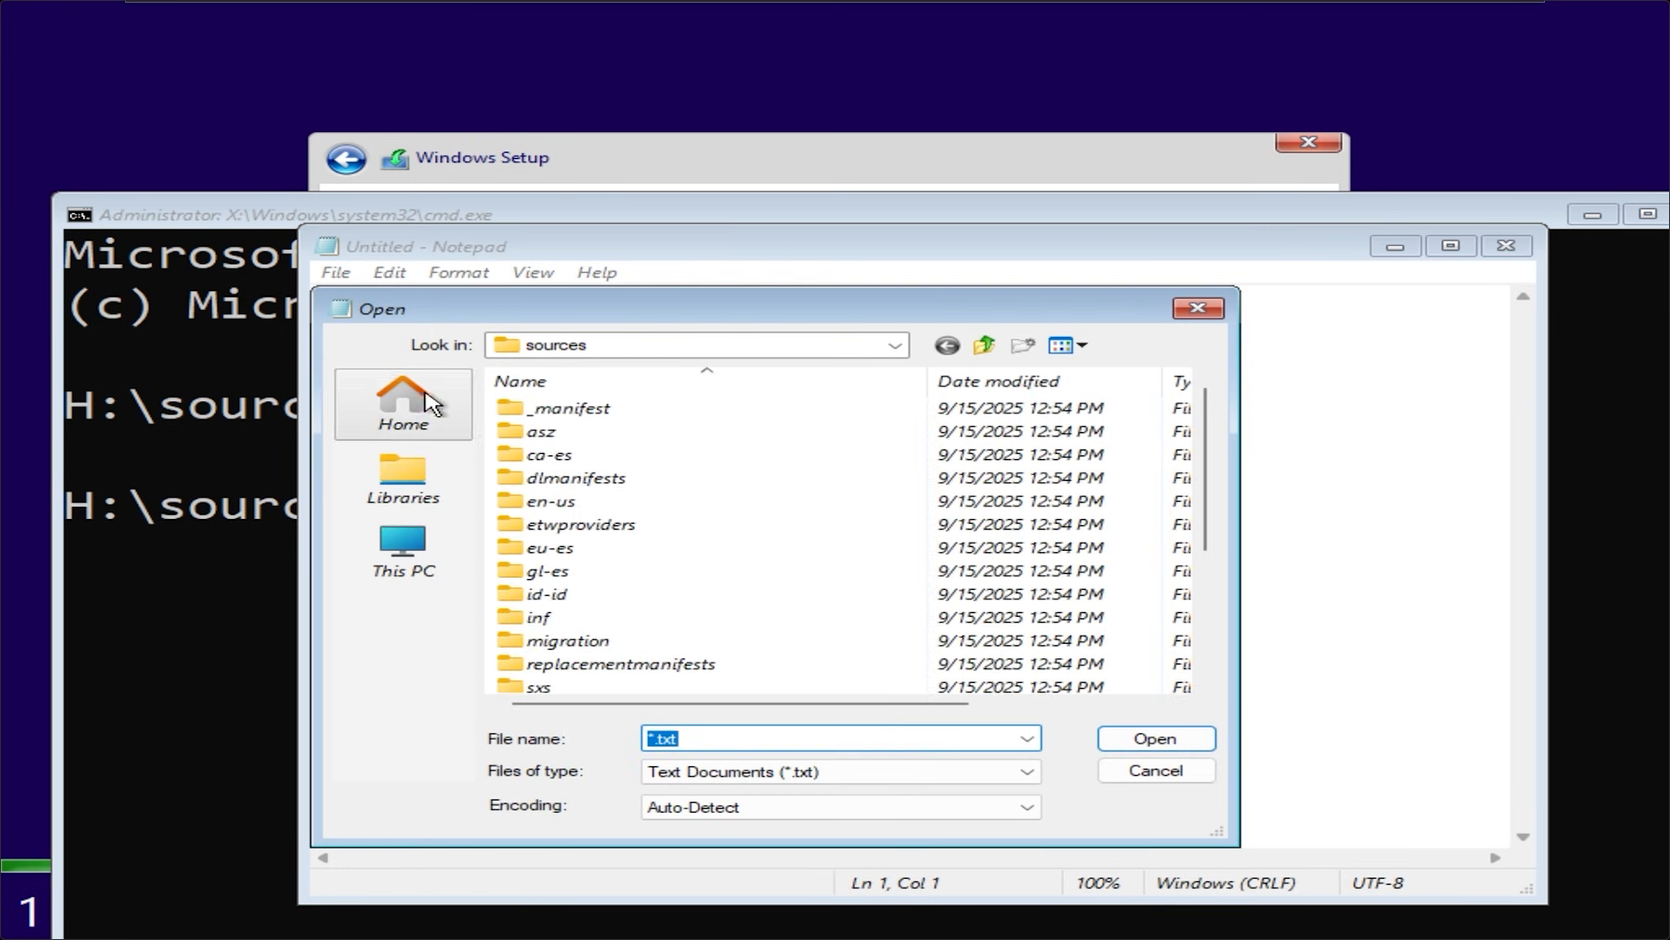
{"action": "left_click", "coordinate": [403, 549]}
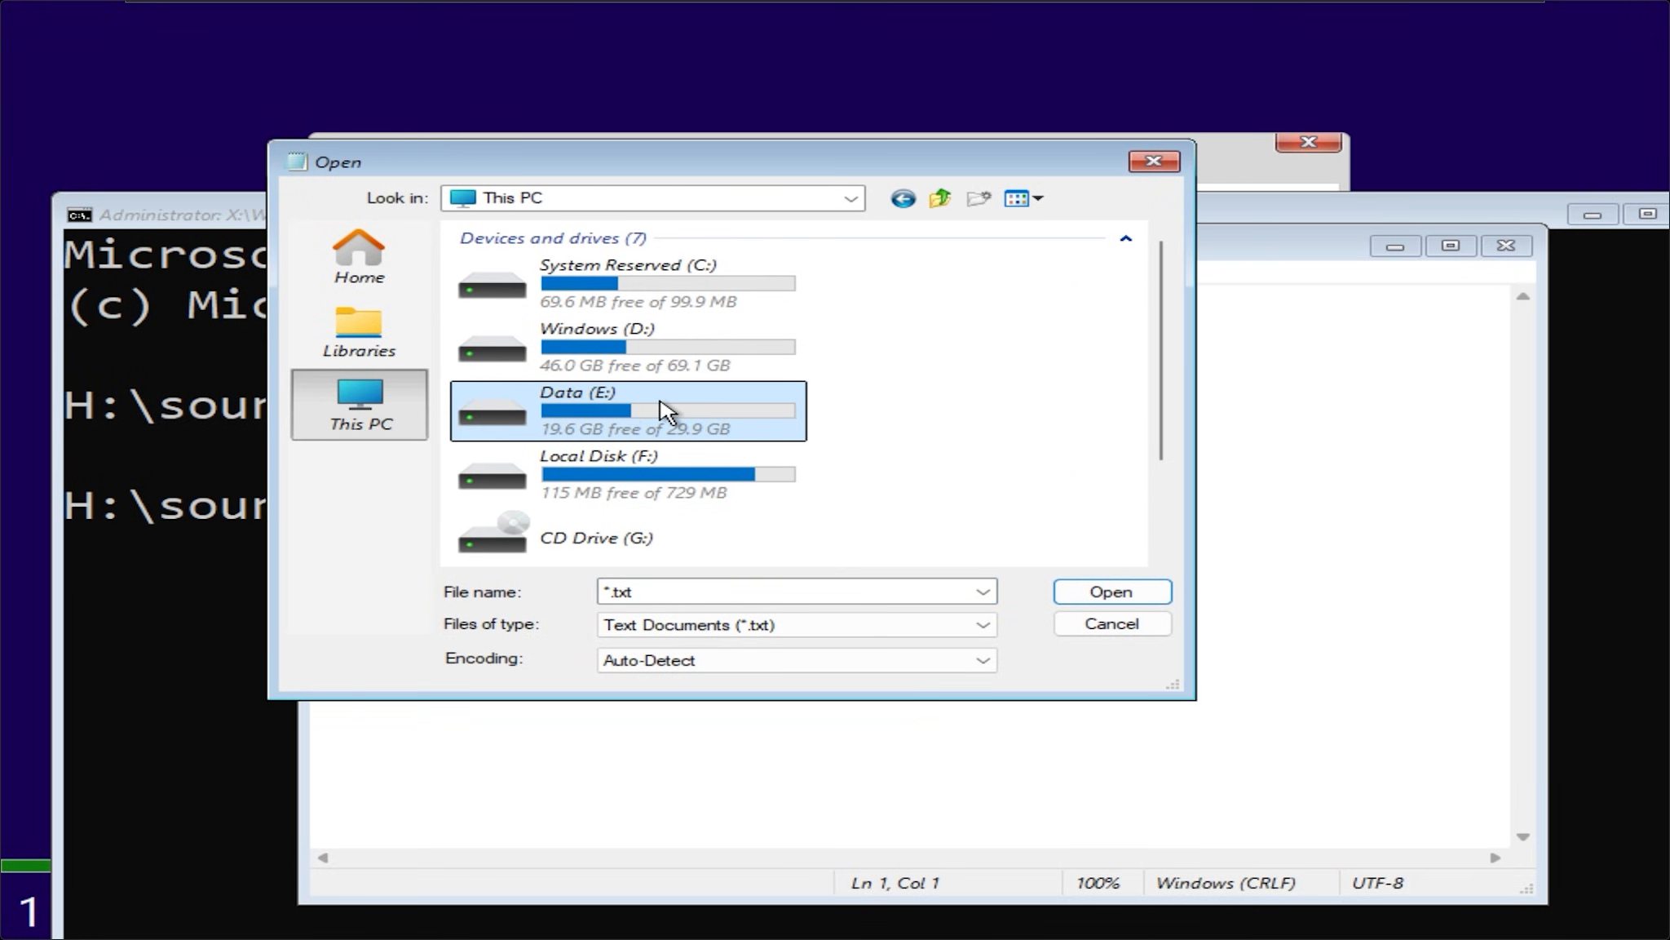
{"action": "double_click", "coordinate": [629, 410]}
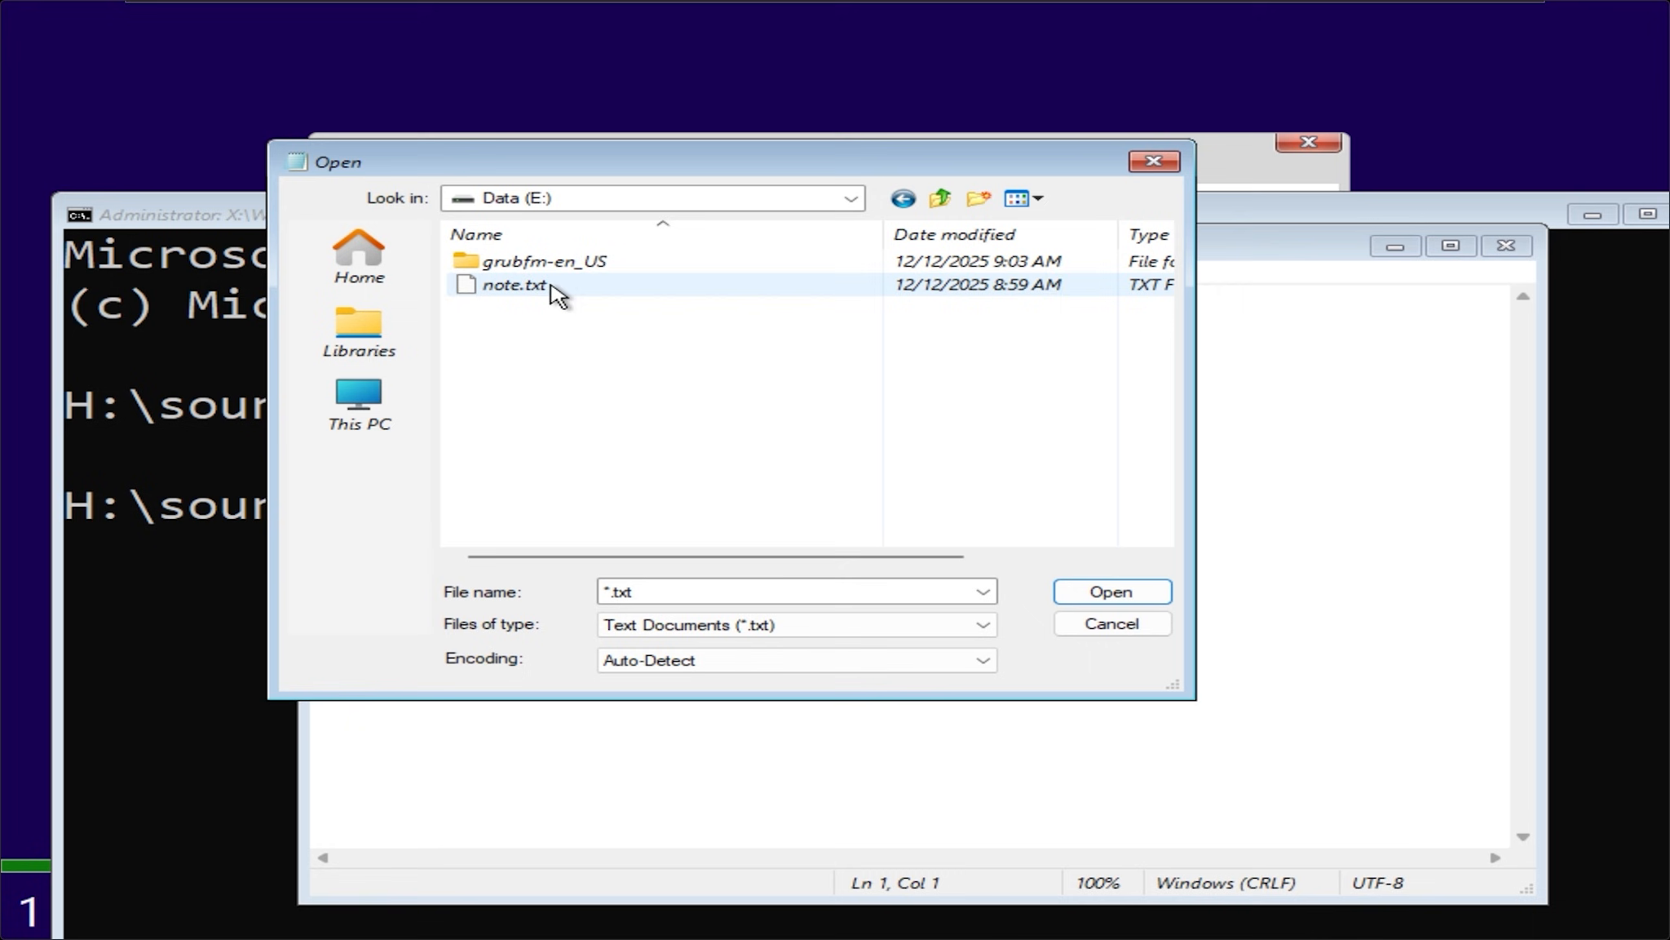
Show All Files, open the labconfig registry file, then close Notepad
{"action": "left_click", "coordinate": [793, 623]}
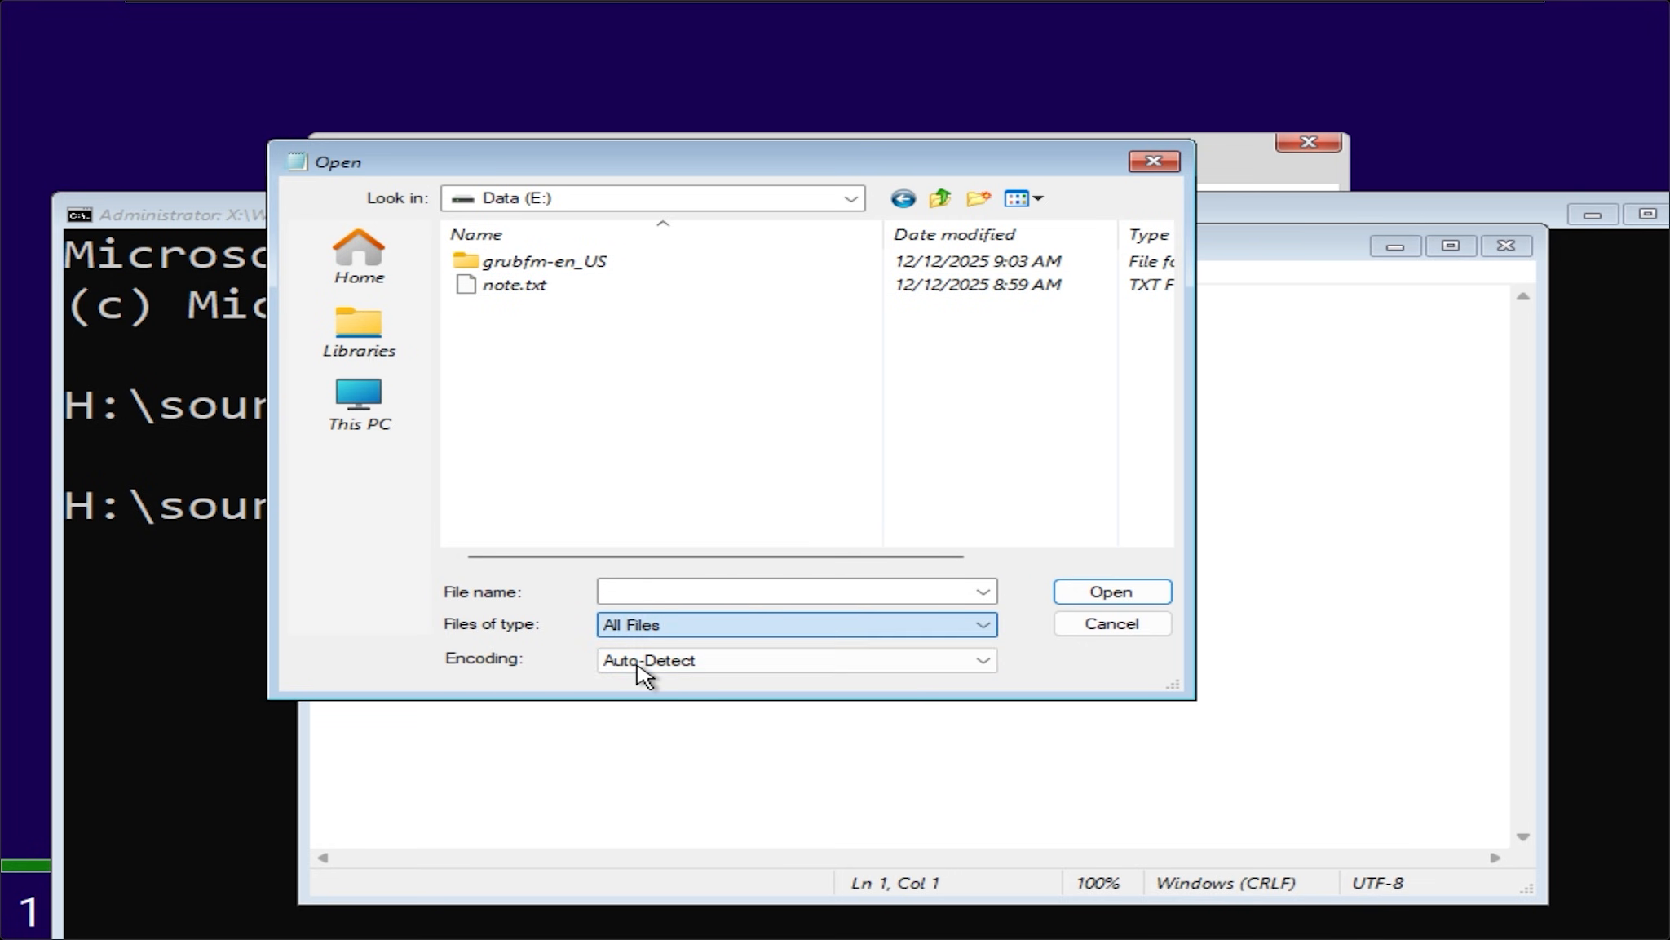
{"action": "left_click", "coordinate": [522, 331]}
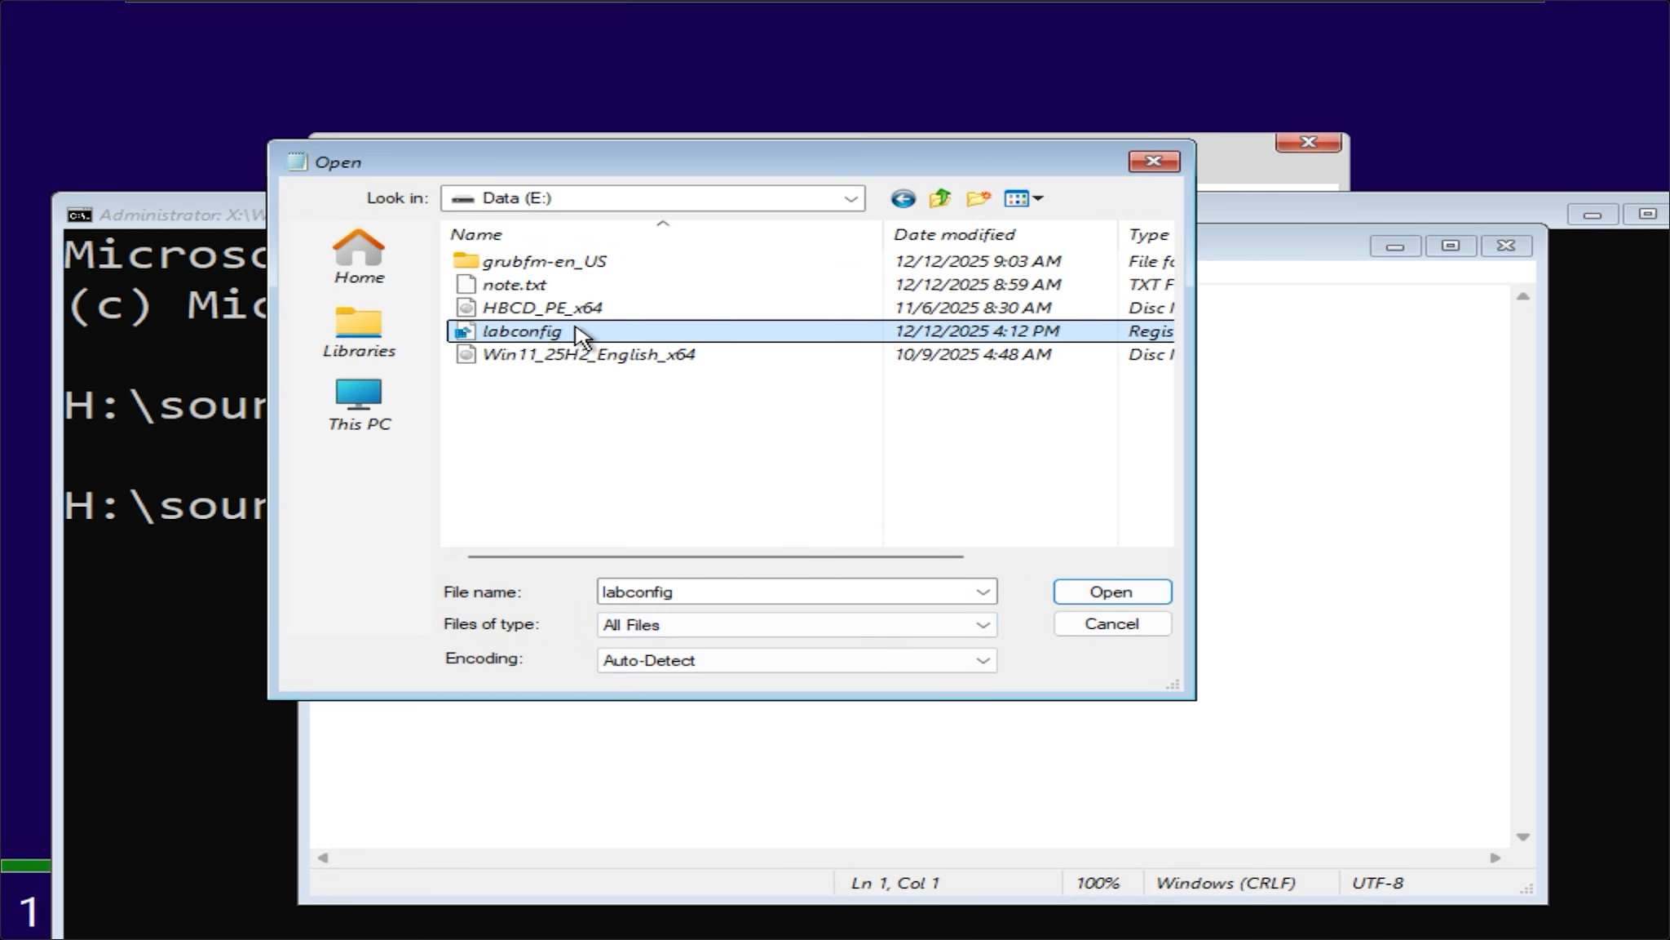
{"action": "left_click", "coordinate": [1110, 591]}
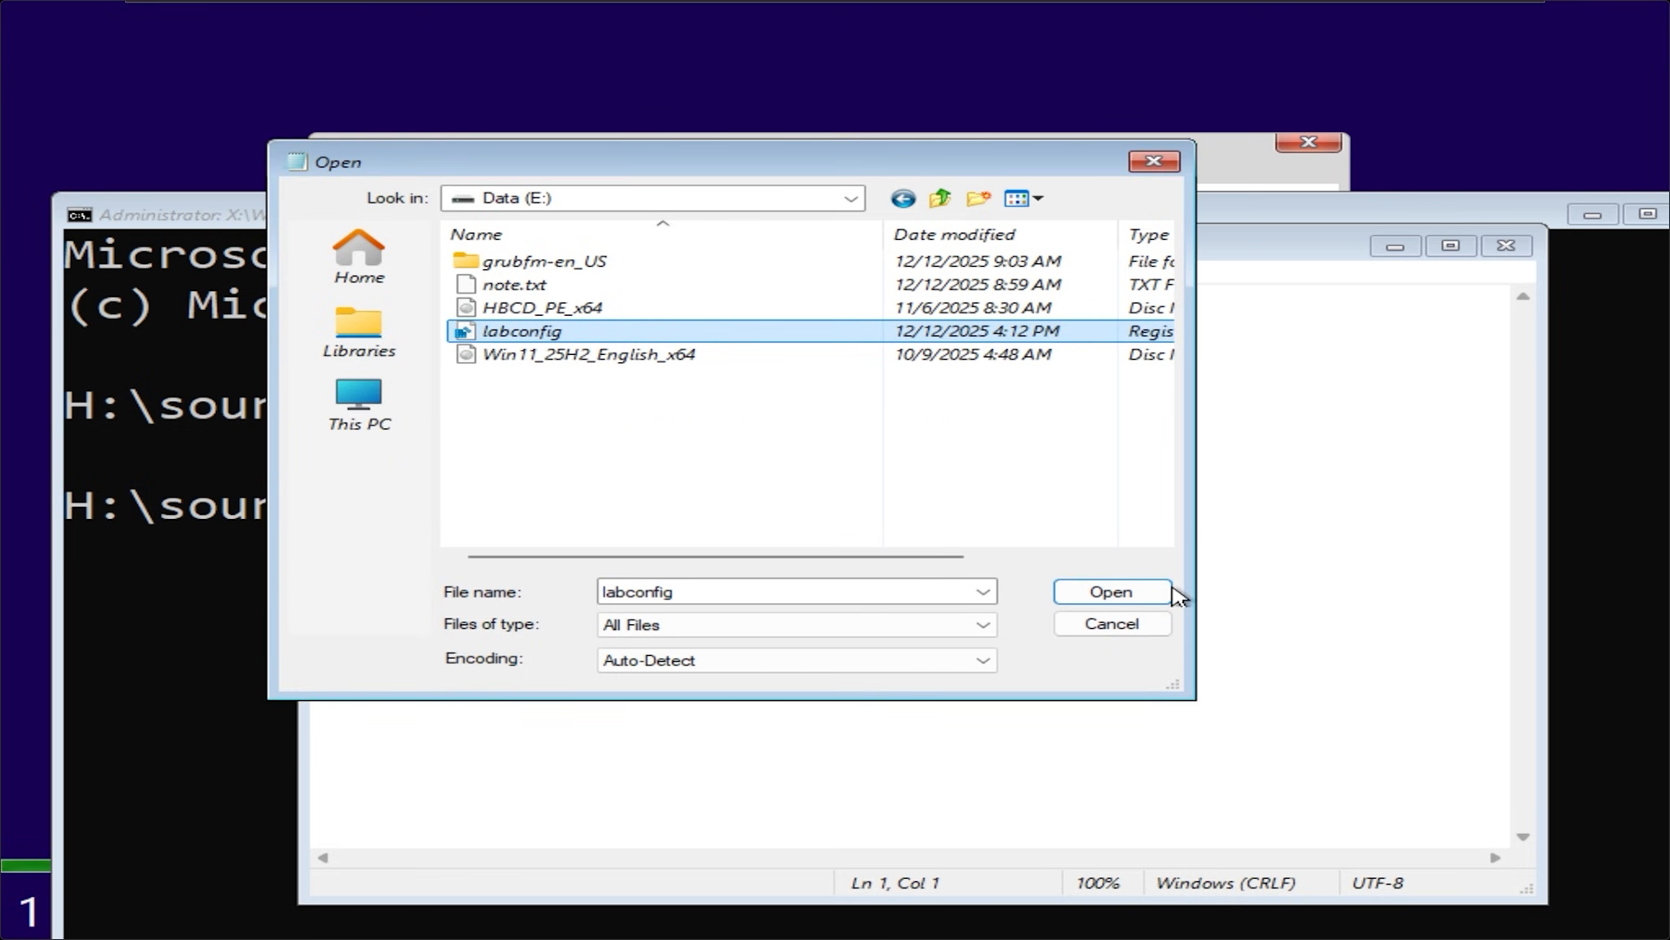
{"action": "left_click", "coordinate": [1111, 591]}
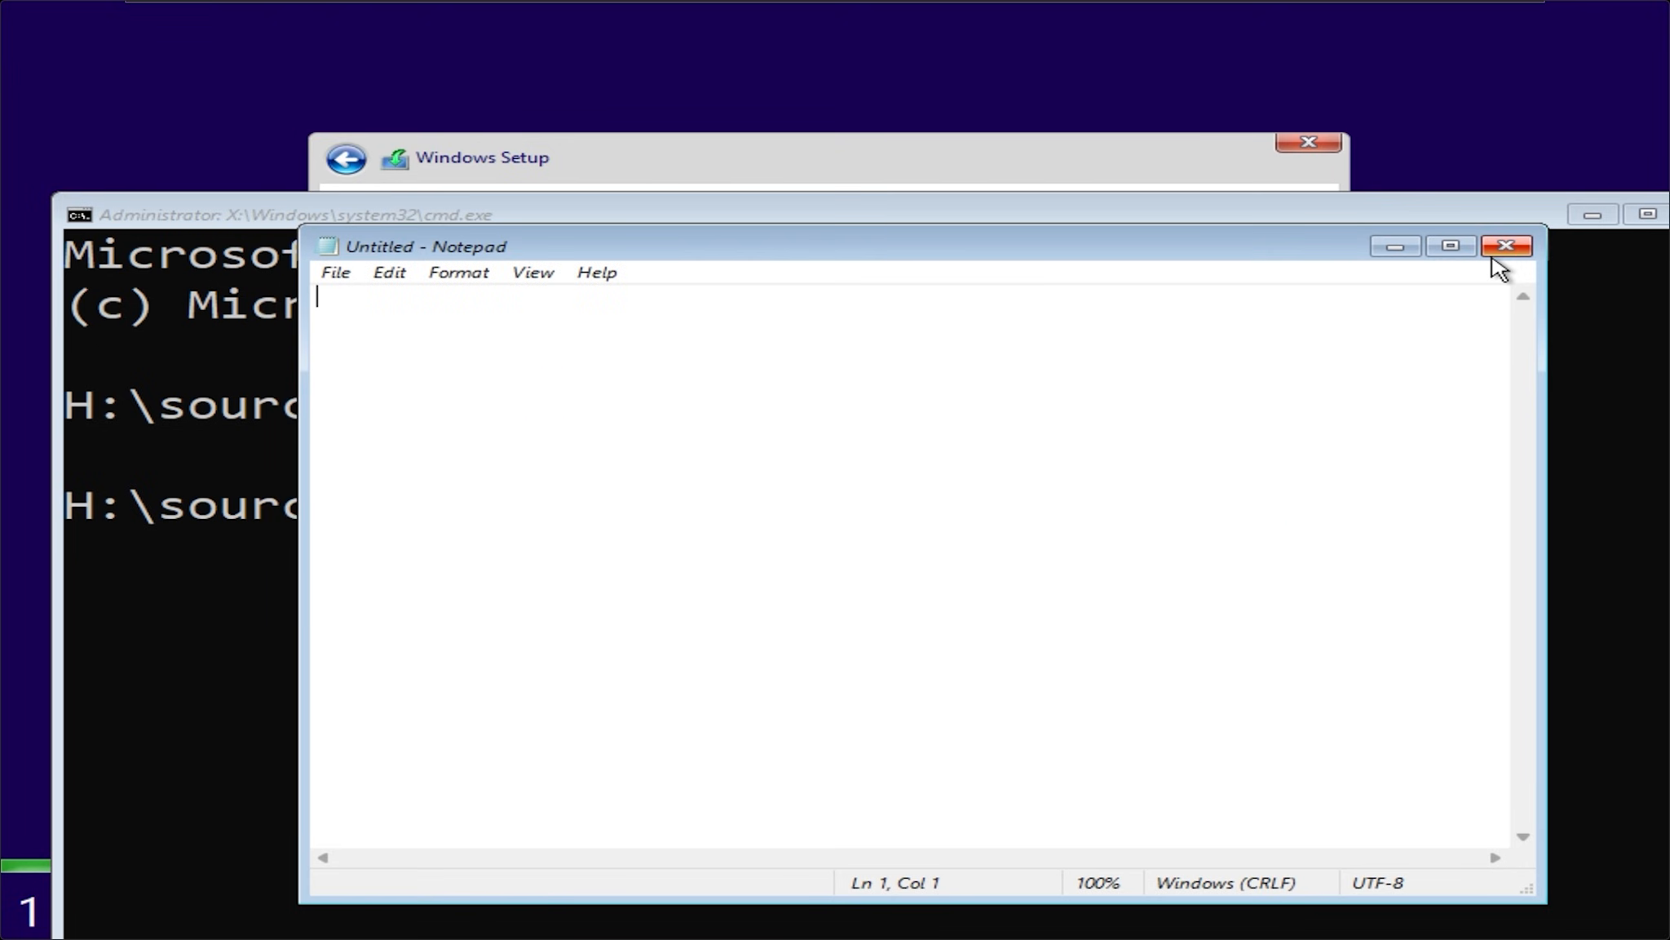
{"action": "left_click", "coordinate": [1506, 246]}
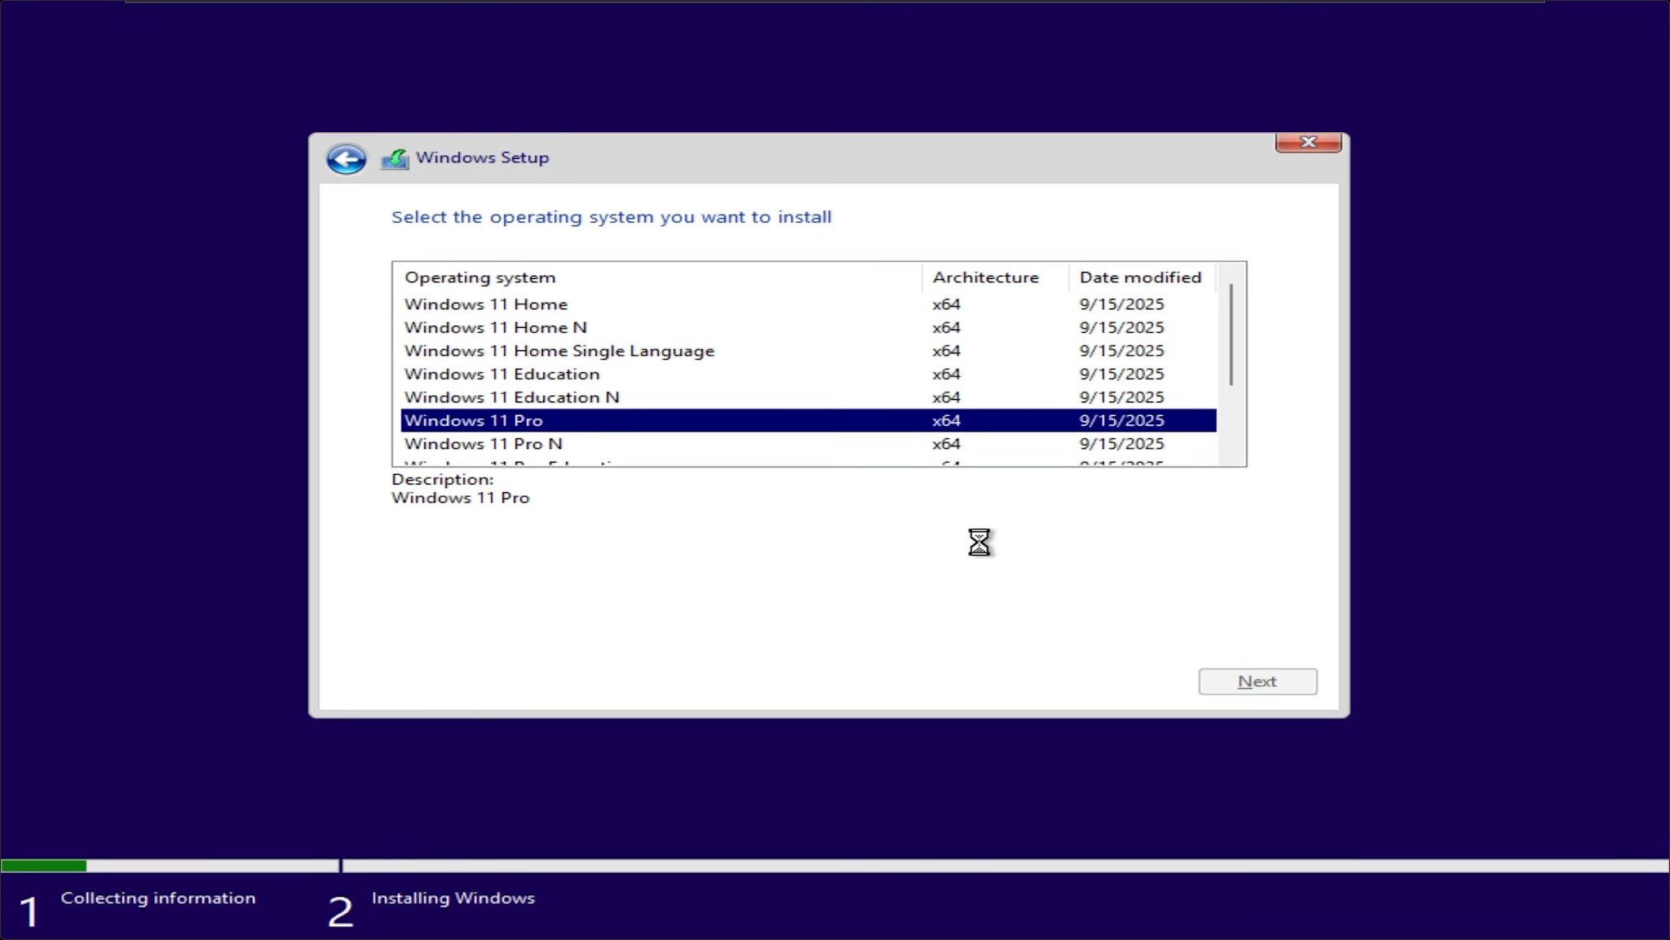
Continue with Windows 11 Pro, accept the license, format Drive 0 Partition 2, and begin installing
{"action": "left_click", "coordinate": [1257, 681]}
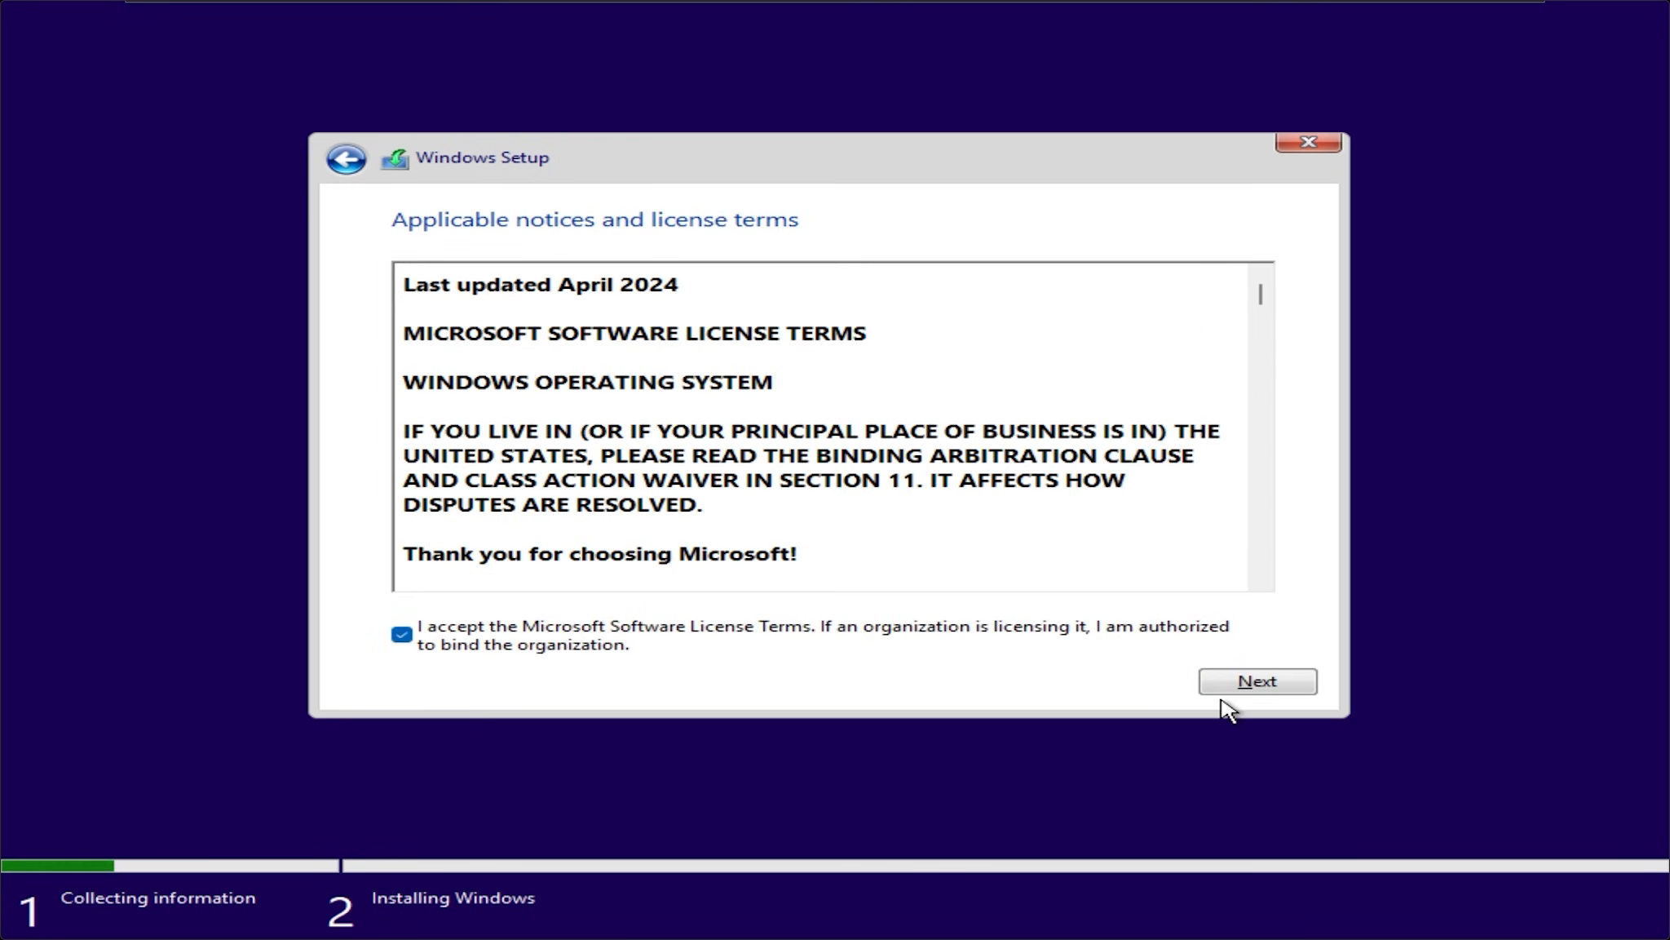
{"action": "left_click", "coordinate": [1257, 681]}
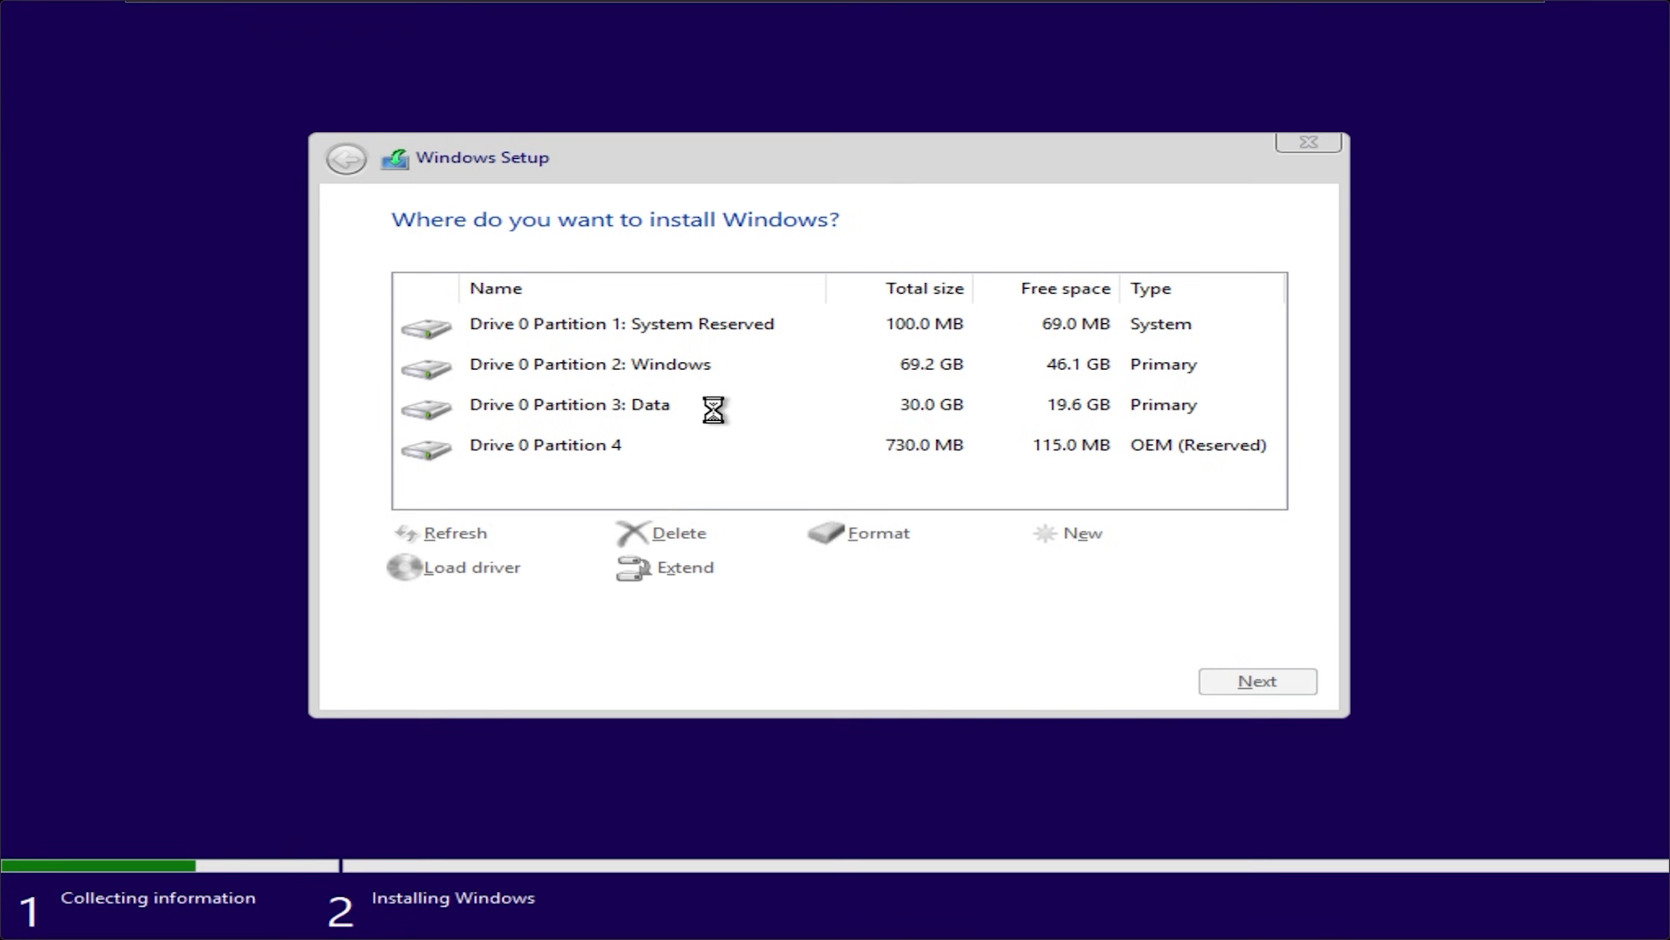
{"action": "left_click", "coordinate": [590, 363]}
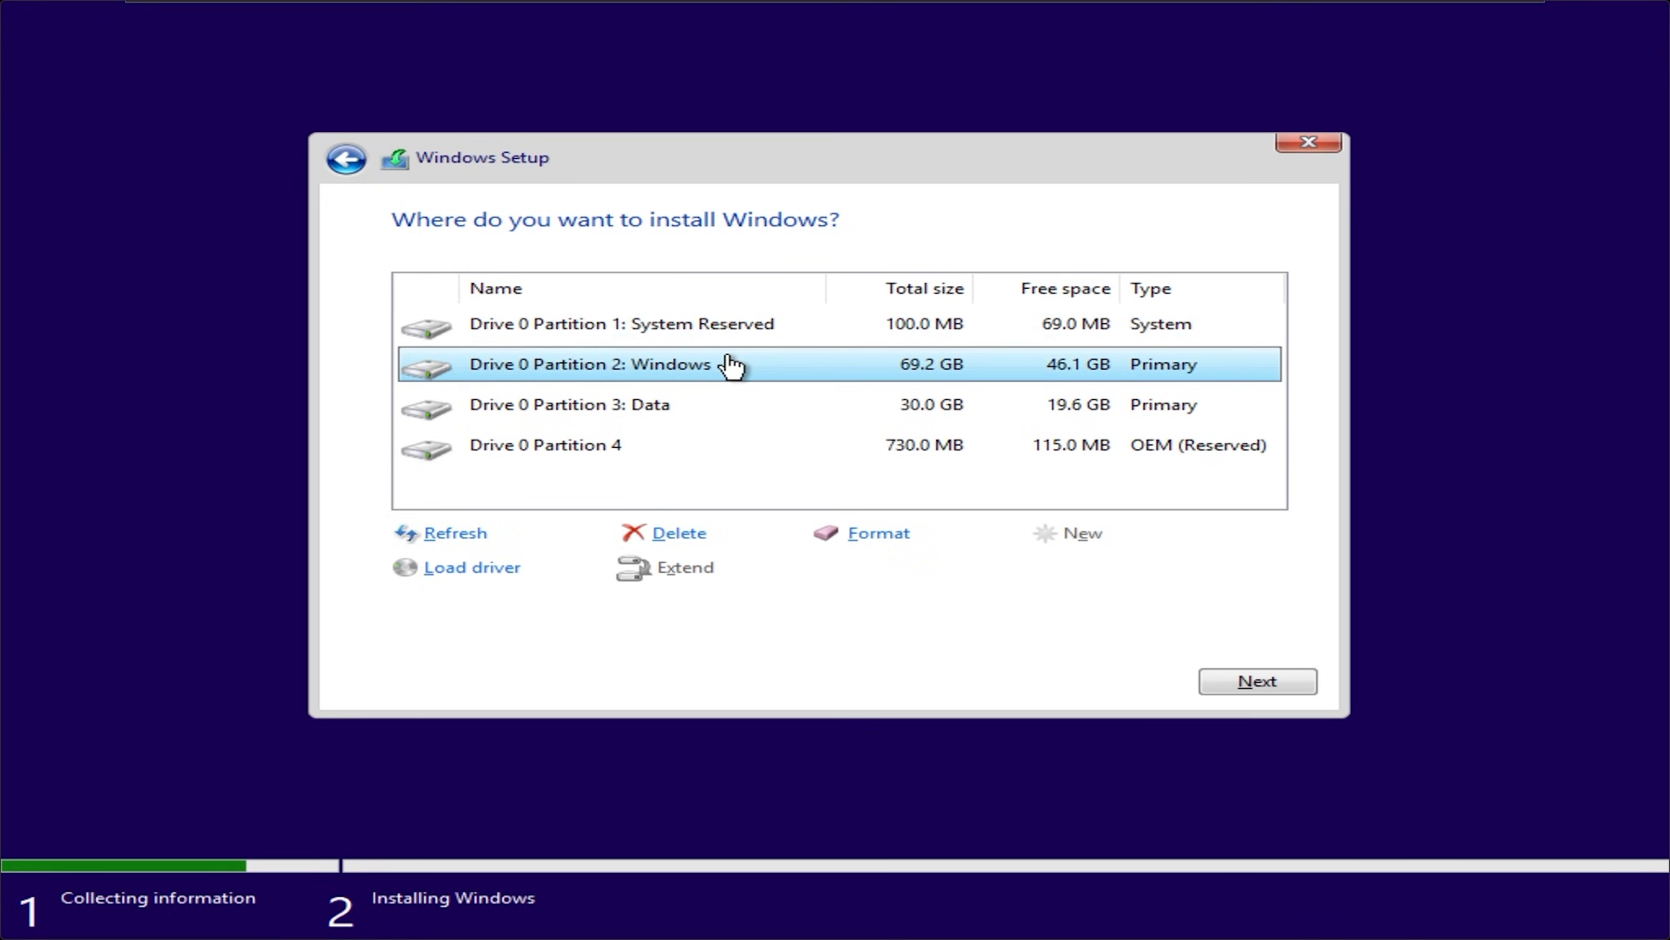
{"action": "left_click", "coordinate": [877, 533]}
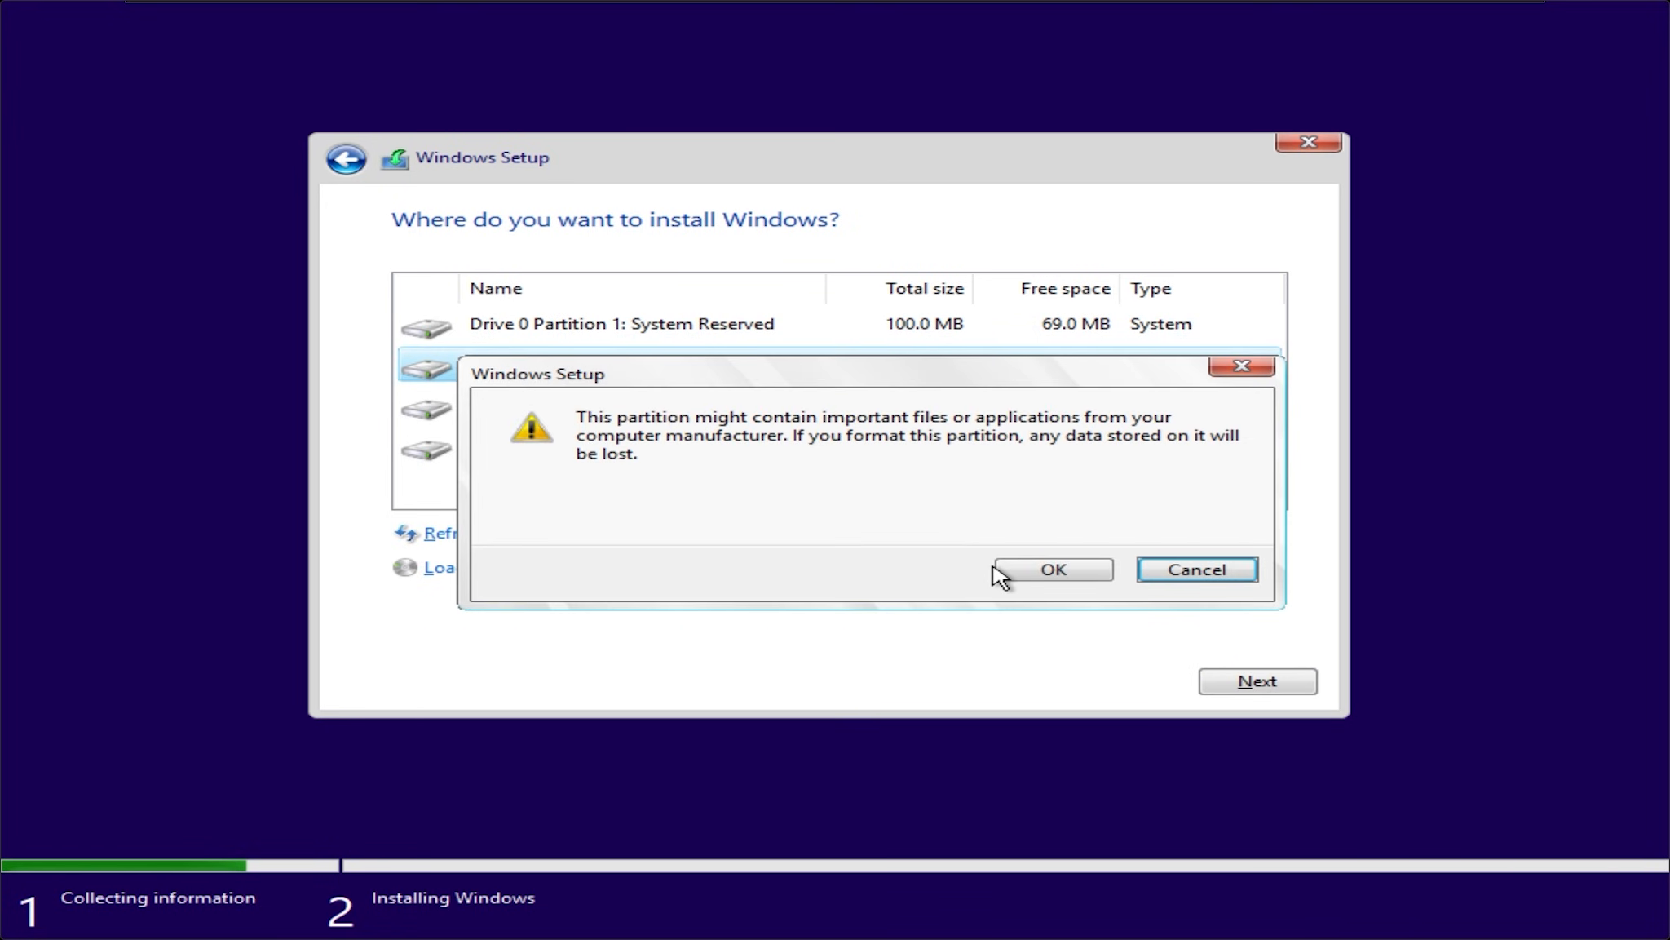
{"action": "left_click", "coordinate": [1052, 569]}
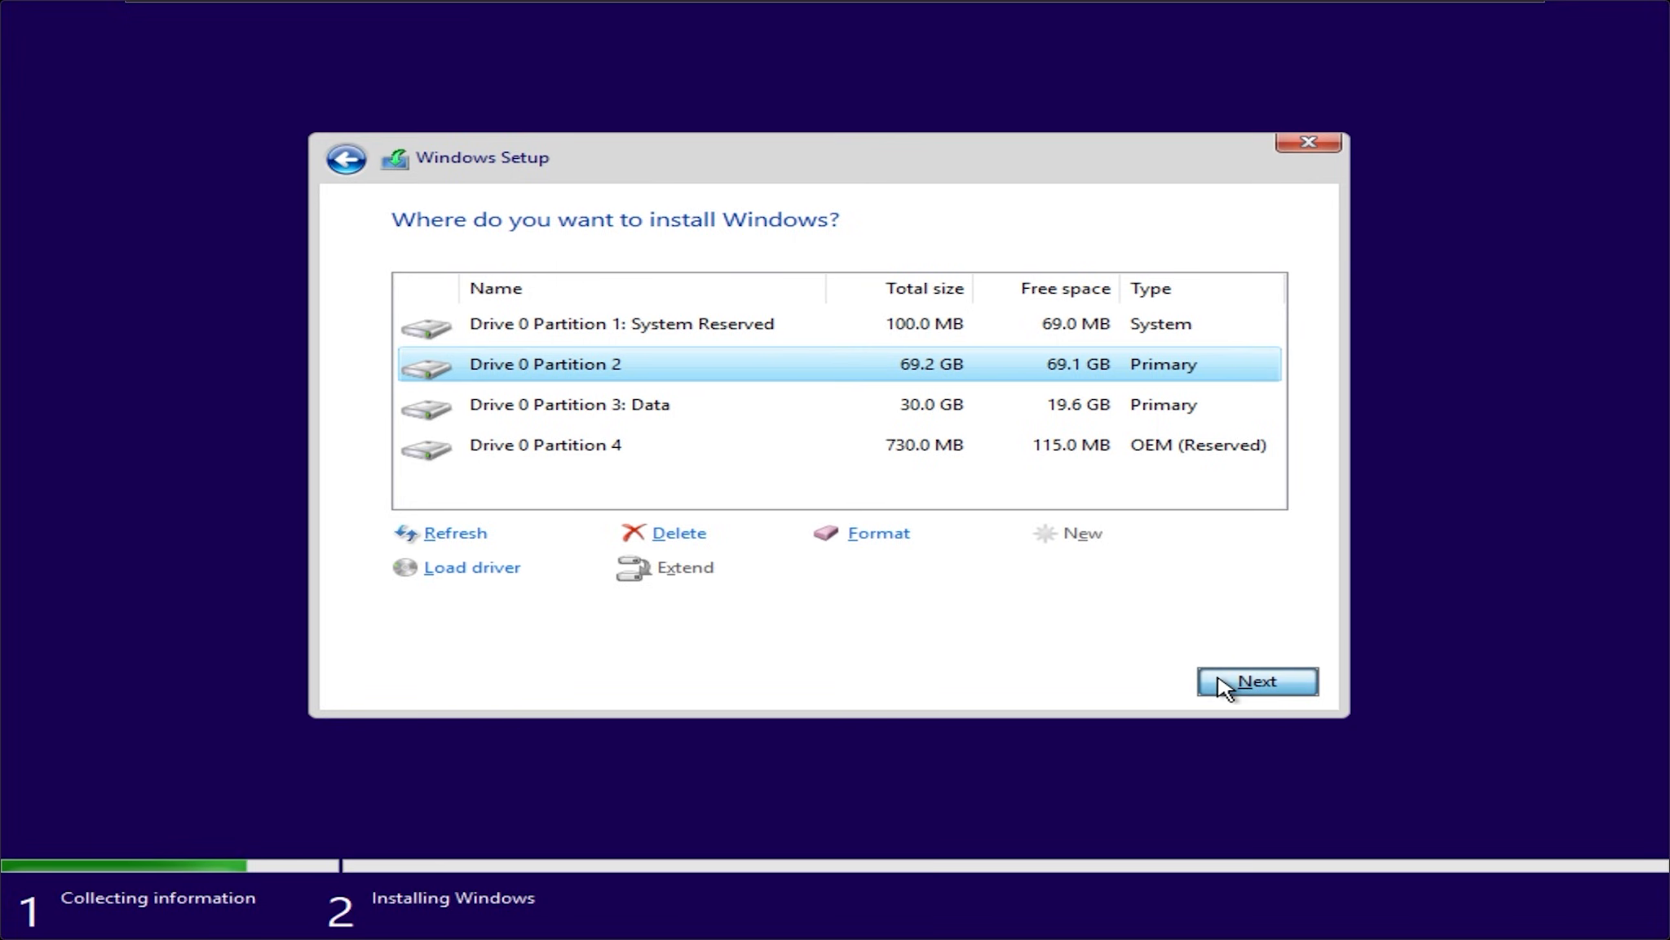
{"action": "left_click", "coordinate": [1257, 681]}
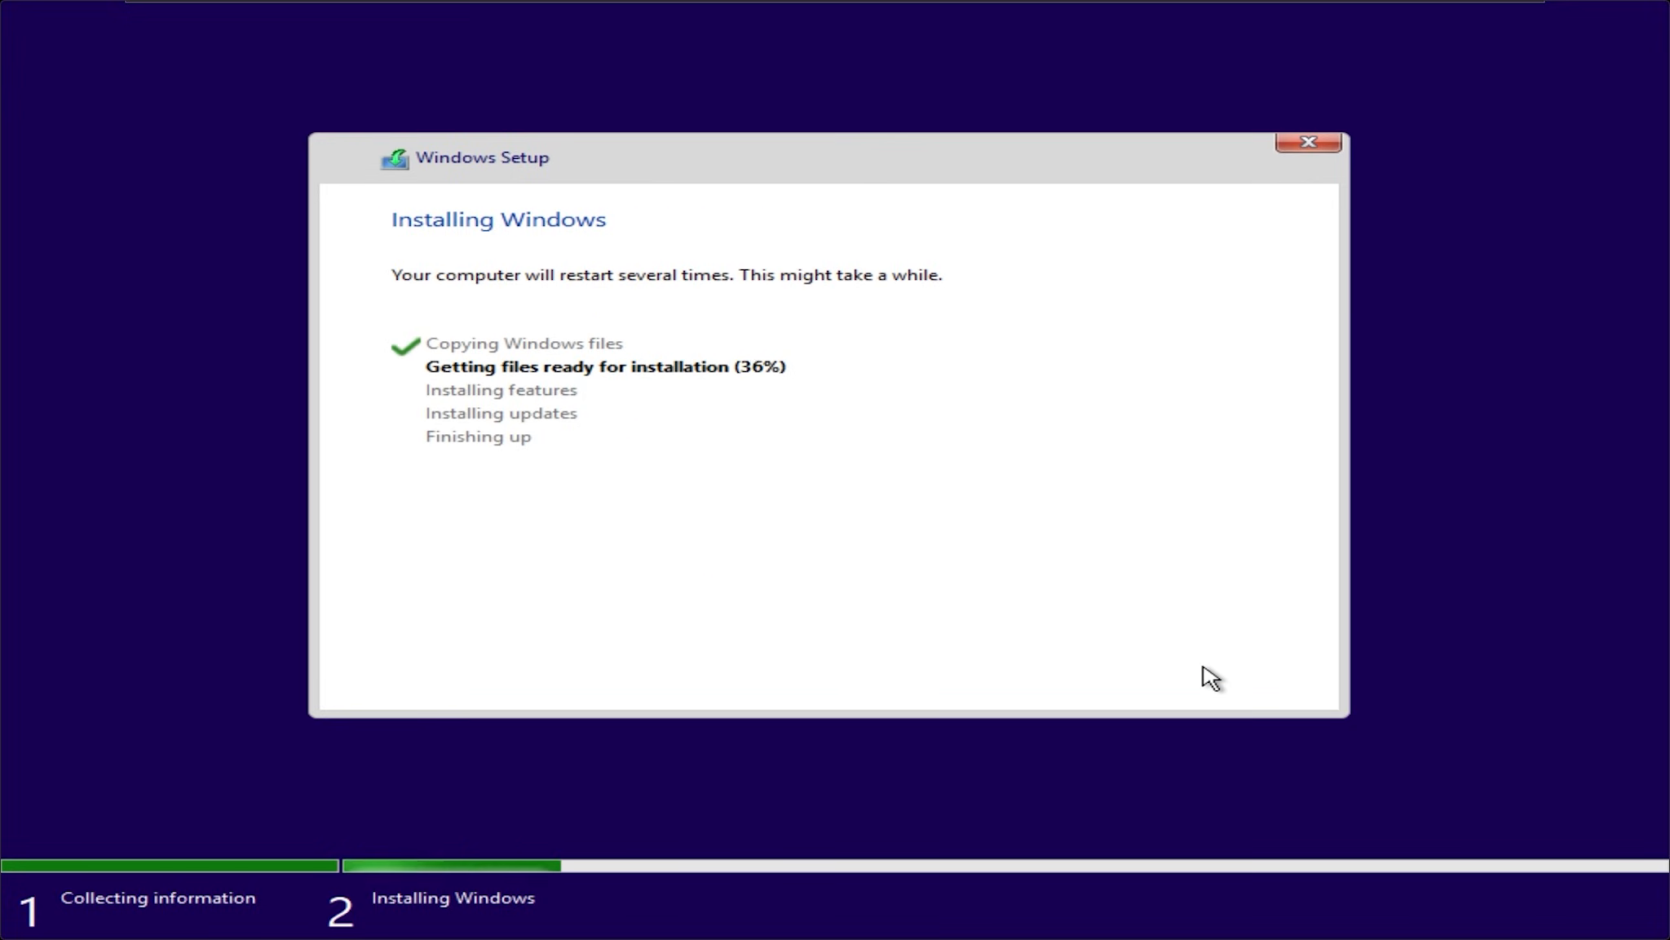
{"action": "mouse_move", "coordinate": [728, 454]}
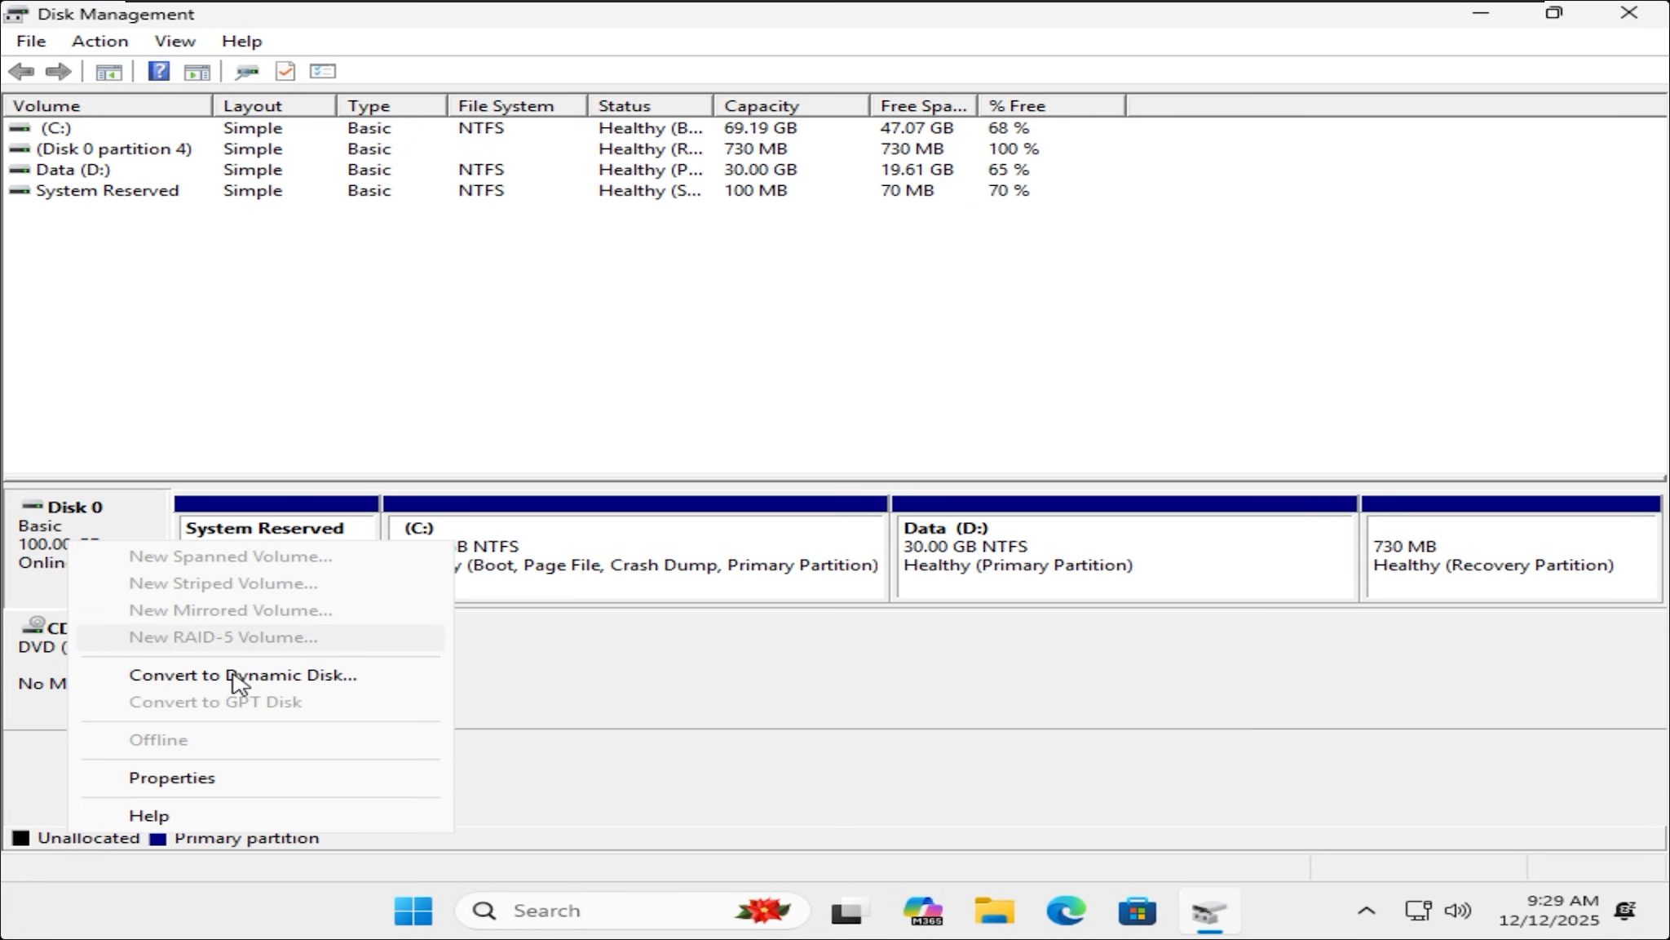
{"action": "left_click", "coordinate": [171, 777]}
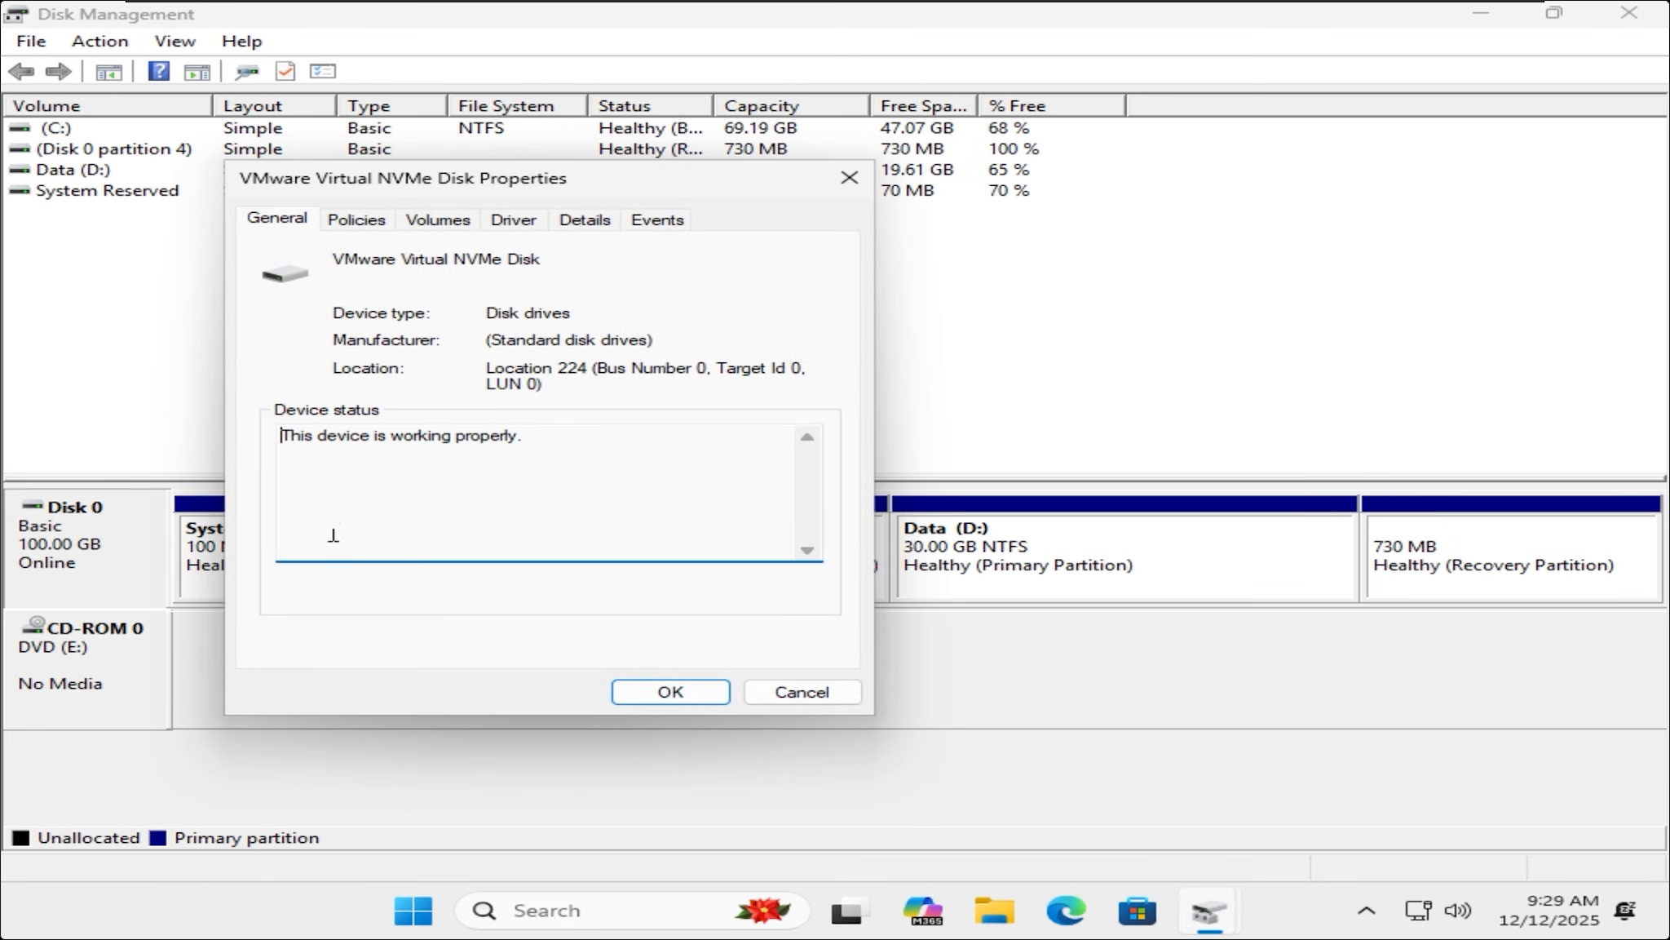
{"action": "left_click", "coordinate": [438, 219]}
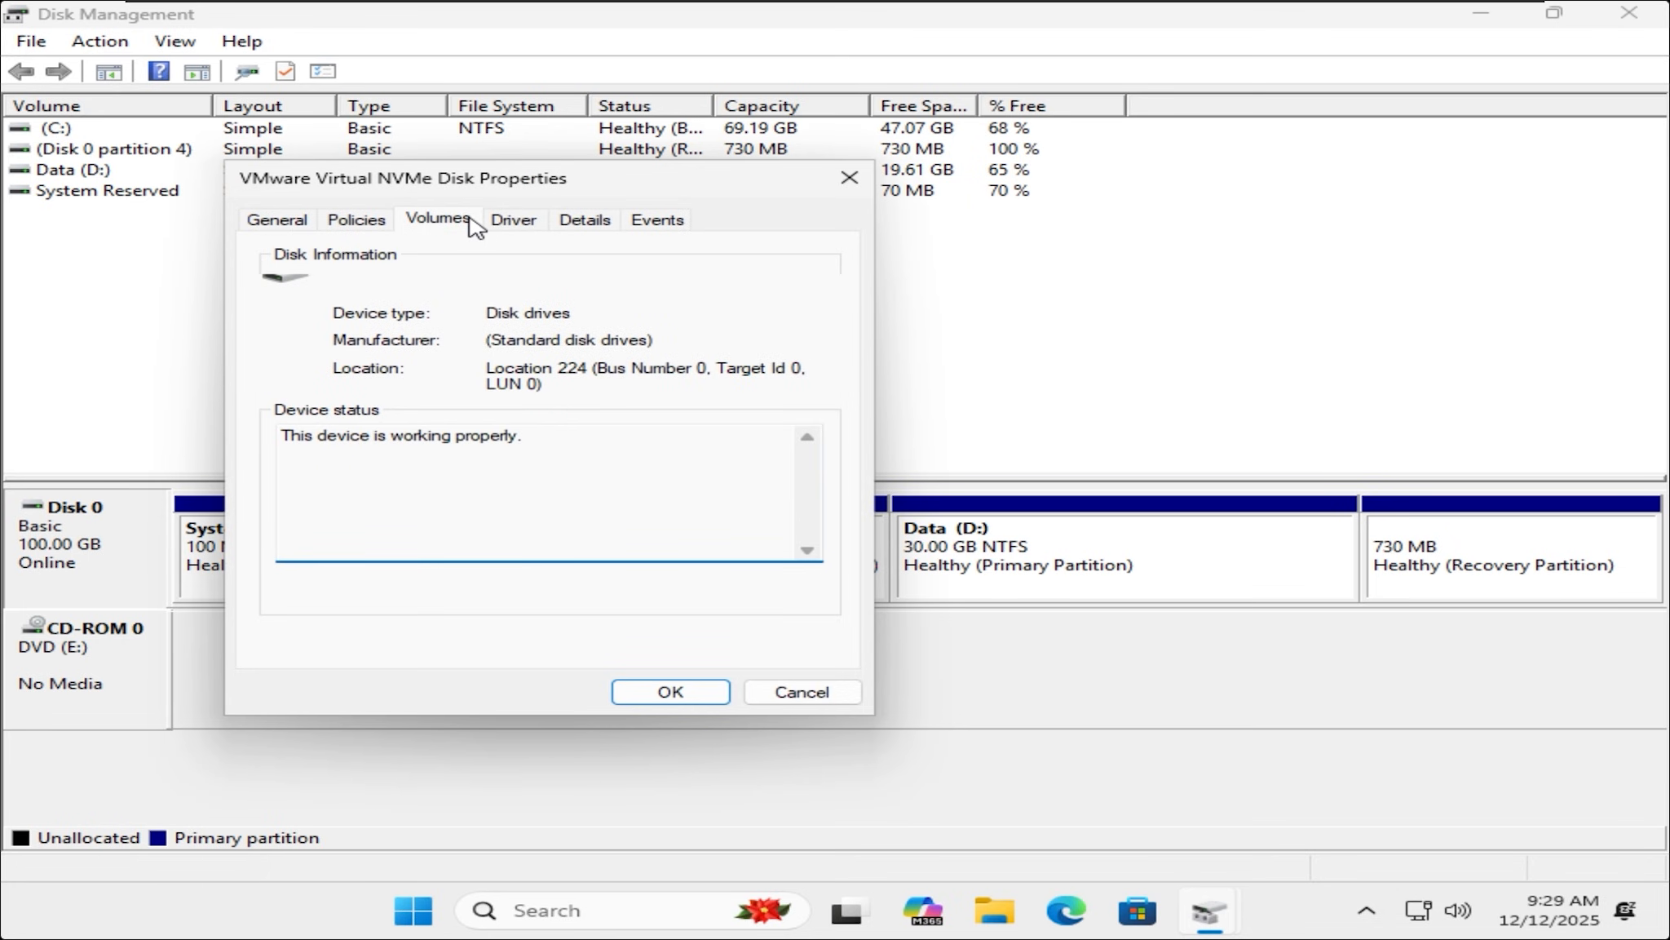
{"action": "left_click", "coordinate": [438, 220]}
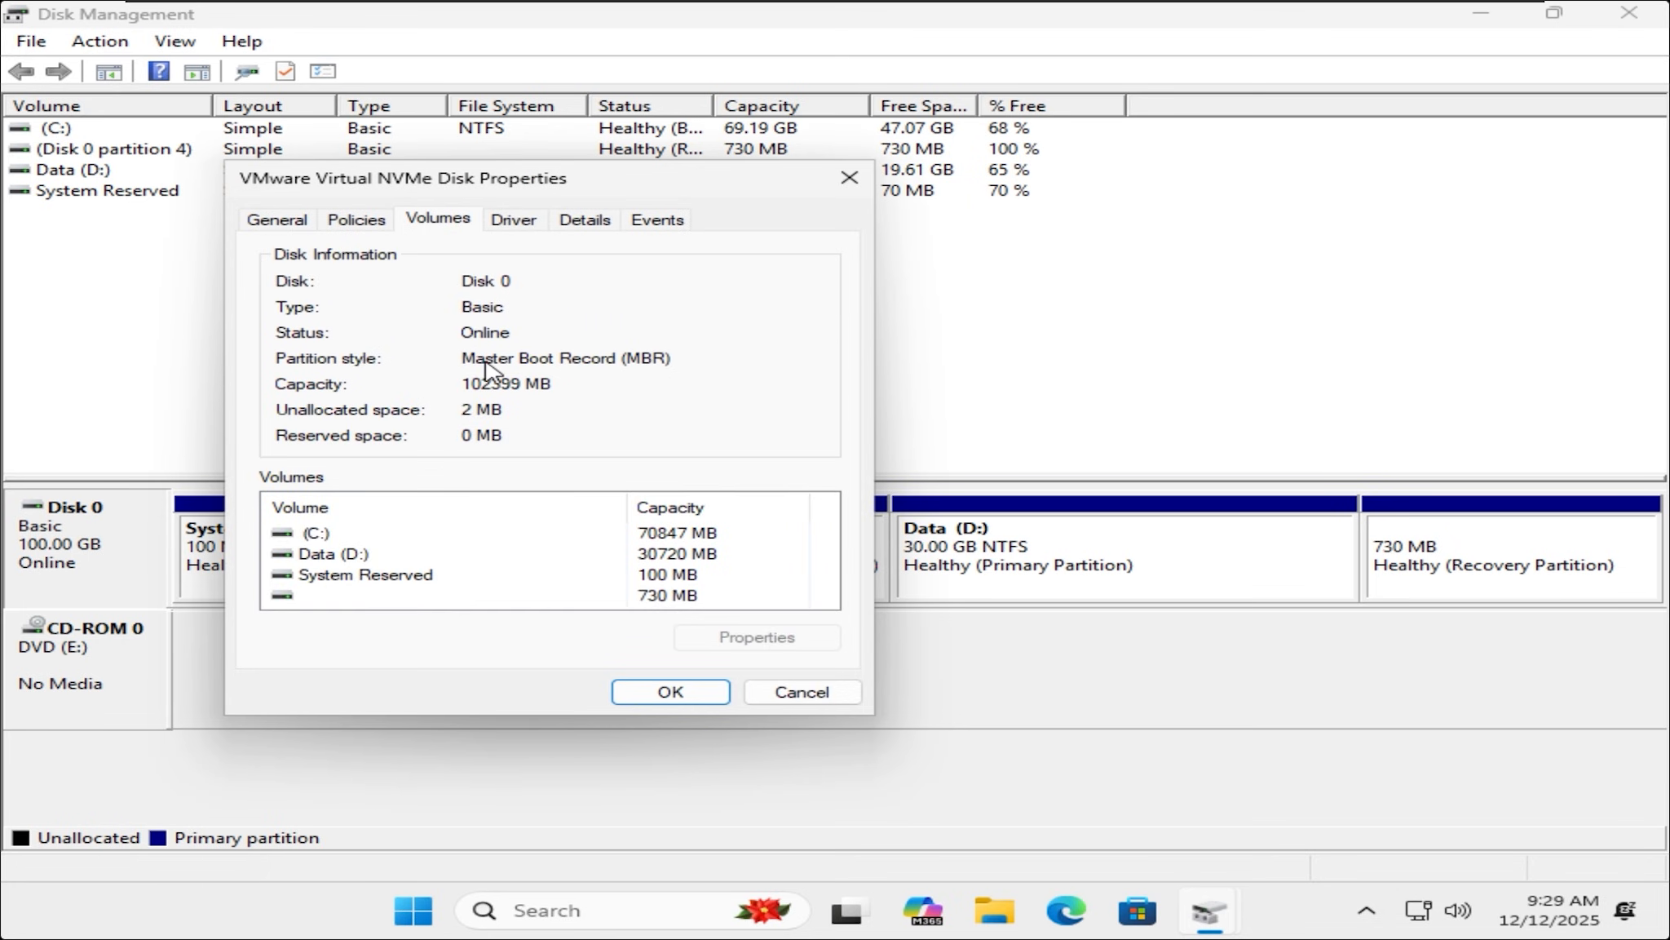
{"action": "mouse_move", "coordinate": [667, 387]}
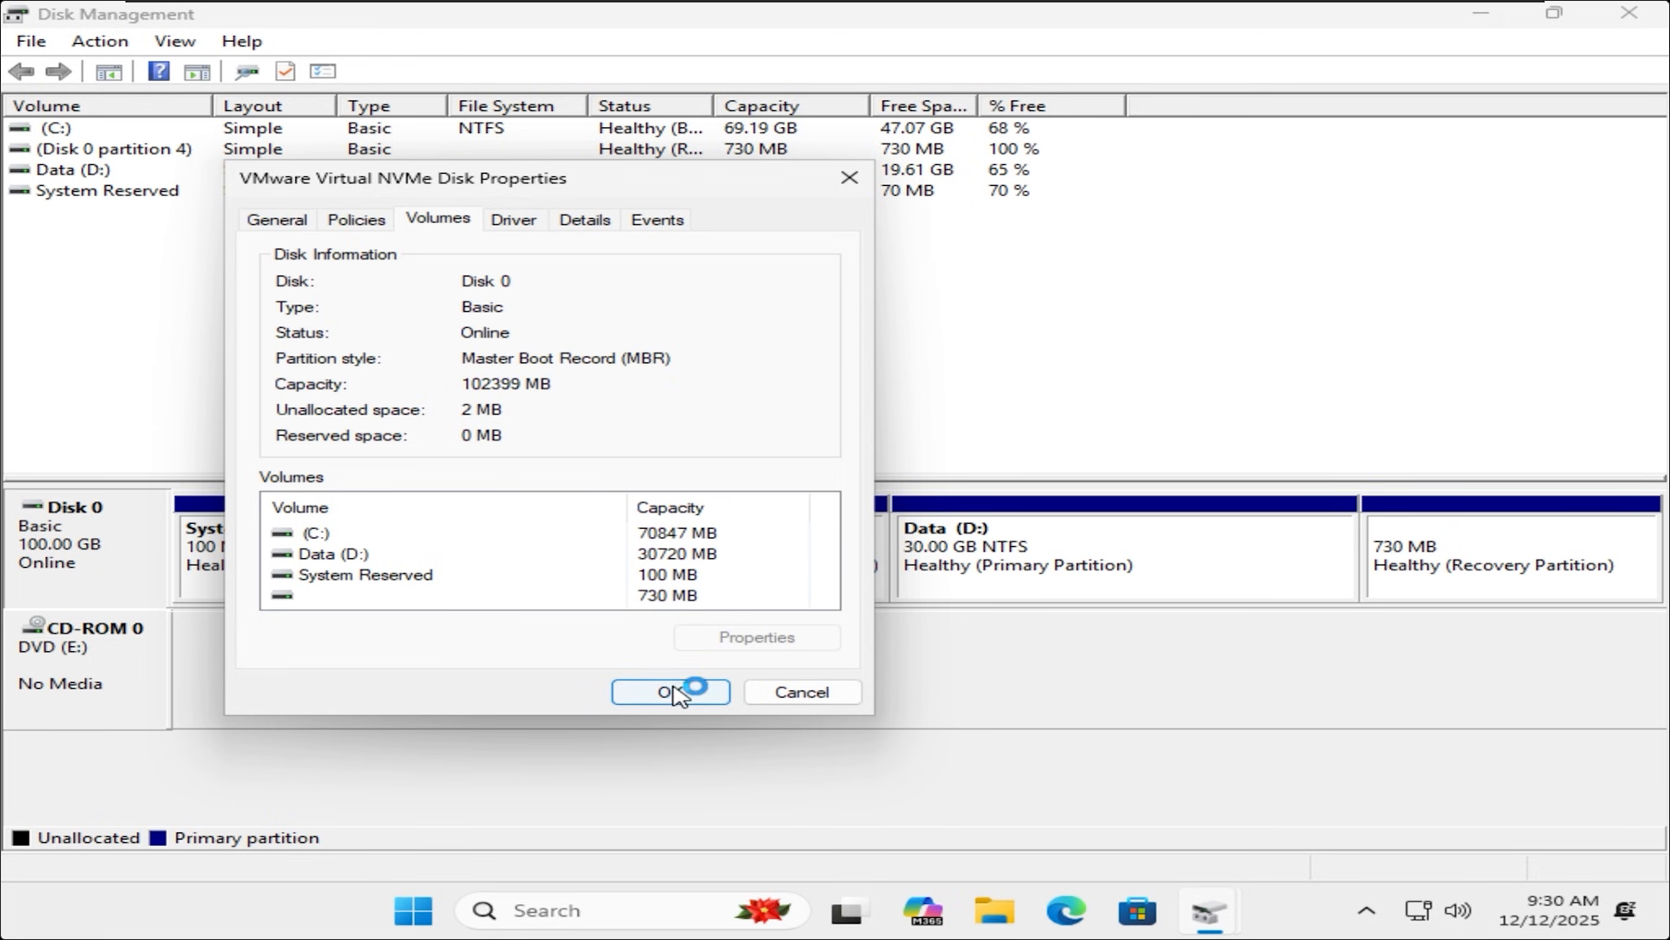
{"action": "left_click", "coordinate": [668, 691]}
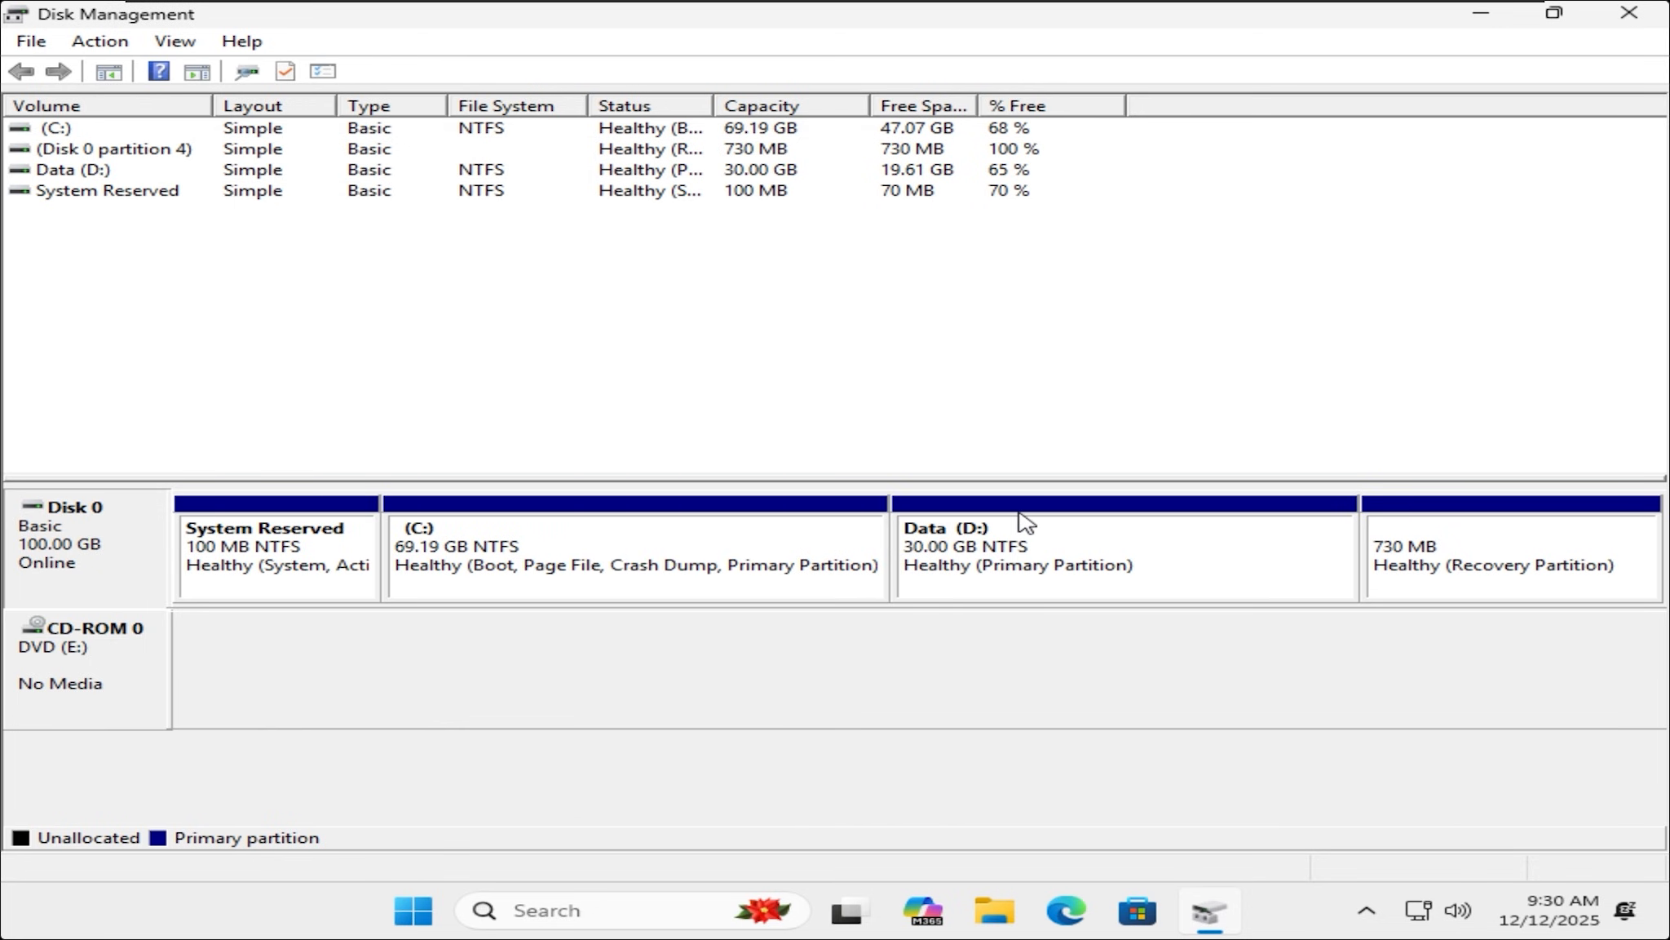
{"action": "mouse_move", "coordinate": [1617, 120]}
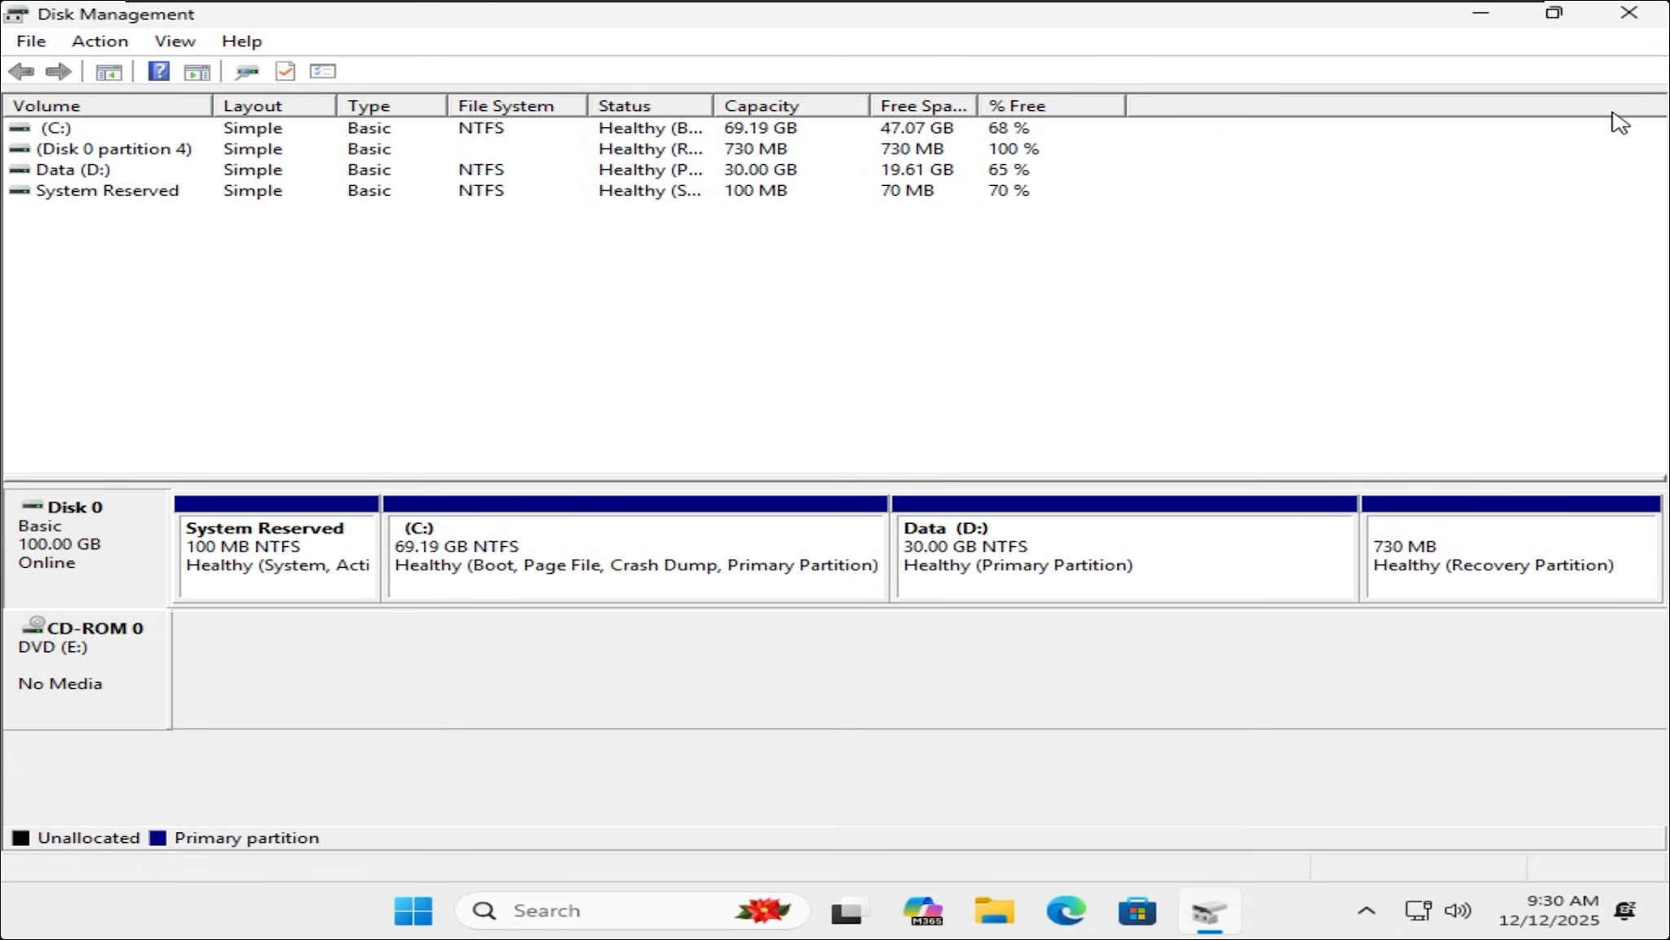
{"action": "mouse_move", "coordinate": [1543, 215]}
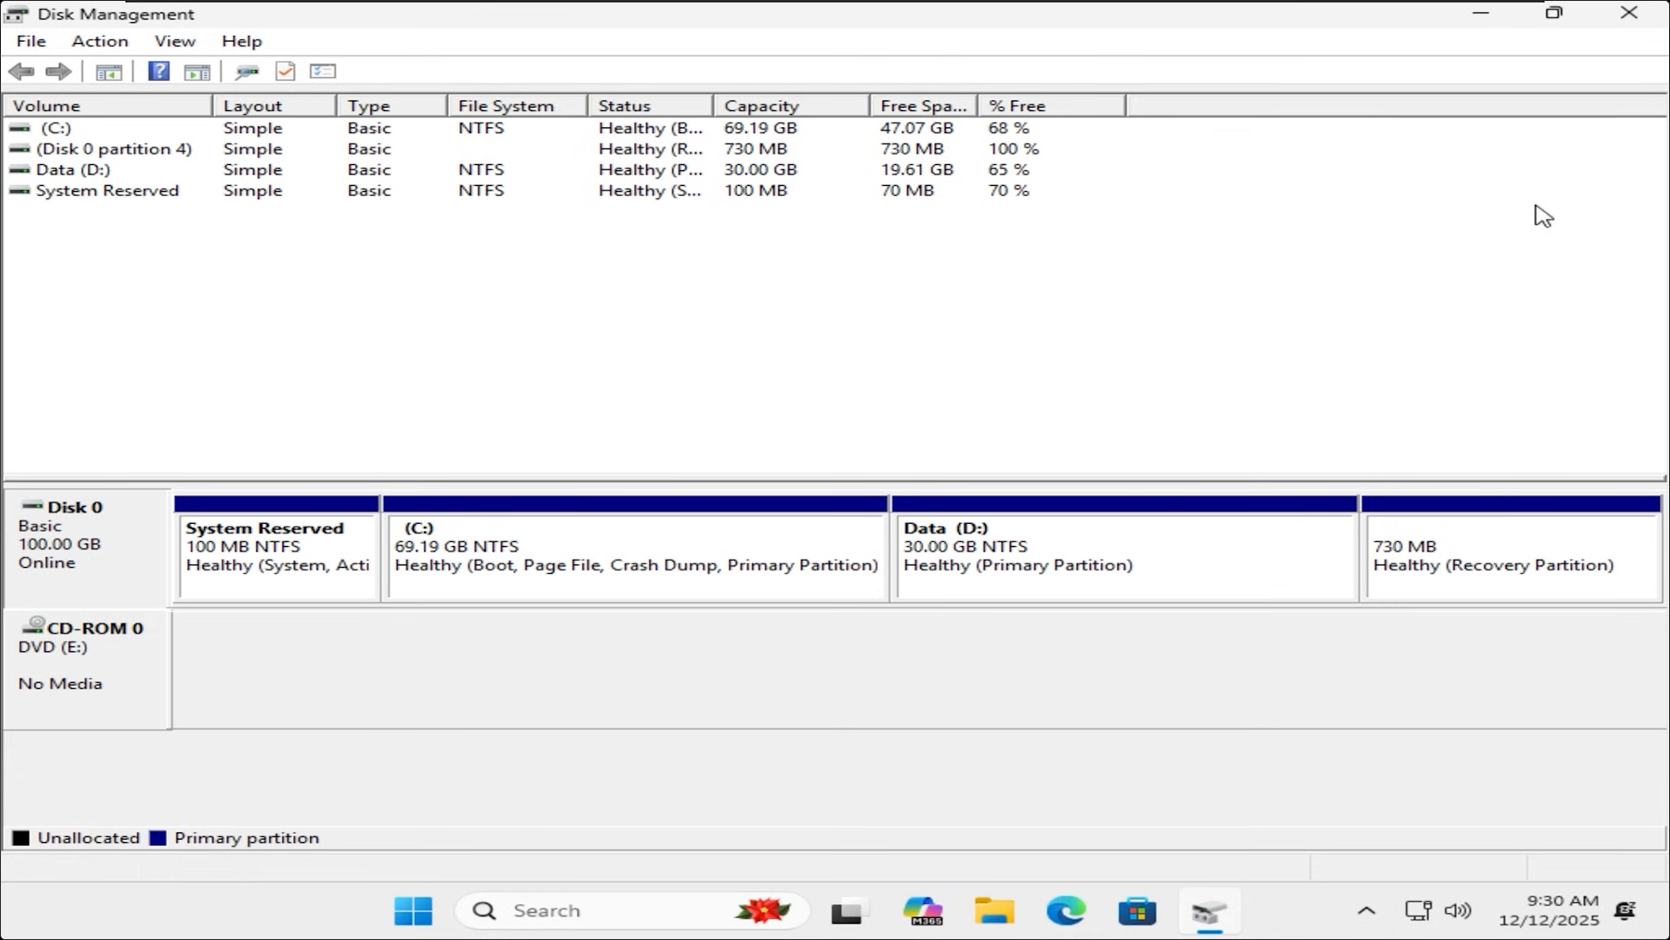